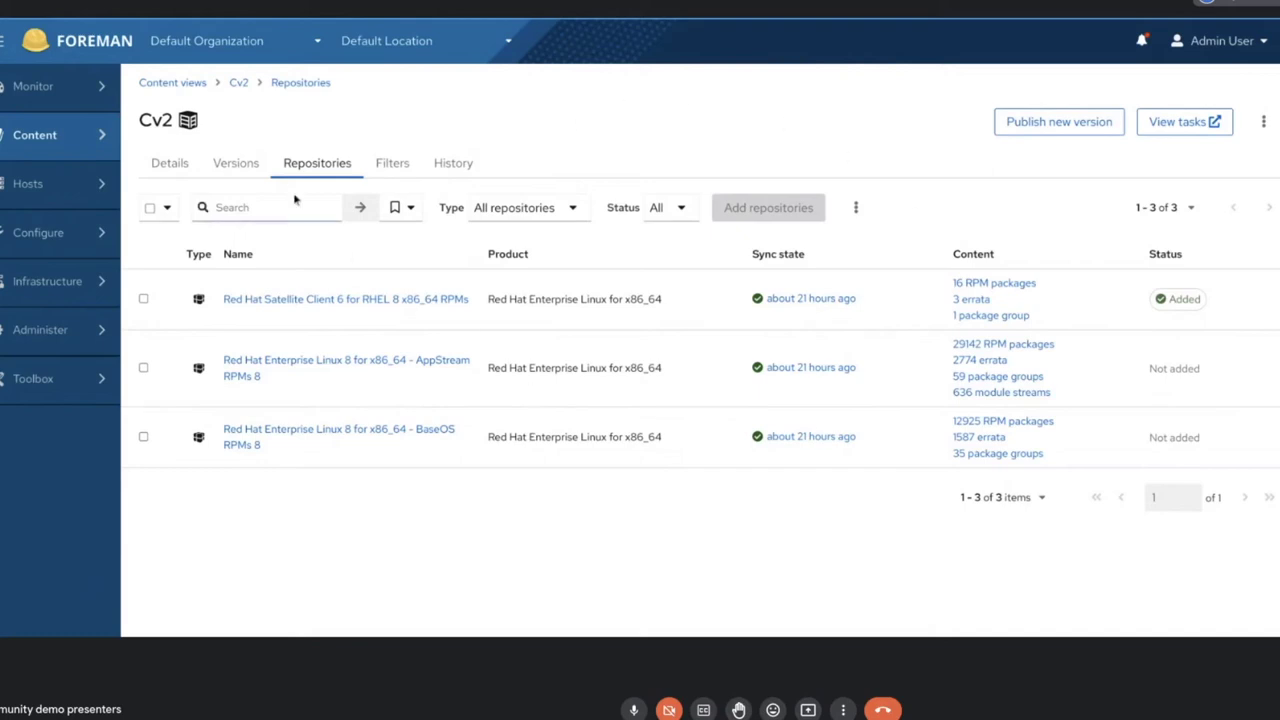
{"action": "mouse_move", "coordinate": [685, 182]}
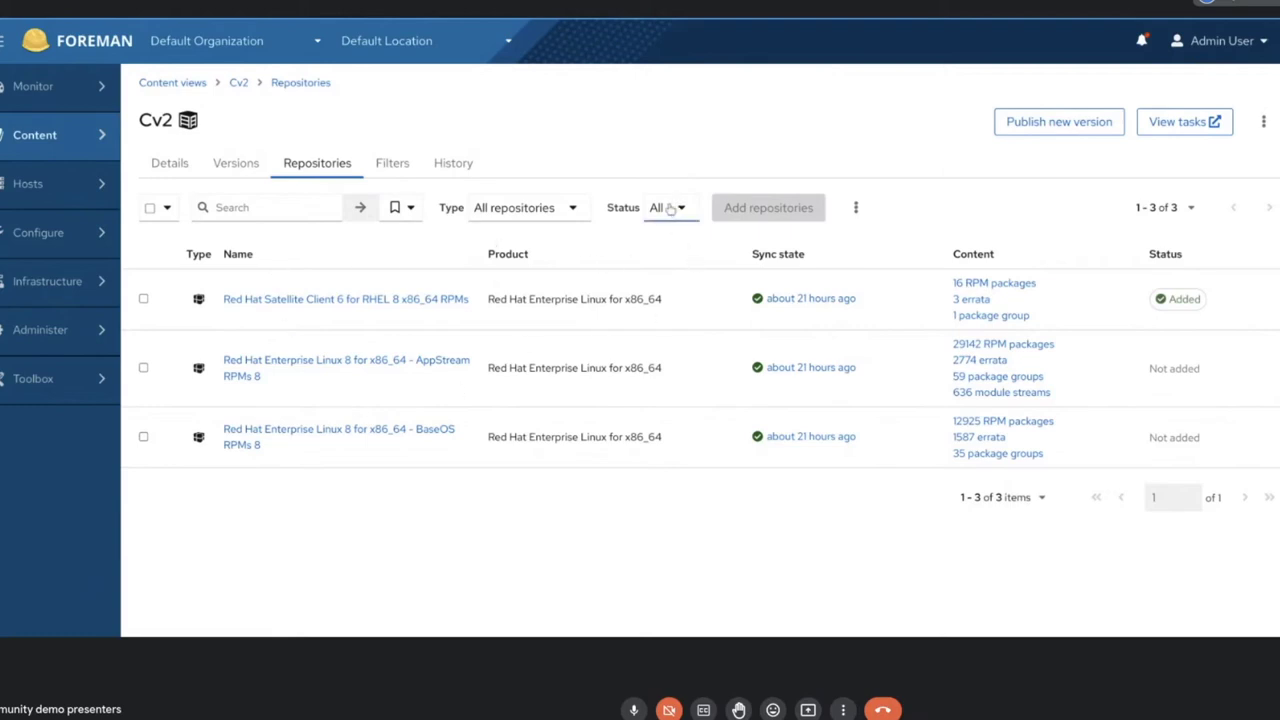
{"action": "mouse_move", "coordinate": [50, 281]}
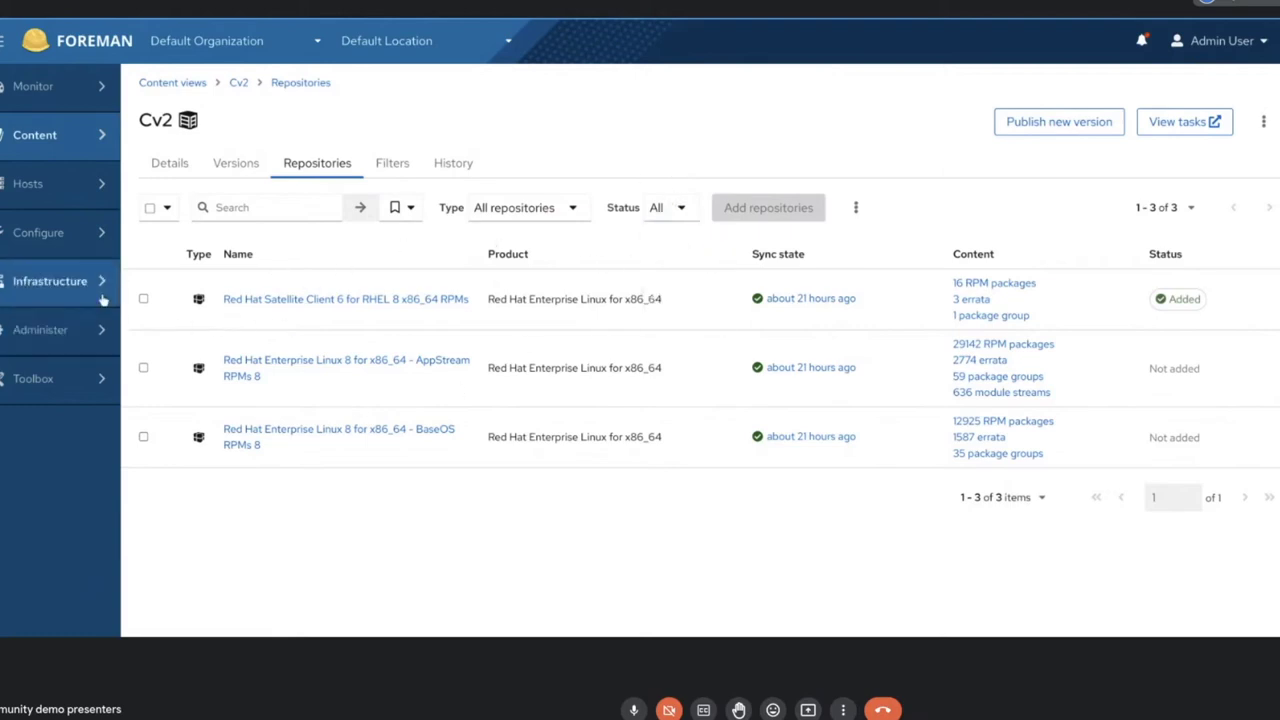
{"action": "mouse_move", "coordinate": [335, 294]}
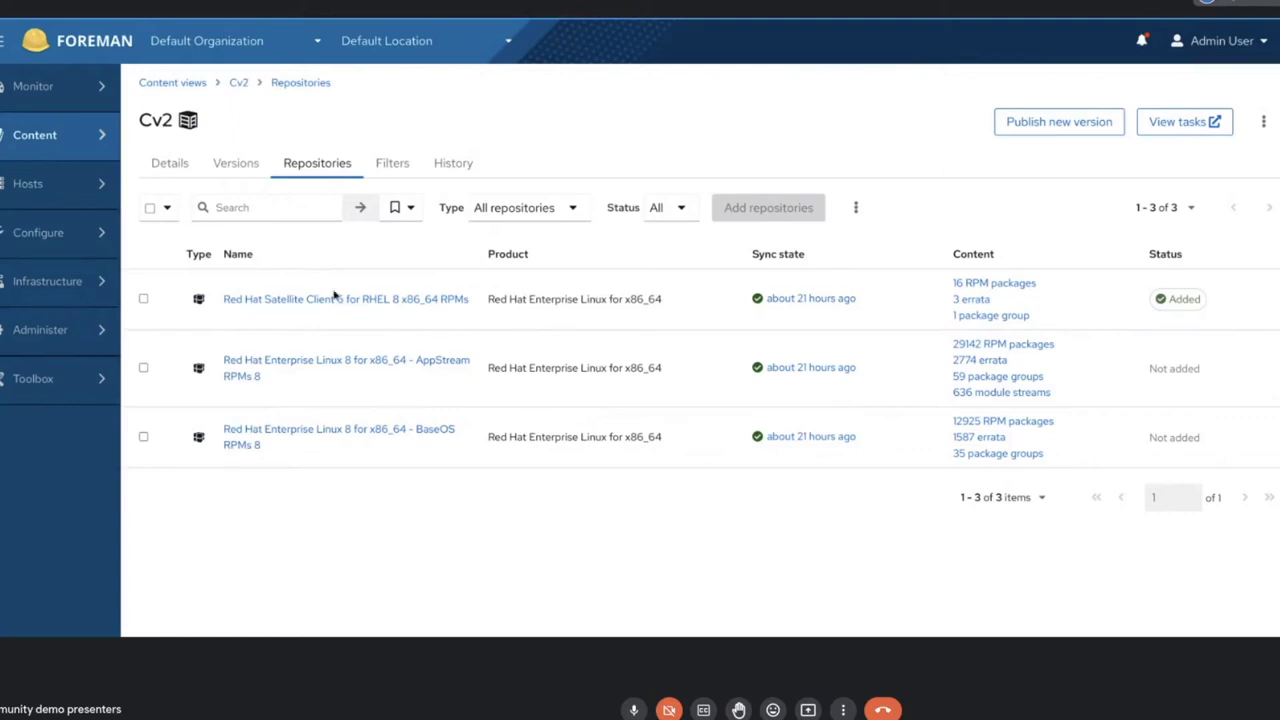
{"action": "mouse_move", "coordinate": [1137, 380]}
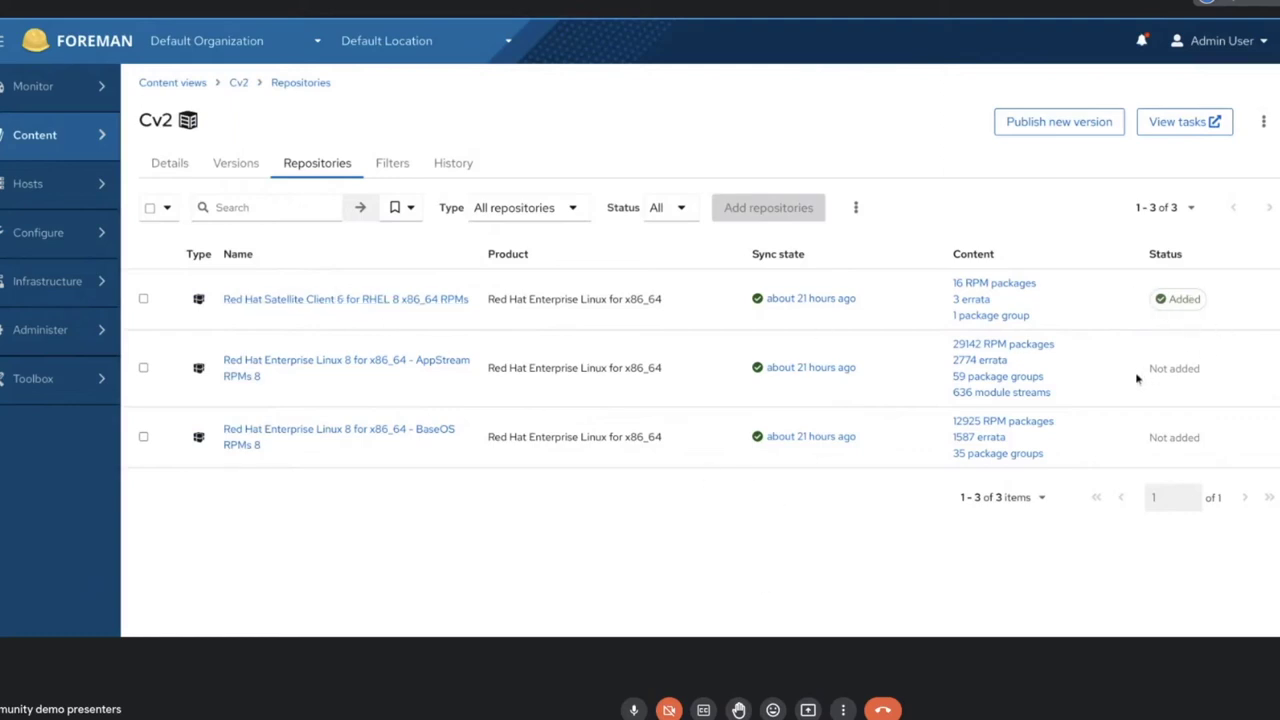
{"action": "mouse_move", "coordinate": [1090, 383]}
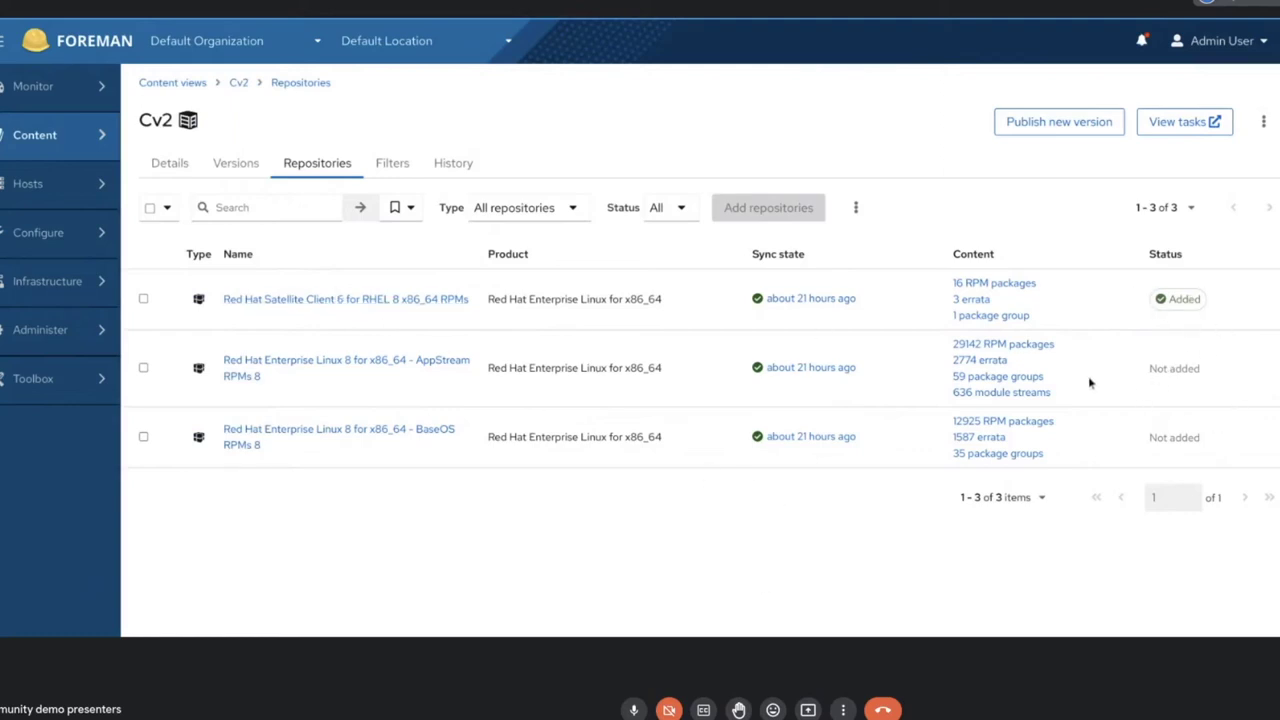
{"action": "mouse_move", "coordinate": [475, 400]}
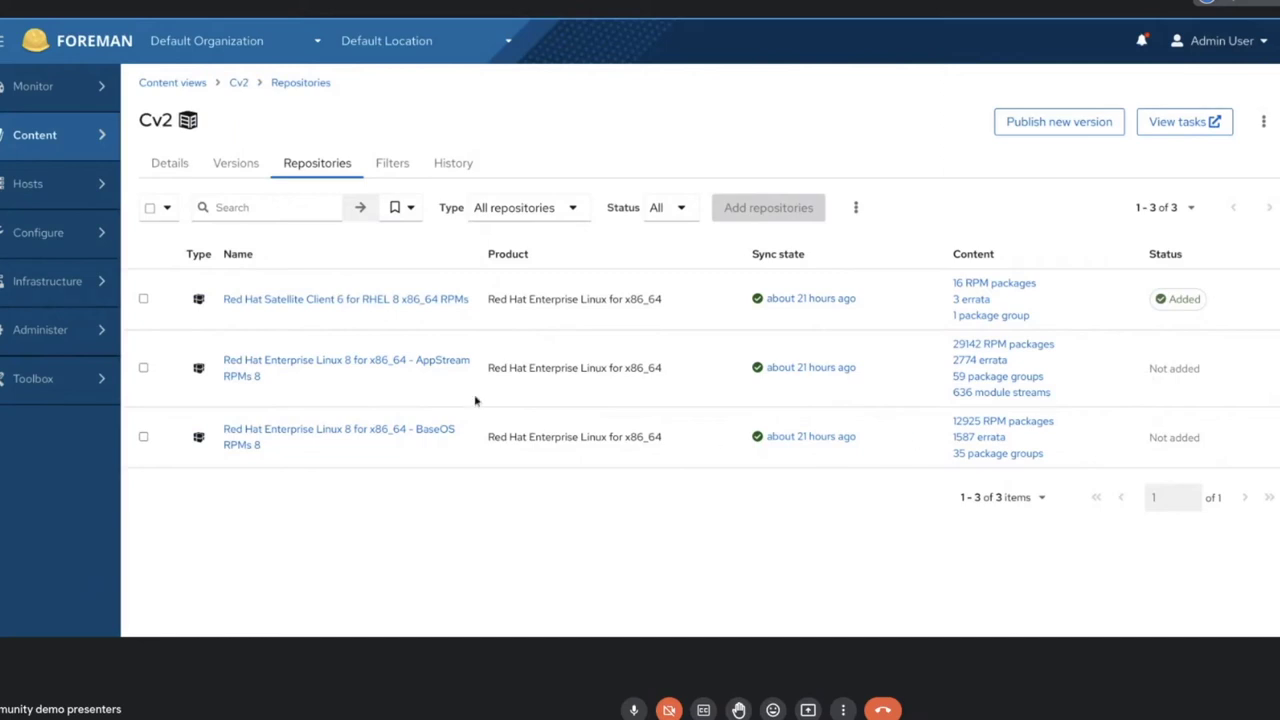
{"action": "mouse_move", "coordinate": [476, 400]}
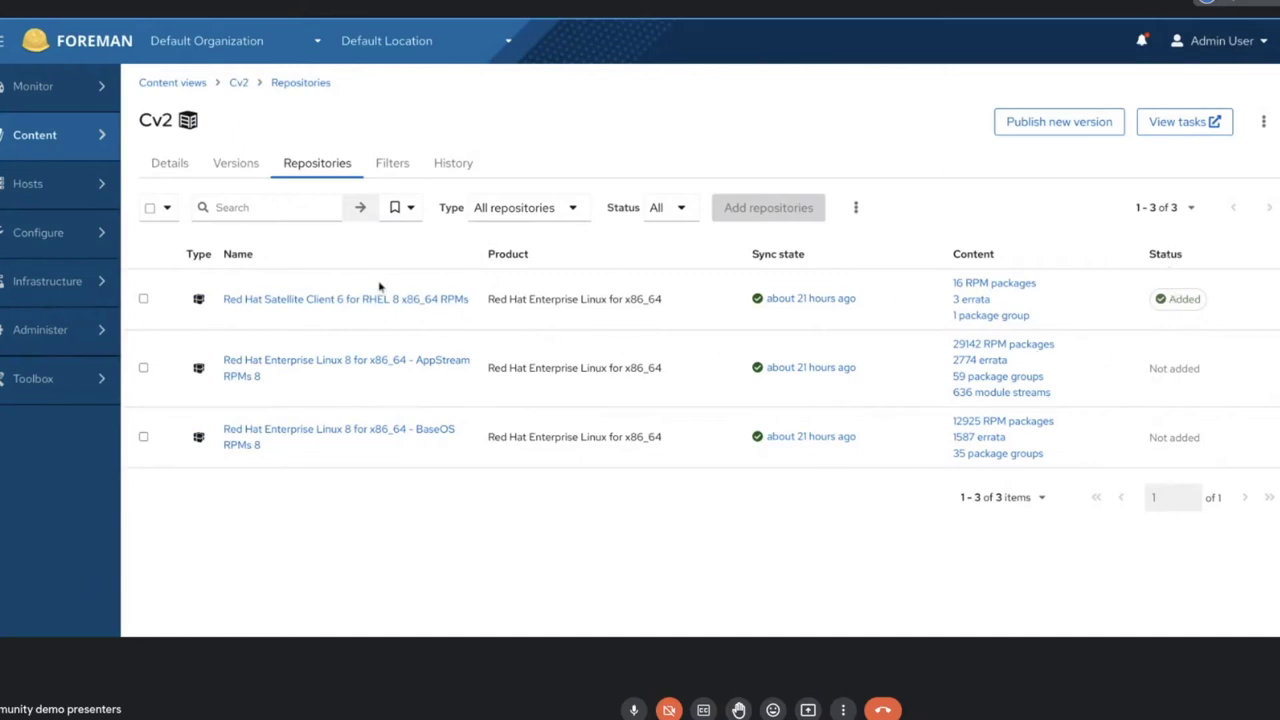
{"action": "mouse_move", "coordinate": [542, 268]}
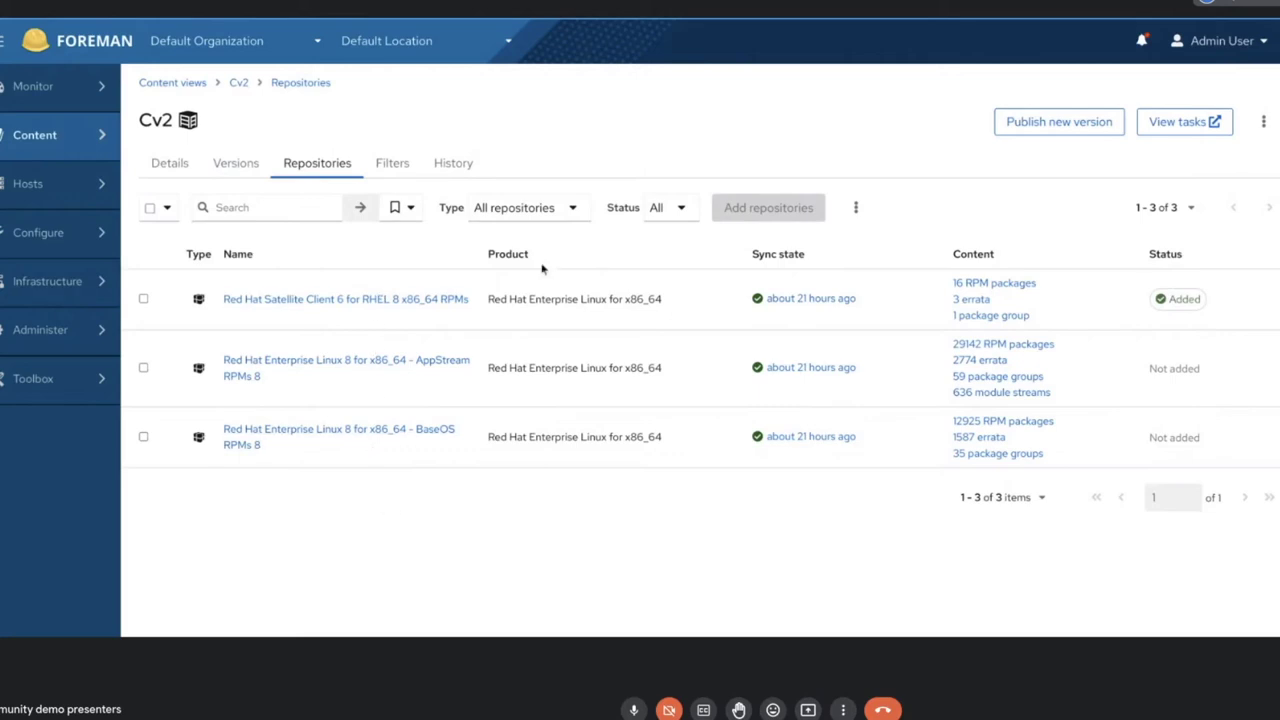
{"action": "mouse_move", "coordinate": [943, 424]}
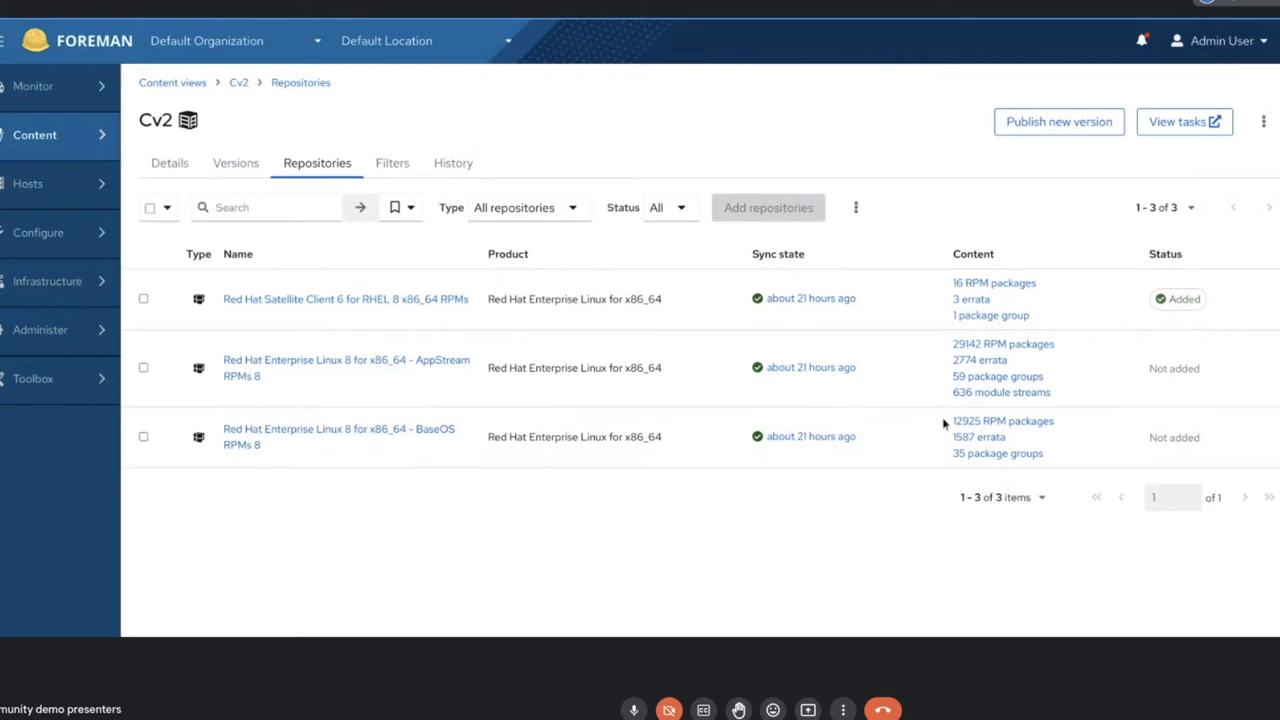
{"action": "mouse_move", "coordinate": [757, 225]}
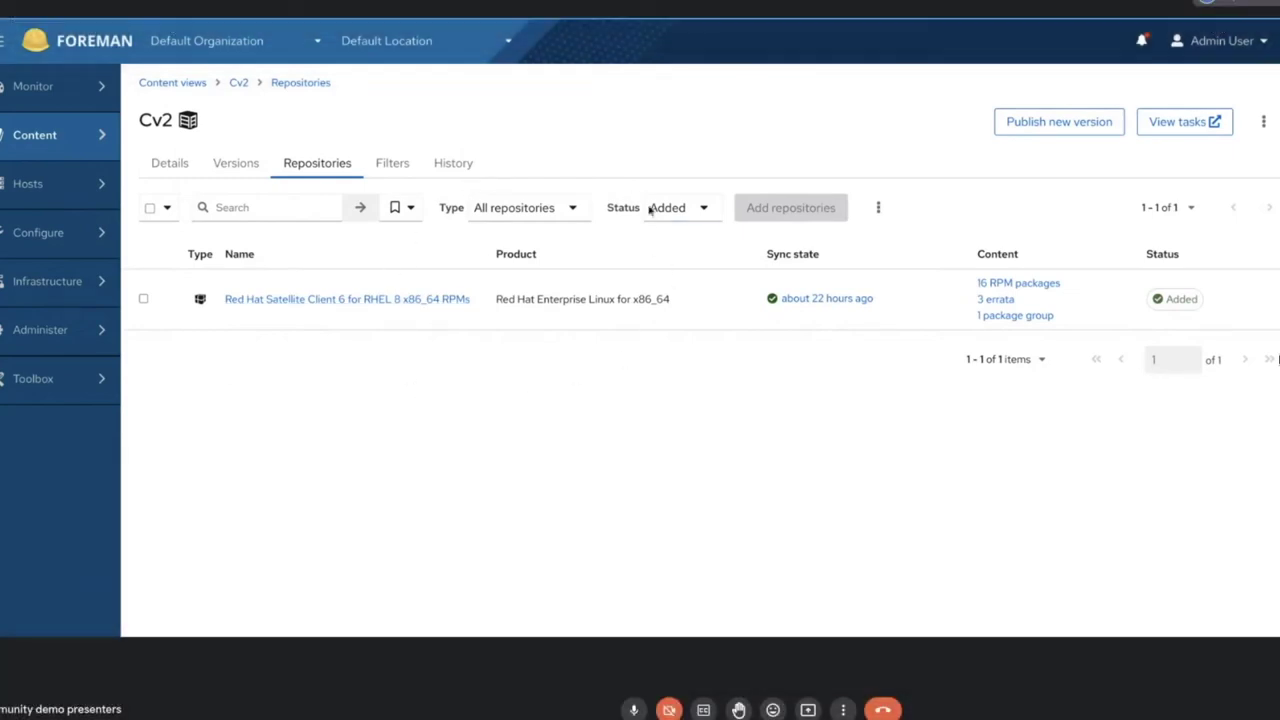
Reset Cv2's repository Status filter to All and return to the Content views list
{"action": "left_click", "coordinate": [683, 207]}
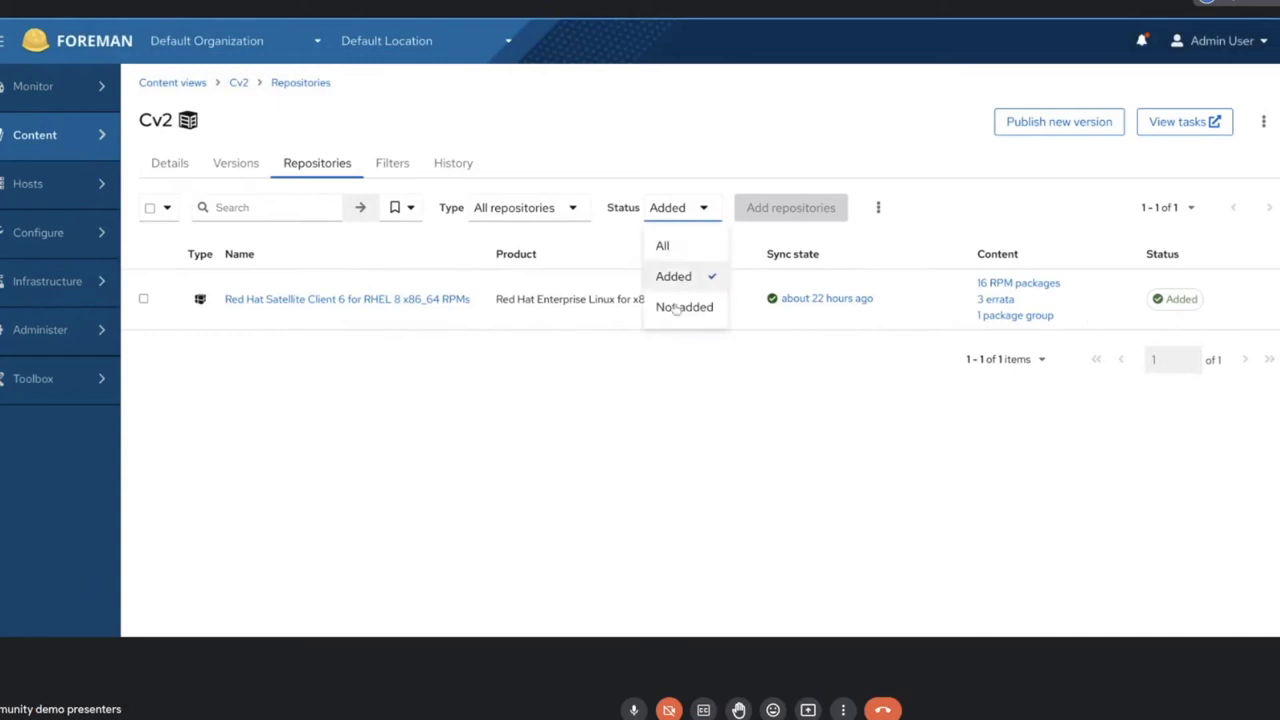
{"action": "left_click", "coordinate": [662, 245]}
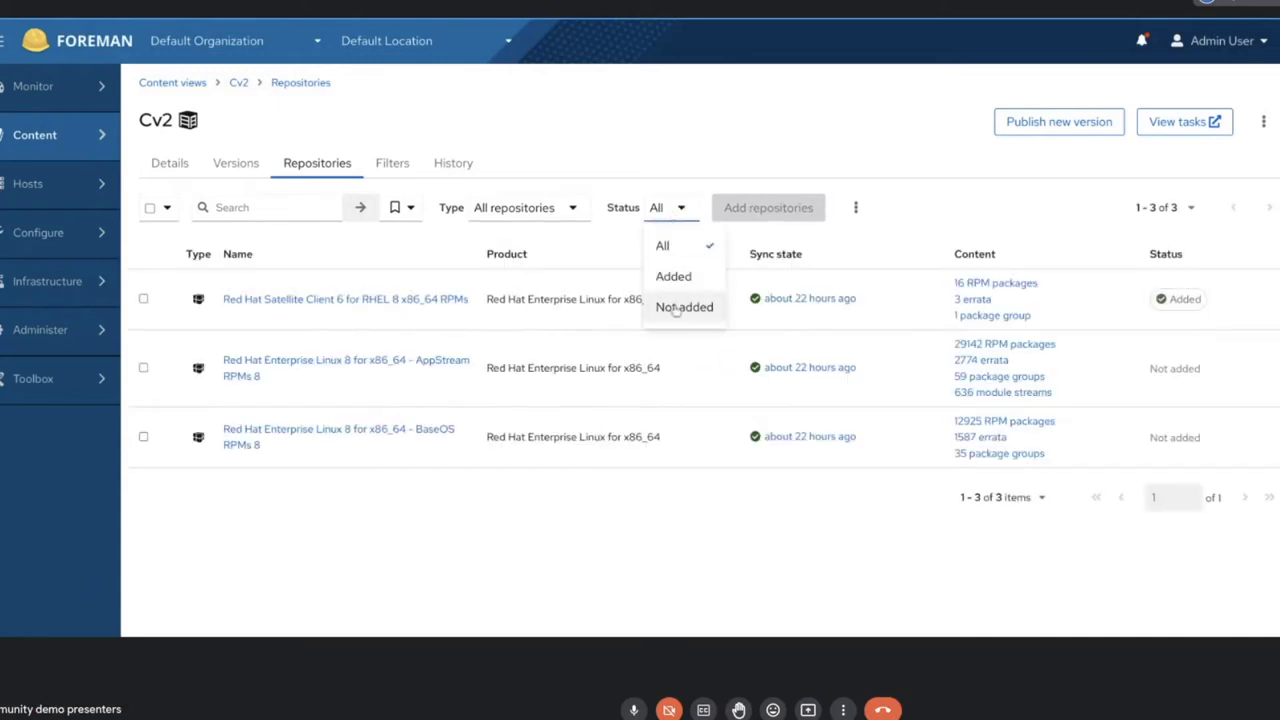
{"action": "left_click", "coordinate": [560, 91]}
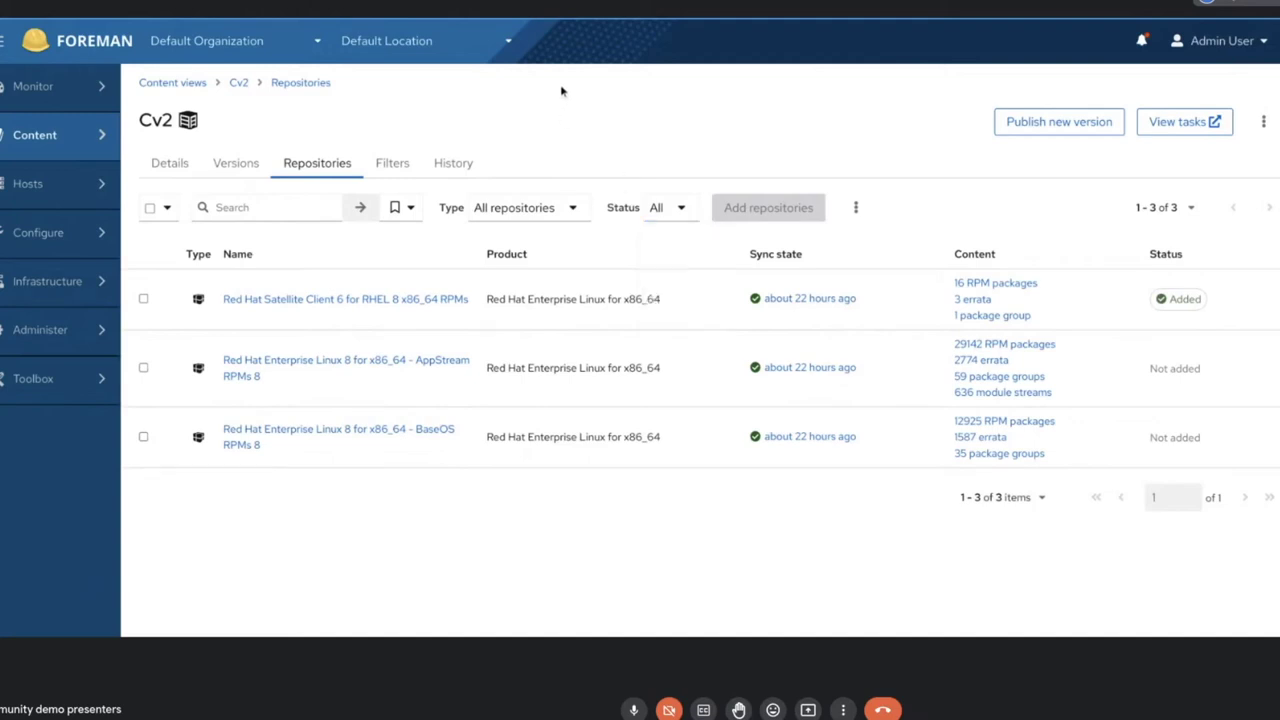
{"action": "left_click", "coordinate": [172, 82]}
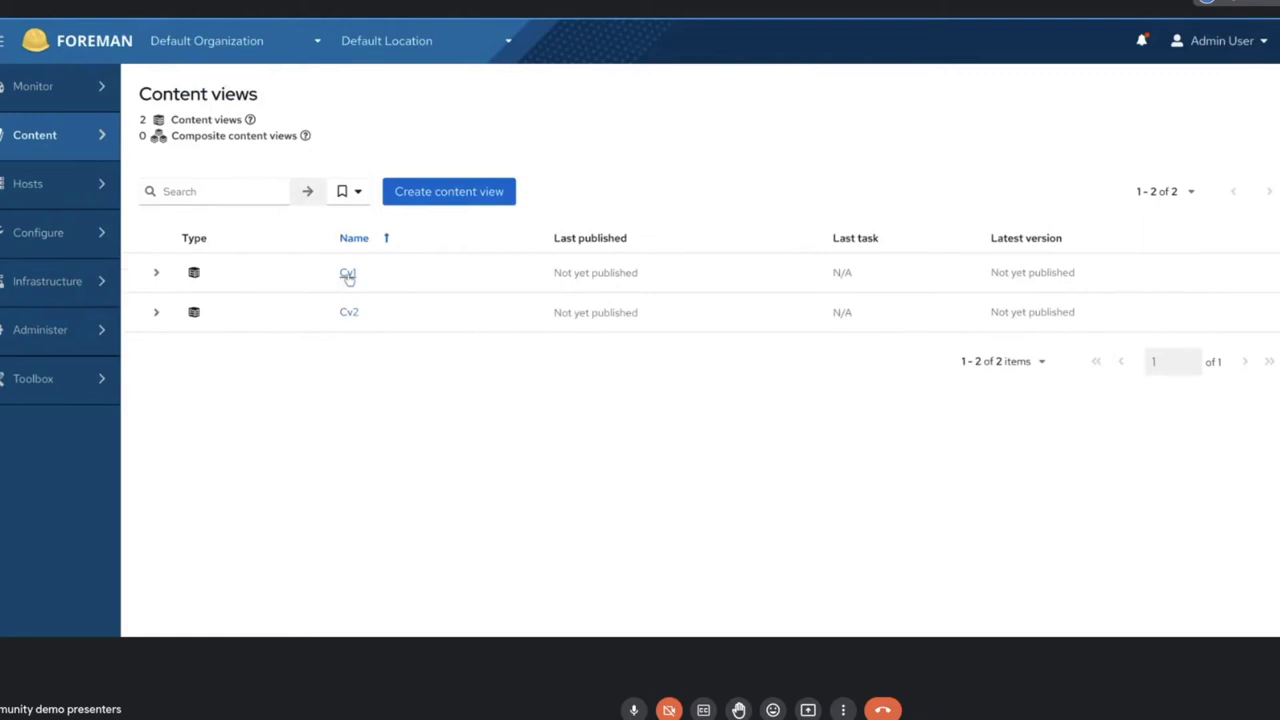
In Cv1's Repositories tab, show available repositories and tick AppStream RPMs 8
{"action": "left_click", "coordinate": [347, 272]}
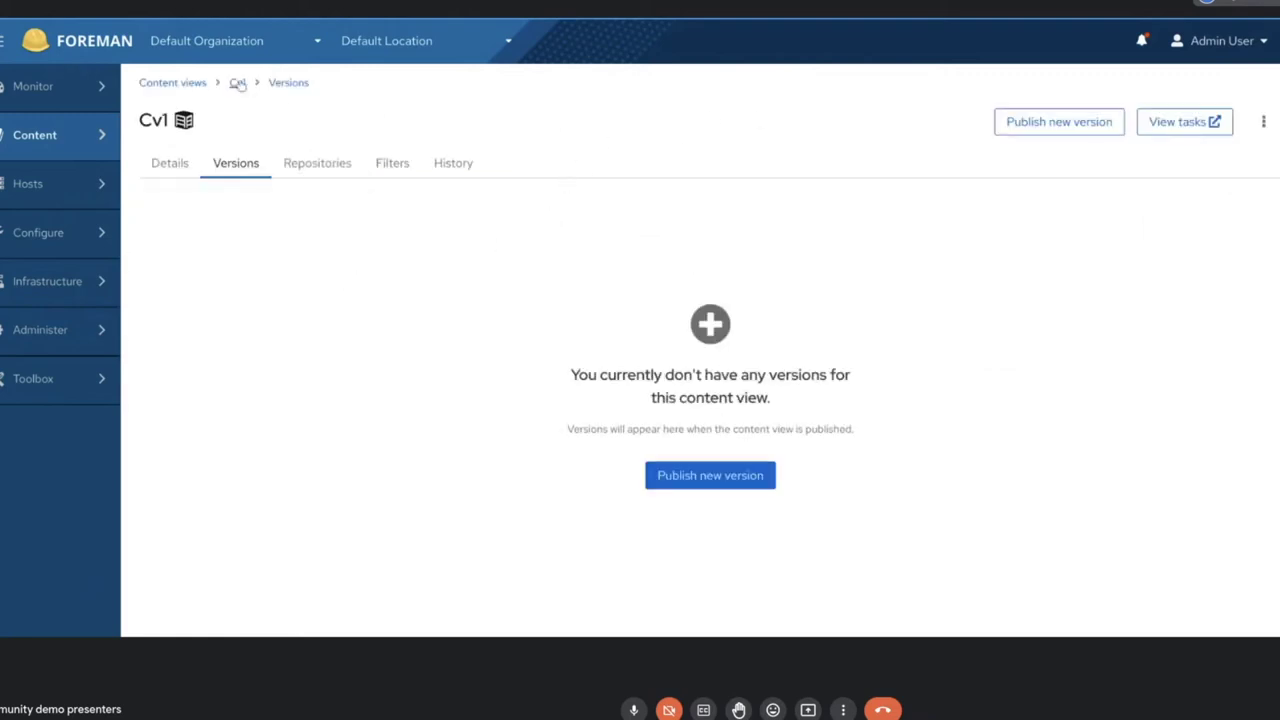
{"action": "left_click", "coordinate": [317, 162]}
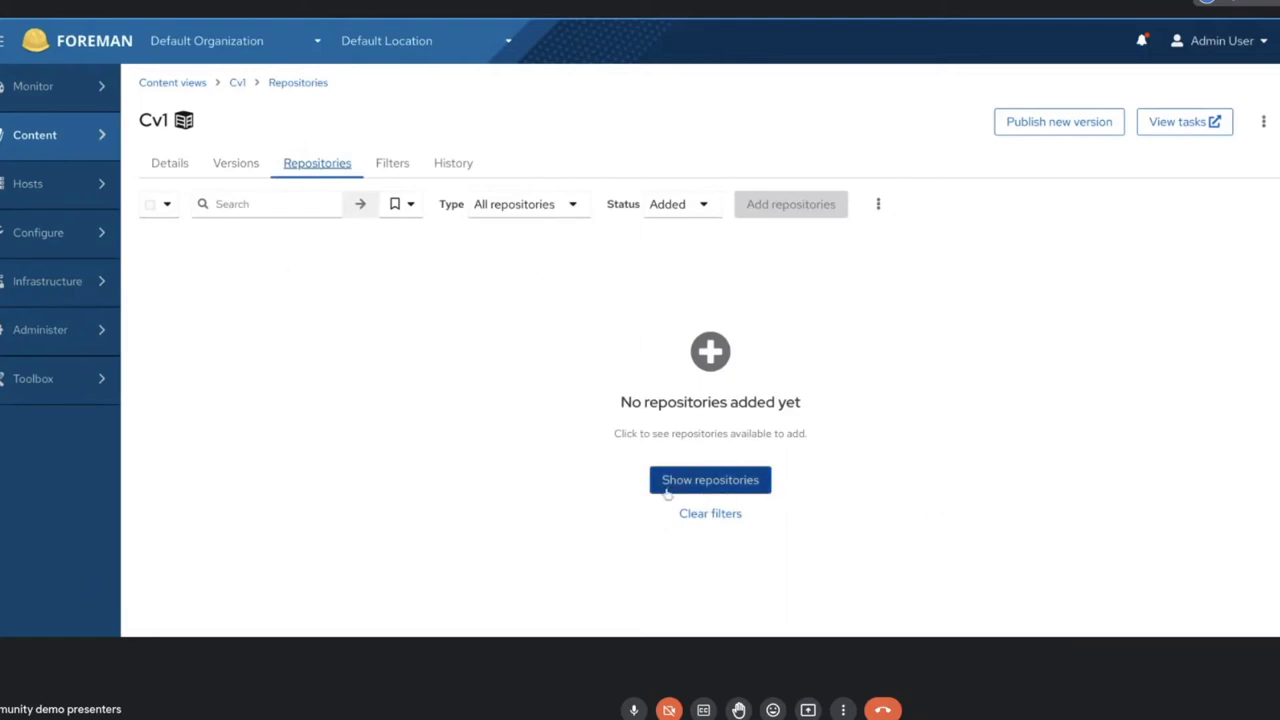
{"action": "mouse_move", "coordinate": [700, 460]}
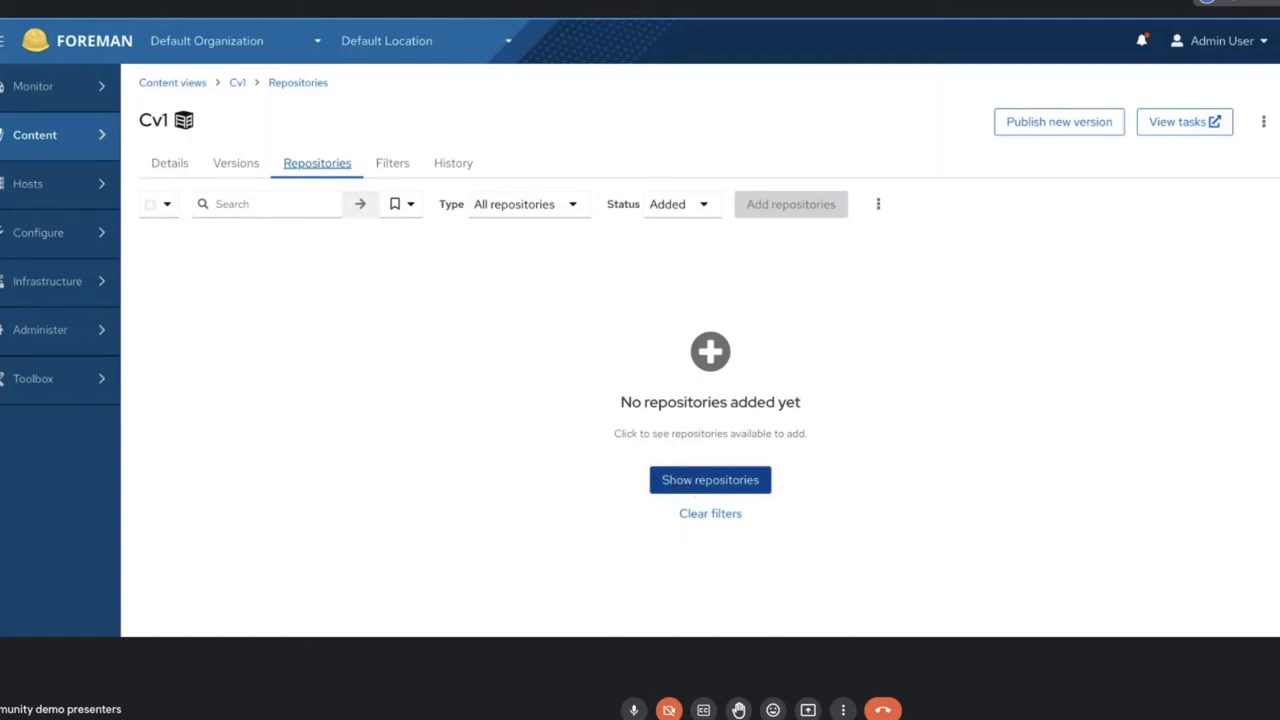
{"action": "left_click", "coordinate": [710, 480]}
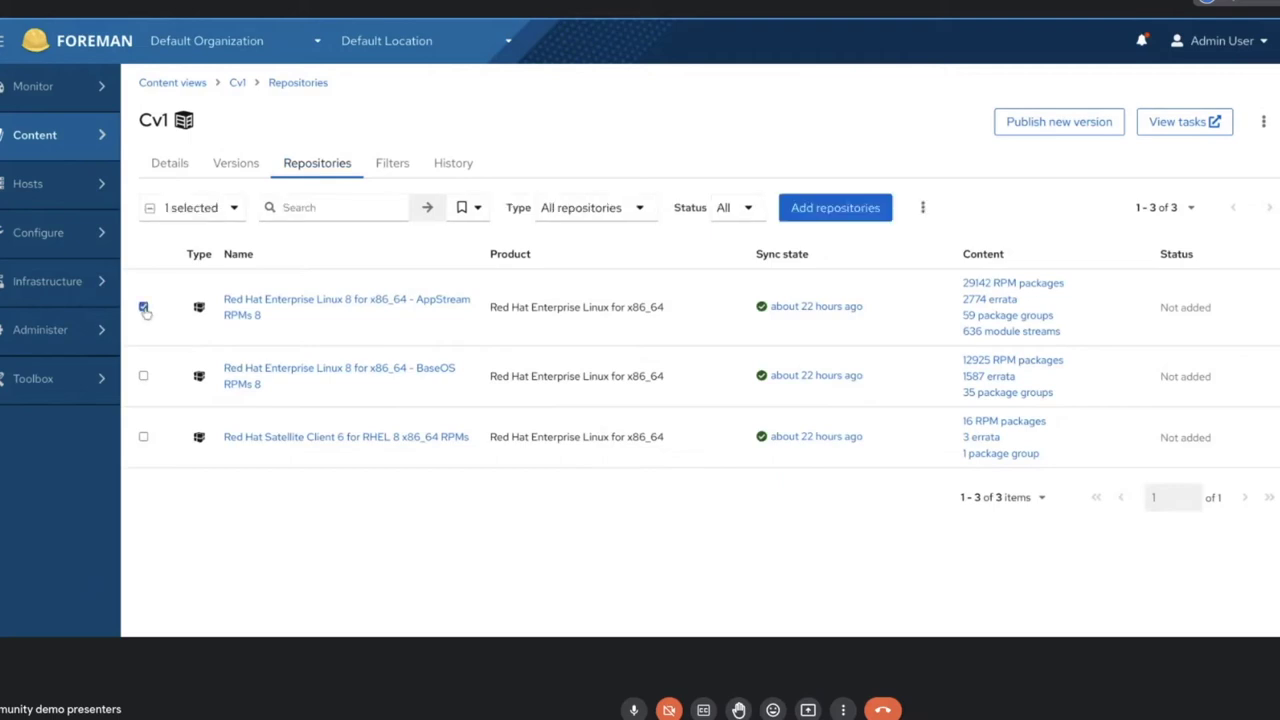
{"action": "left_click", "coordinate": [143, 307]}
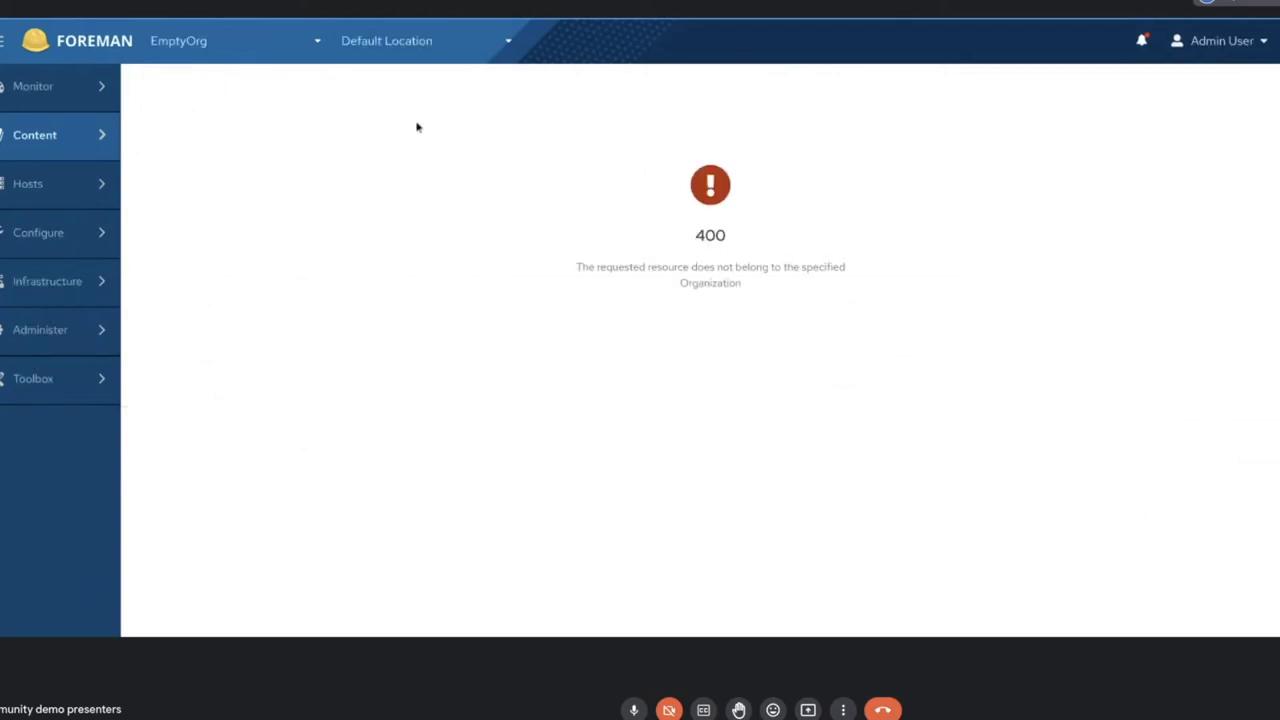
{"action": "mouse_move", "coordinate": [432, 22]}
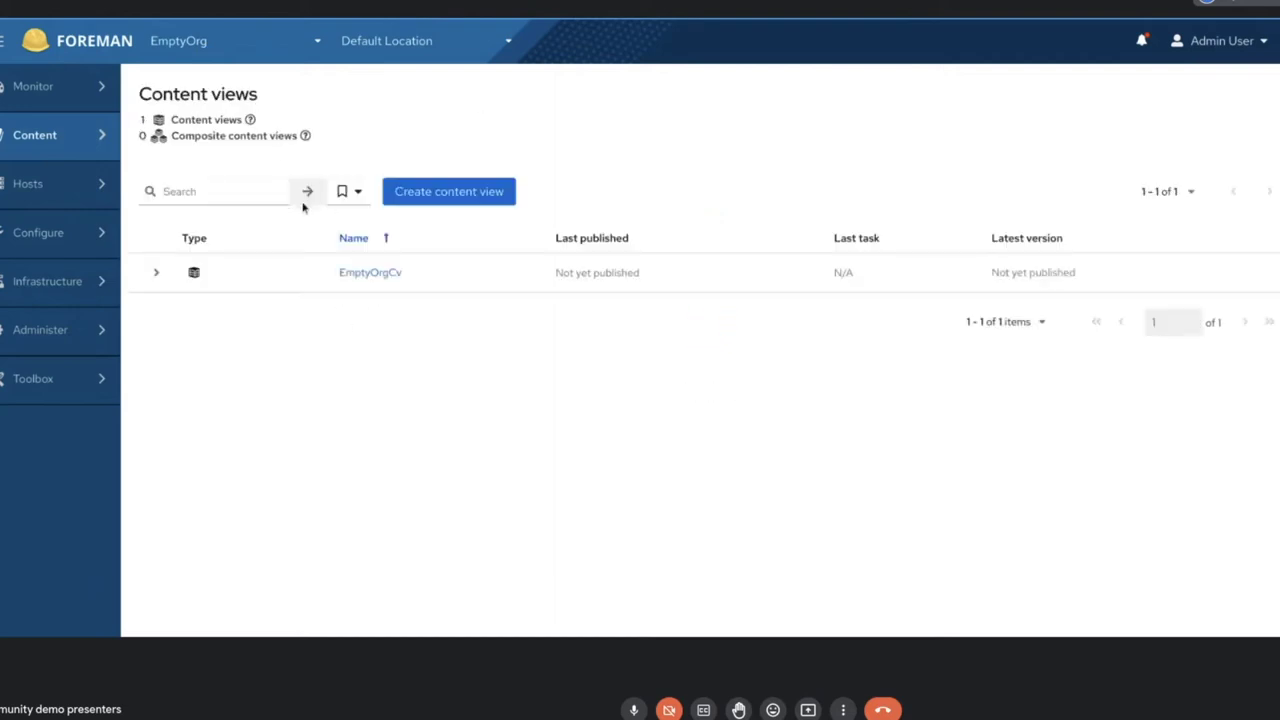
Open the EmptyOrgCv content view's Repositories tab
{"action": "left_click", "coordinate": [370, 272]}
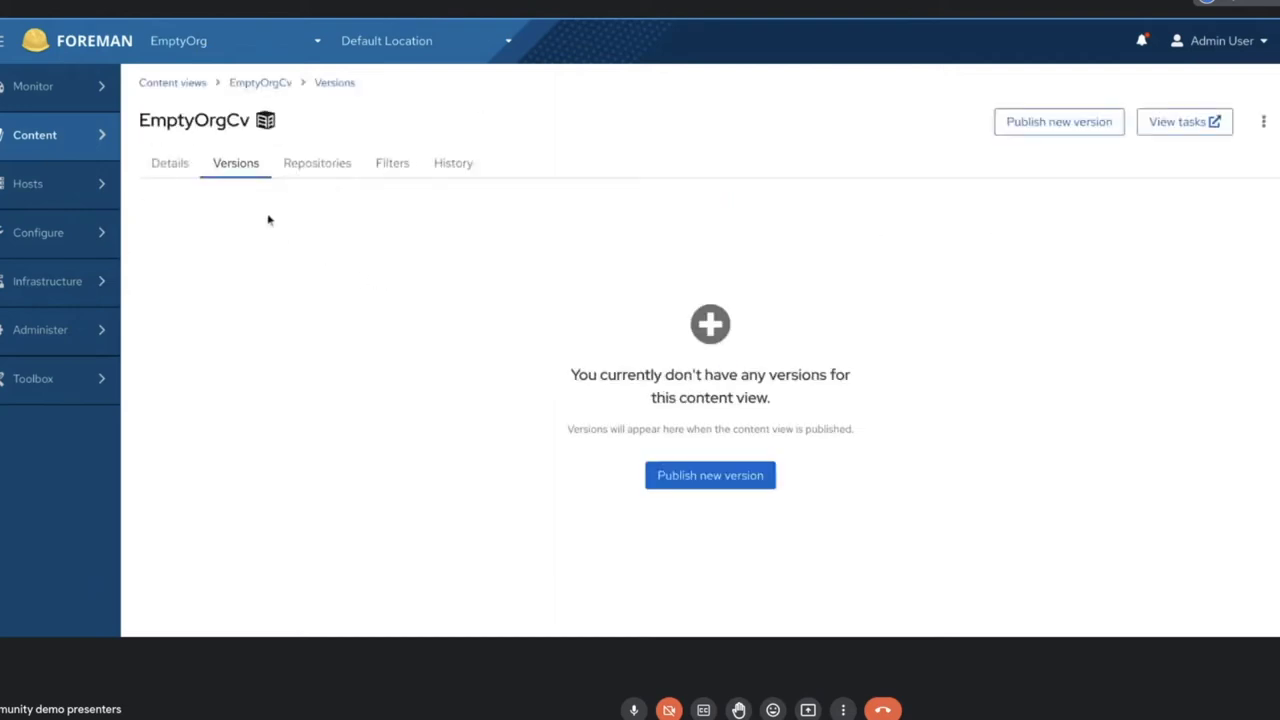
{"action": "left_click", "coordinate": [317, 163]}
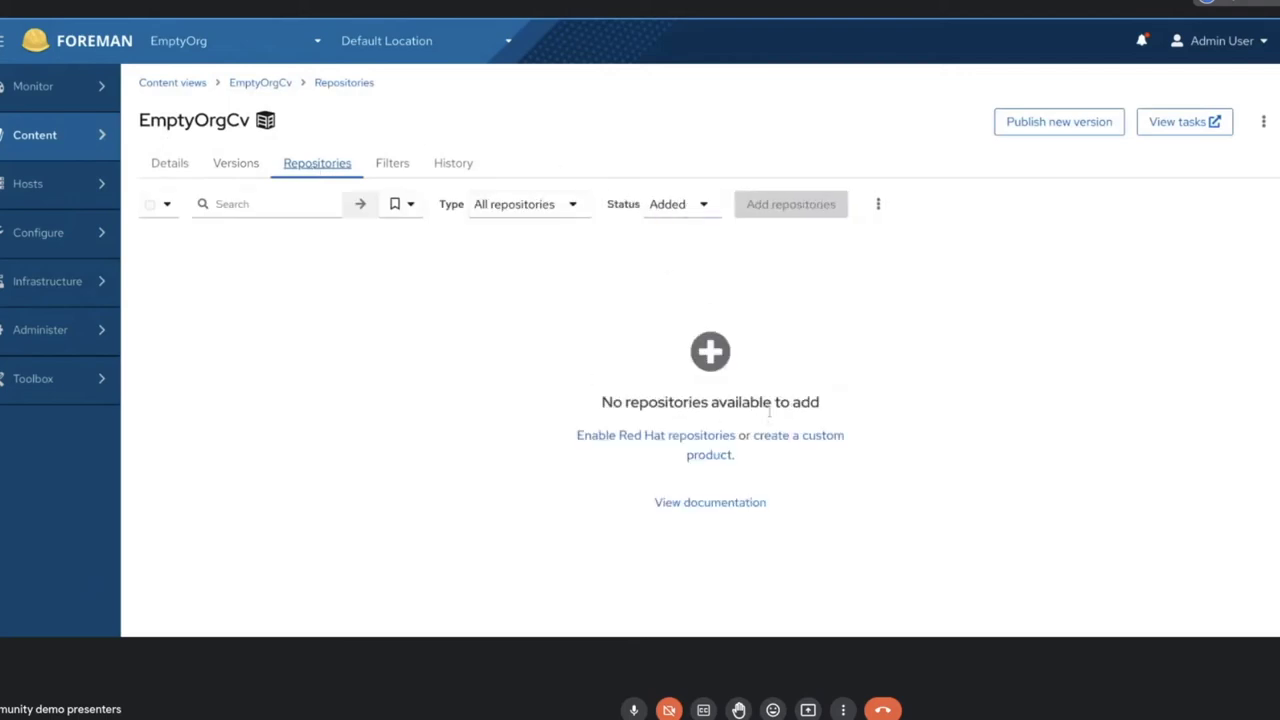
{"action": "mouse_move", "coordinate": [738, 280]}
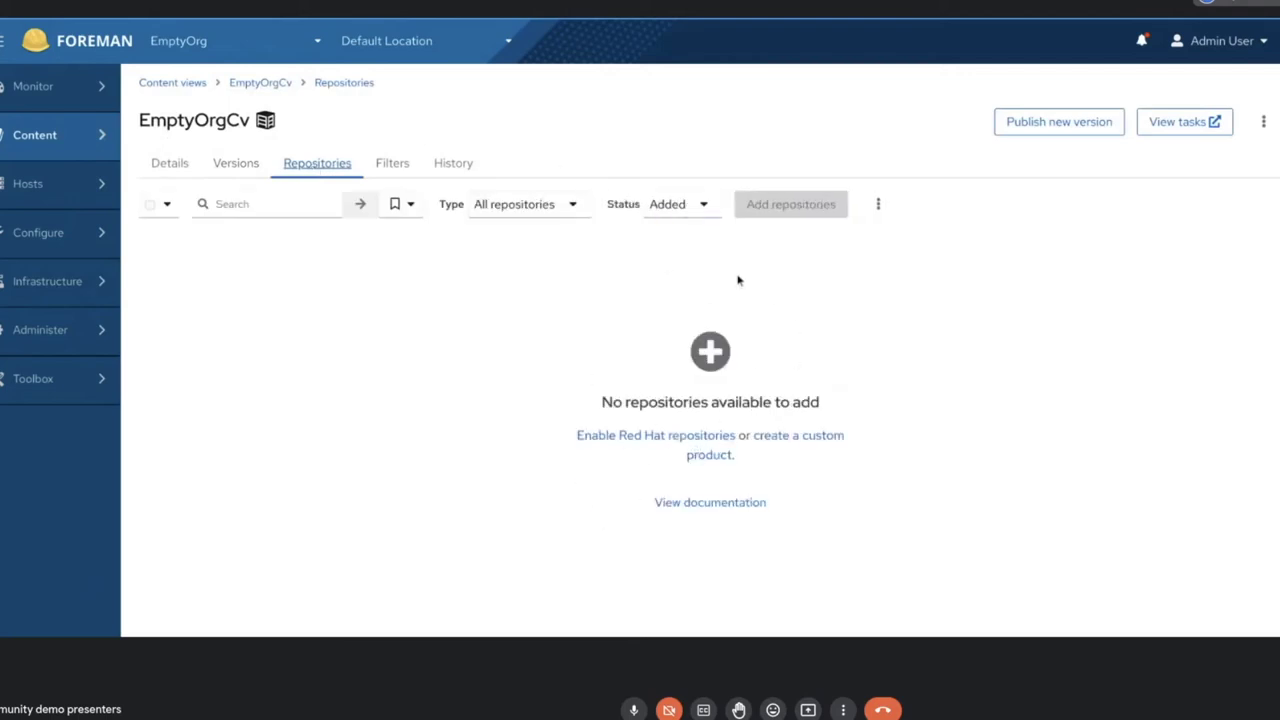
{"action": "mouse_move", "coordinate": [590, 386]}
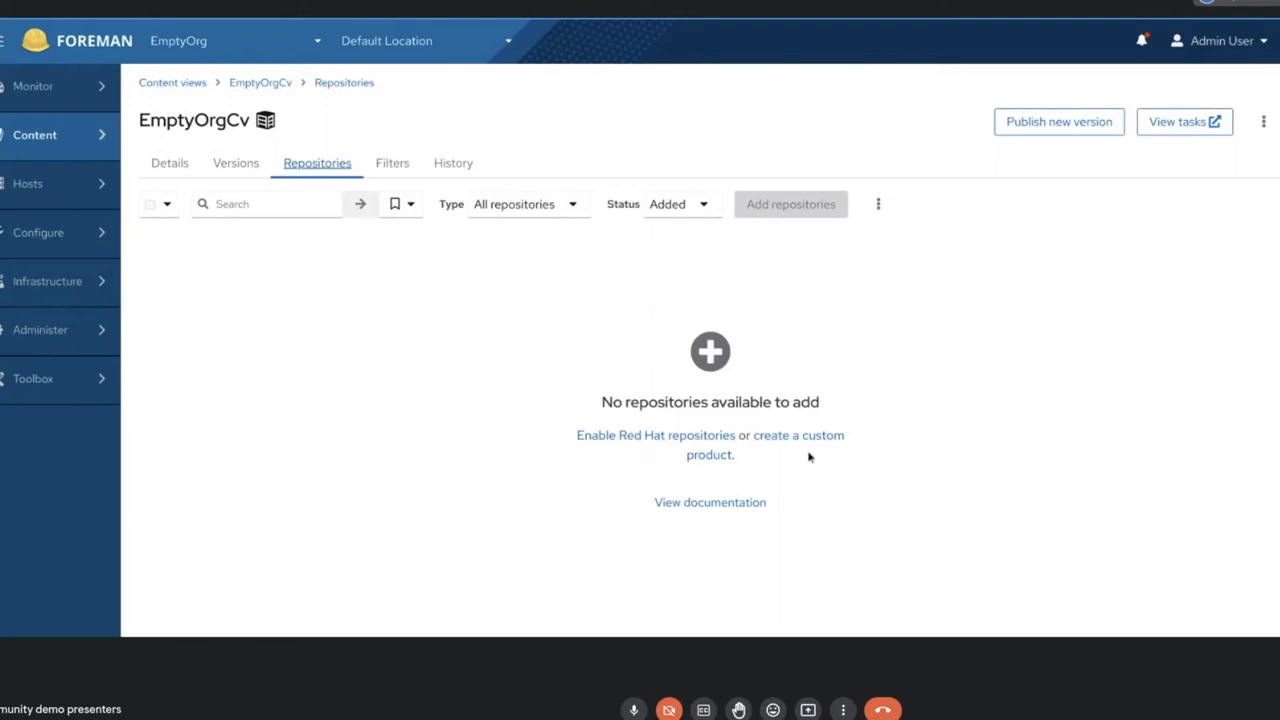
{"action": "mouse_move", "coordinate": [642, 488]}
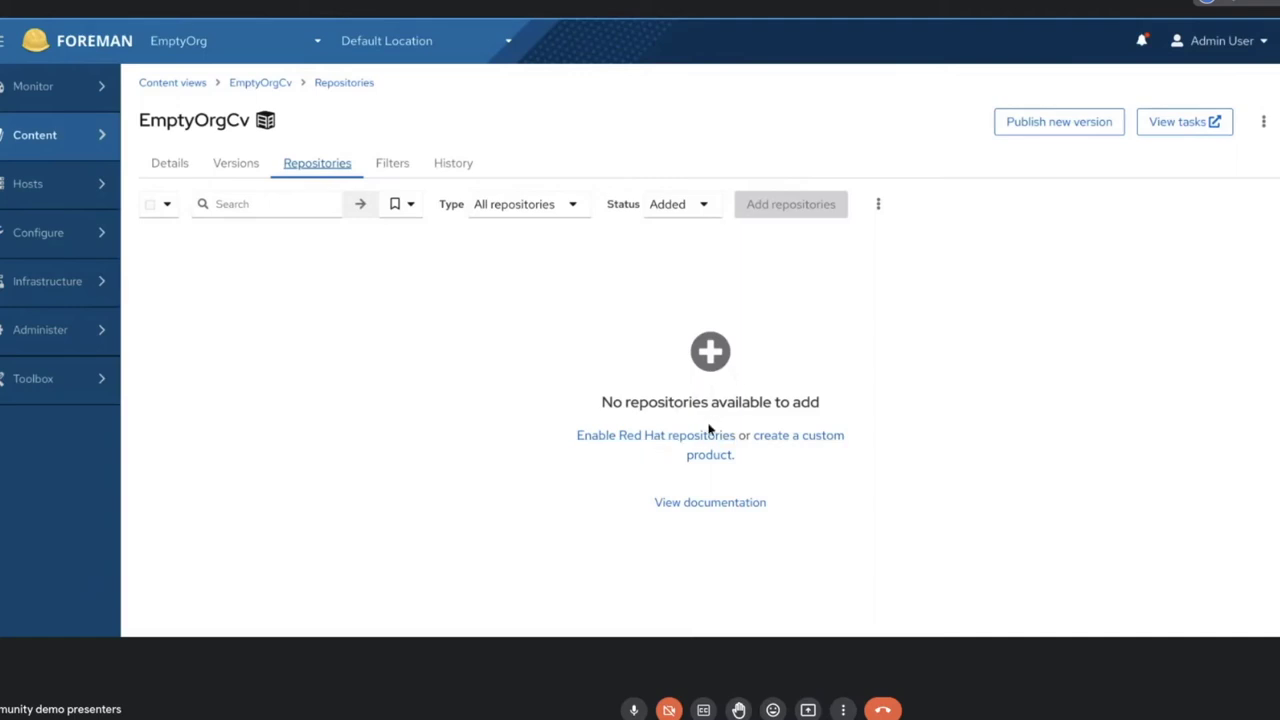
{"action": "mouse_move", "coordinate": [735, 514]}
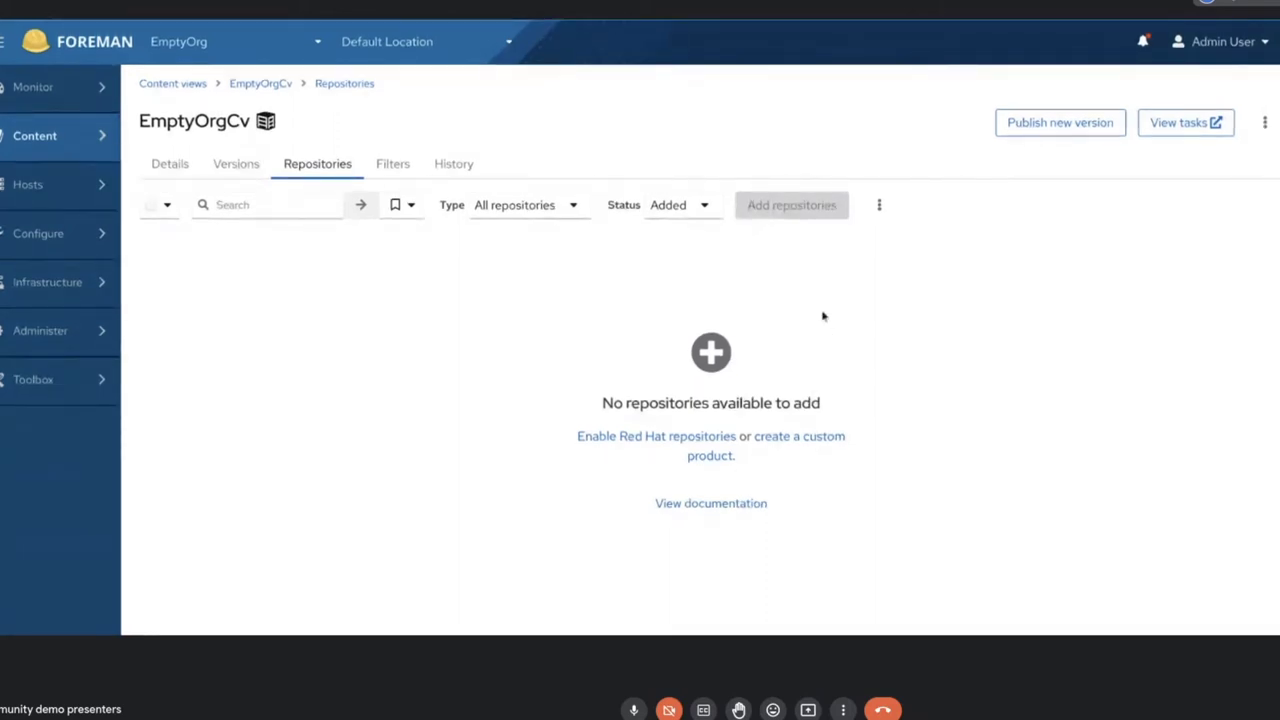
{"action": "mouse_move", "coordinate": [715, 298]}
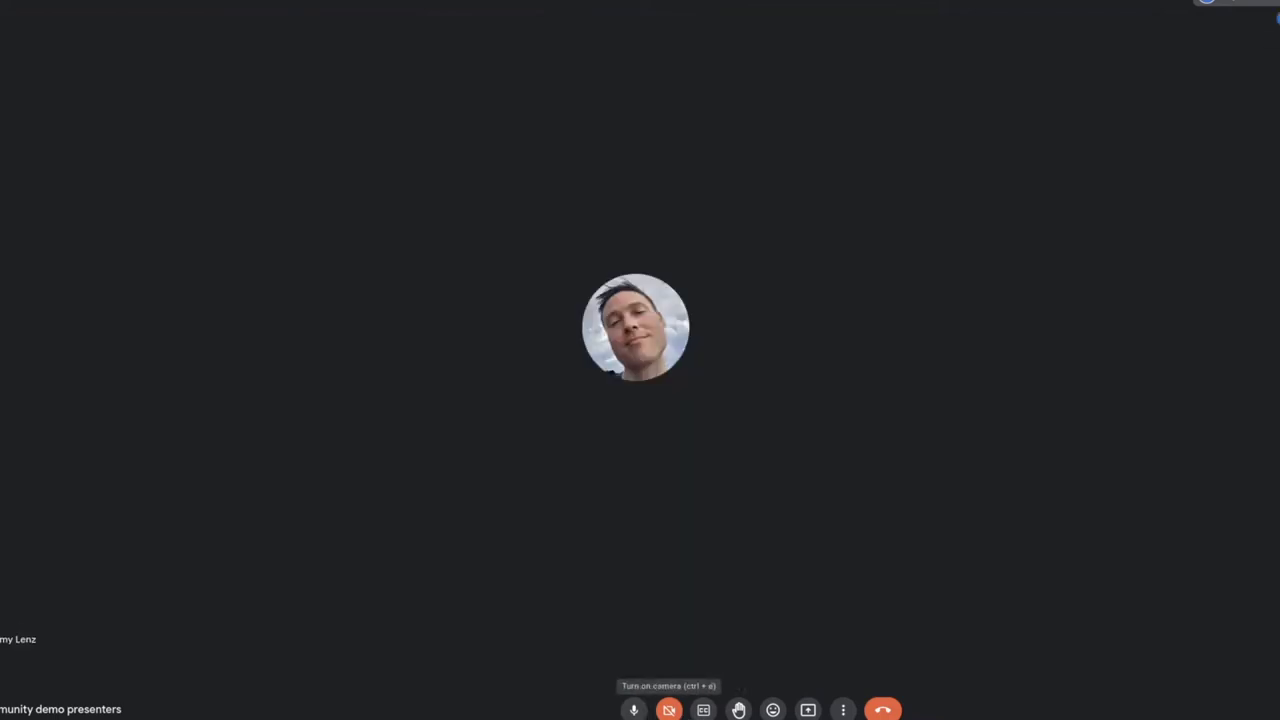
{"action": "mouse_move", "coordinate": [738, 710]}
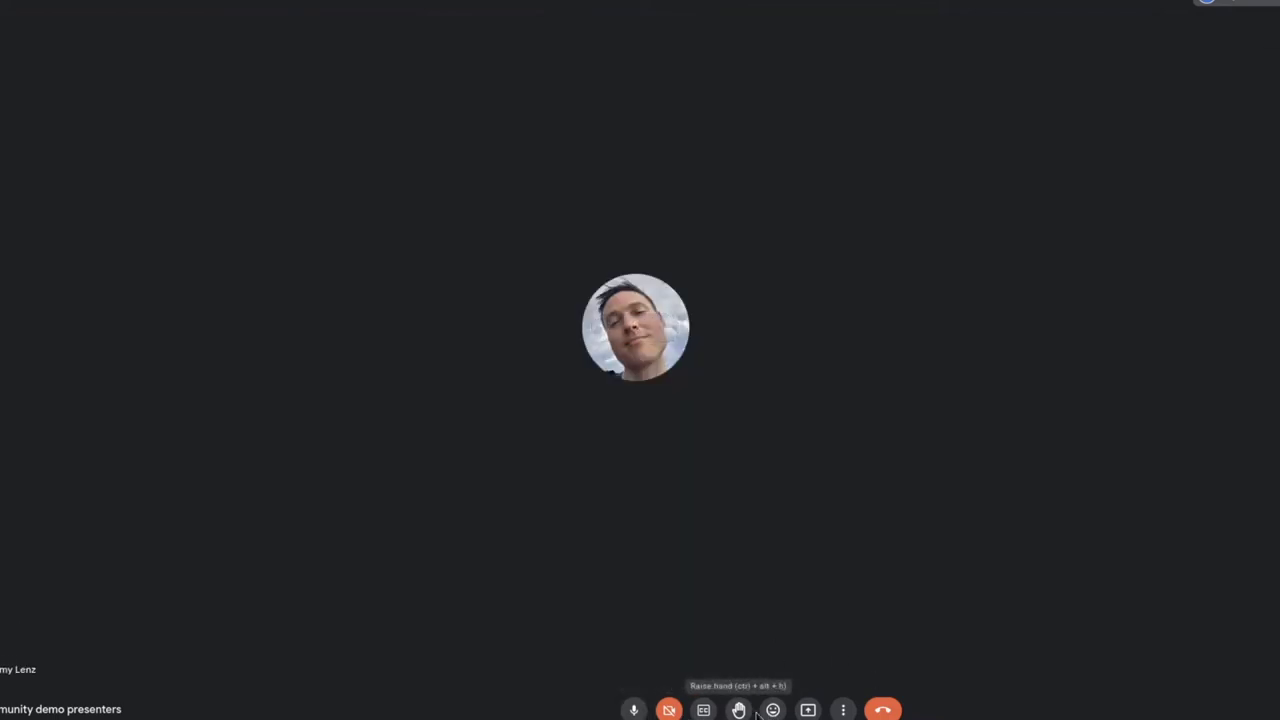
Share the 'Job invocations' browser tab with the Google Meet call
{"action": "left_click", "coordinate": [808, 710]}
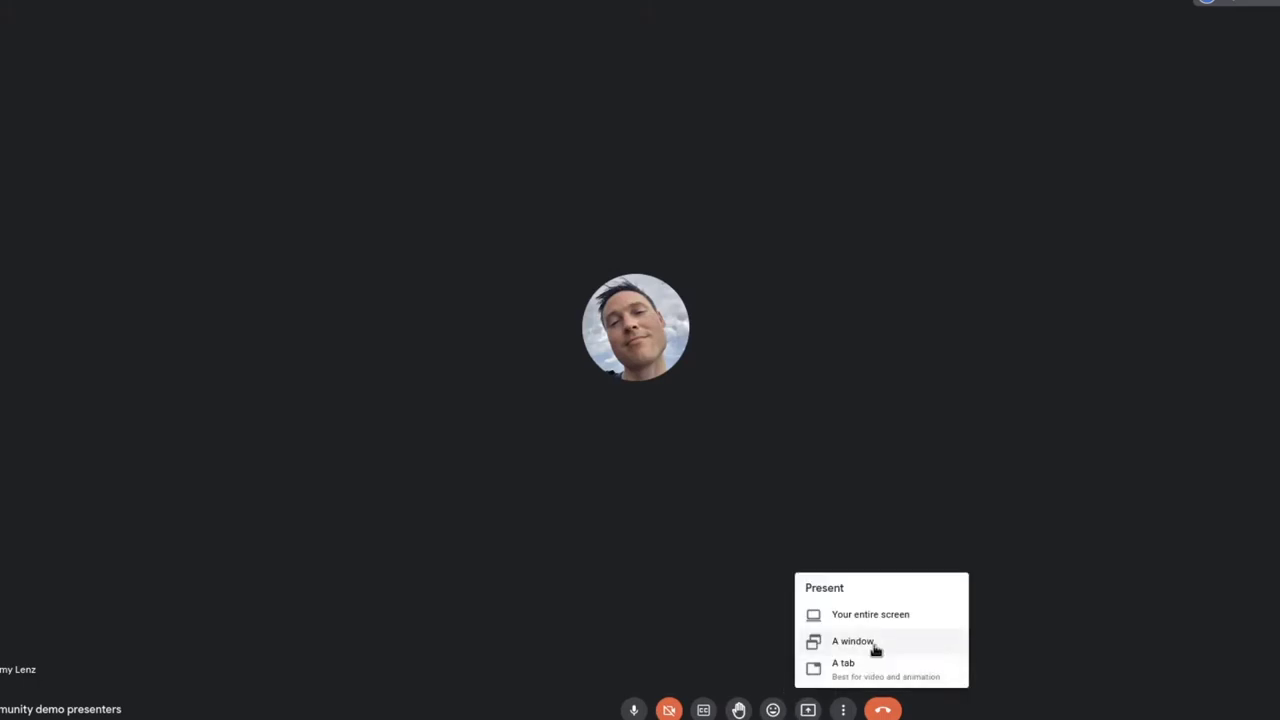
{"action": "left_click", "coordinate": [843, 663]}
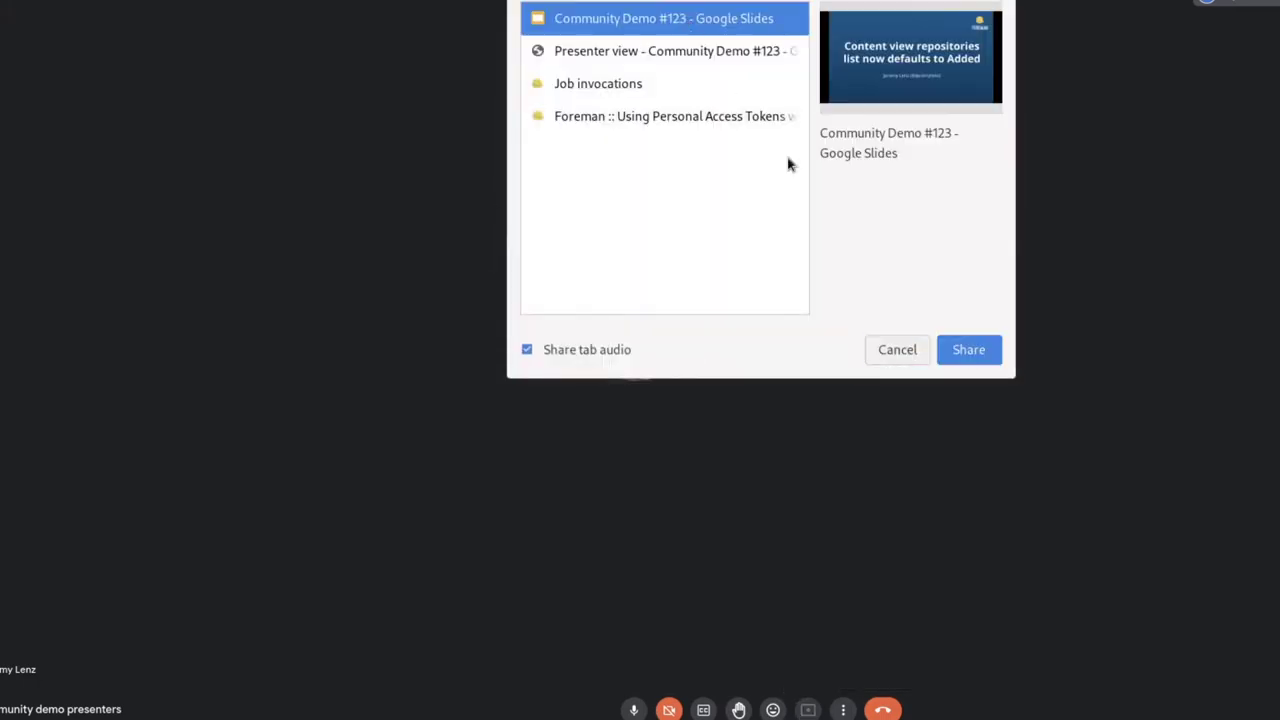
{"action": "left_click", "coordinate": [896, 349]}
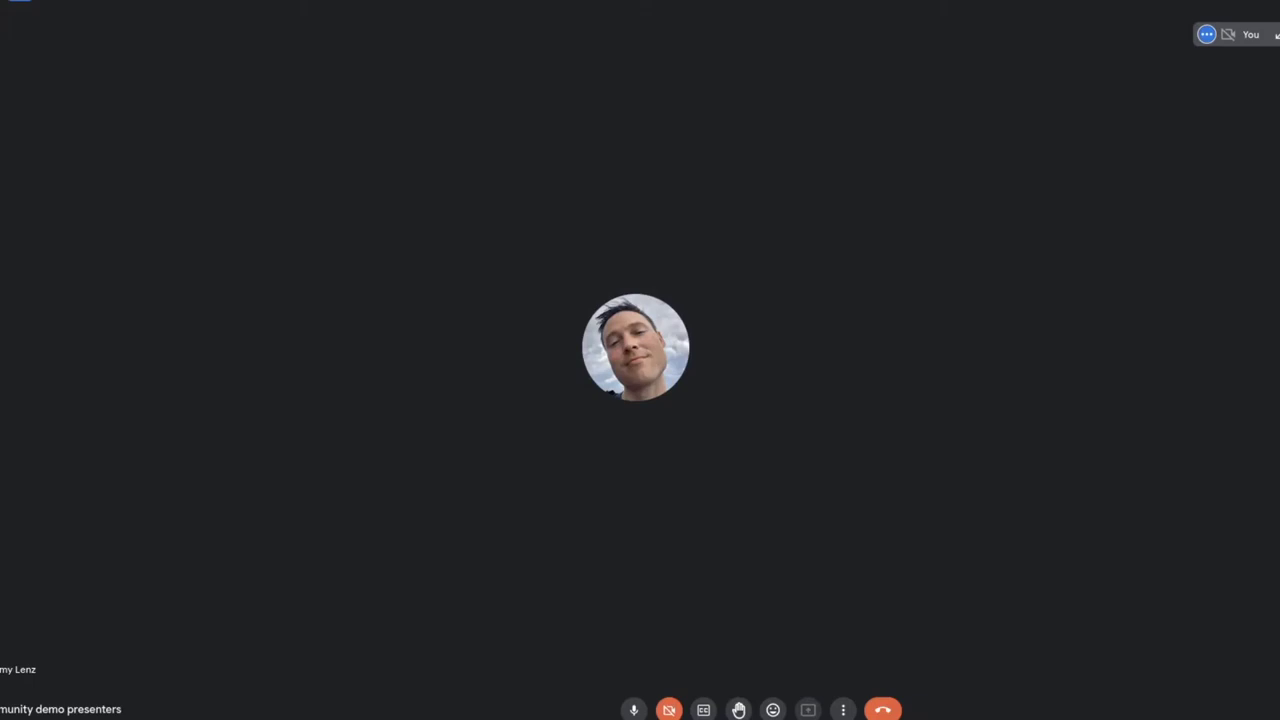
{"action": "left_click", "coordinate": [807, 710]}
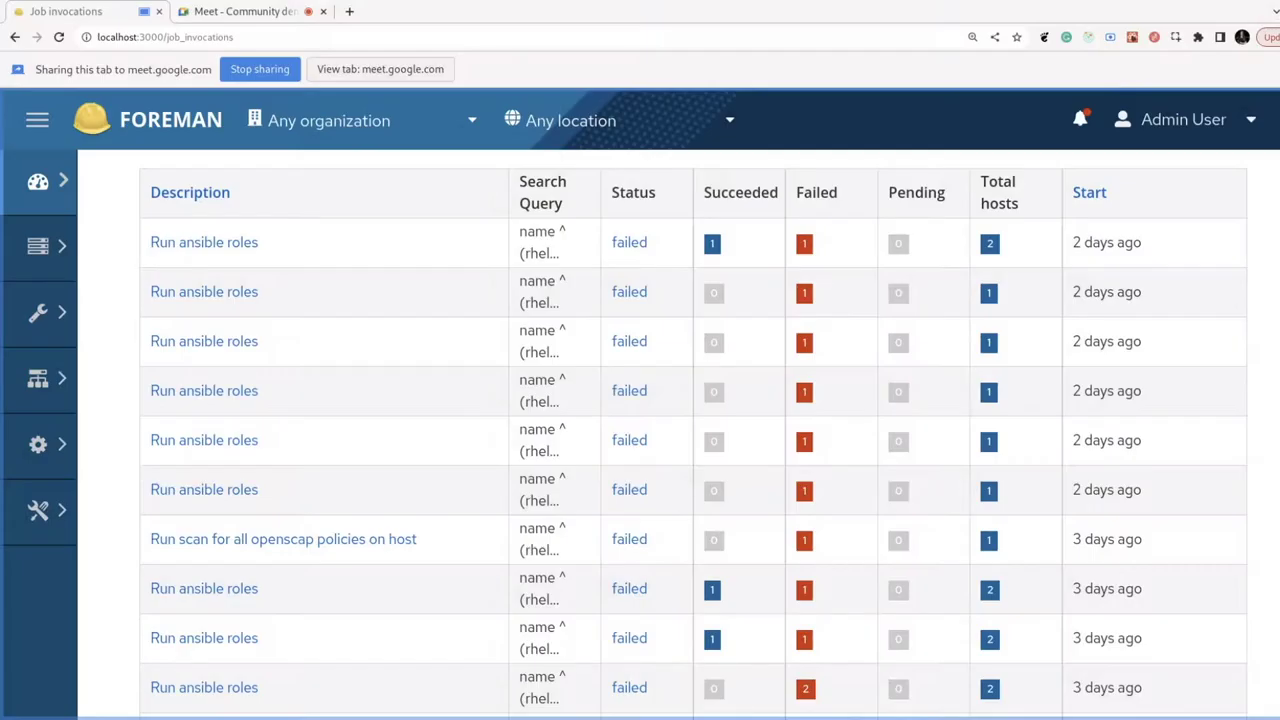
{"action": "mouse_move", "coordinate": [679, 446]}
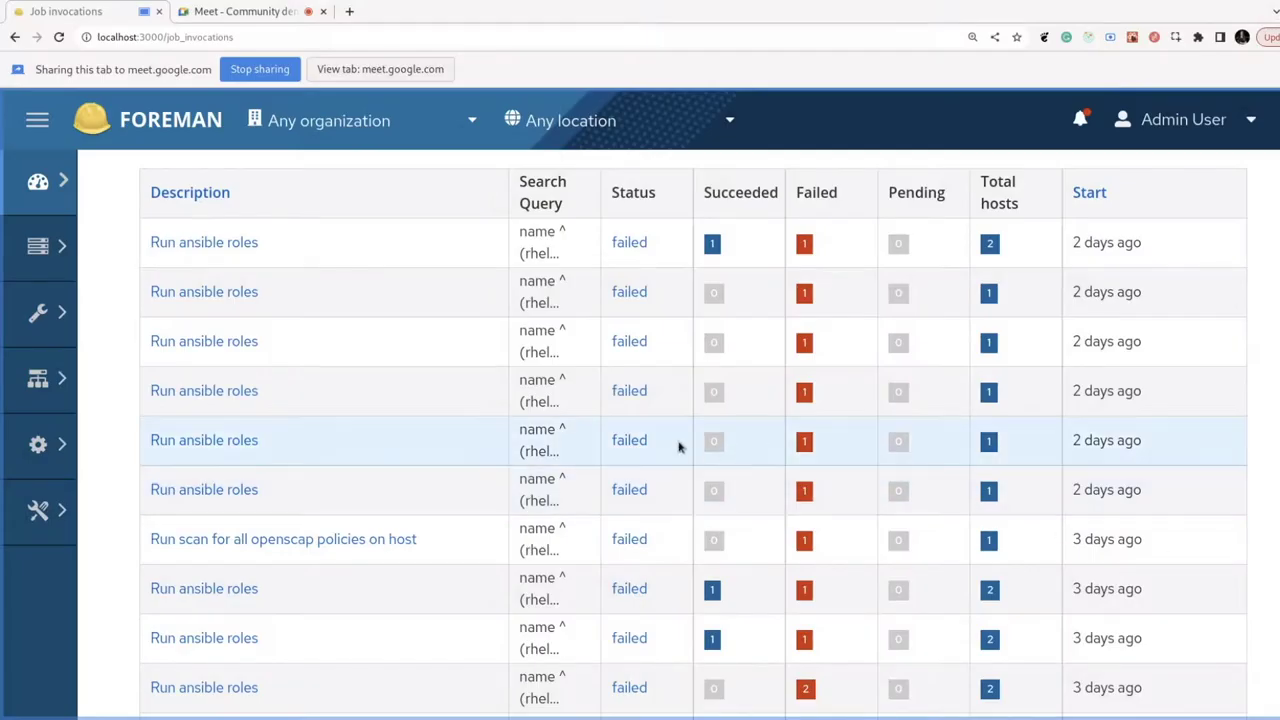
{"action": "mouse_move", "coordinate": [190, 440]}
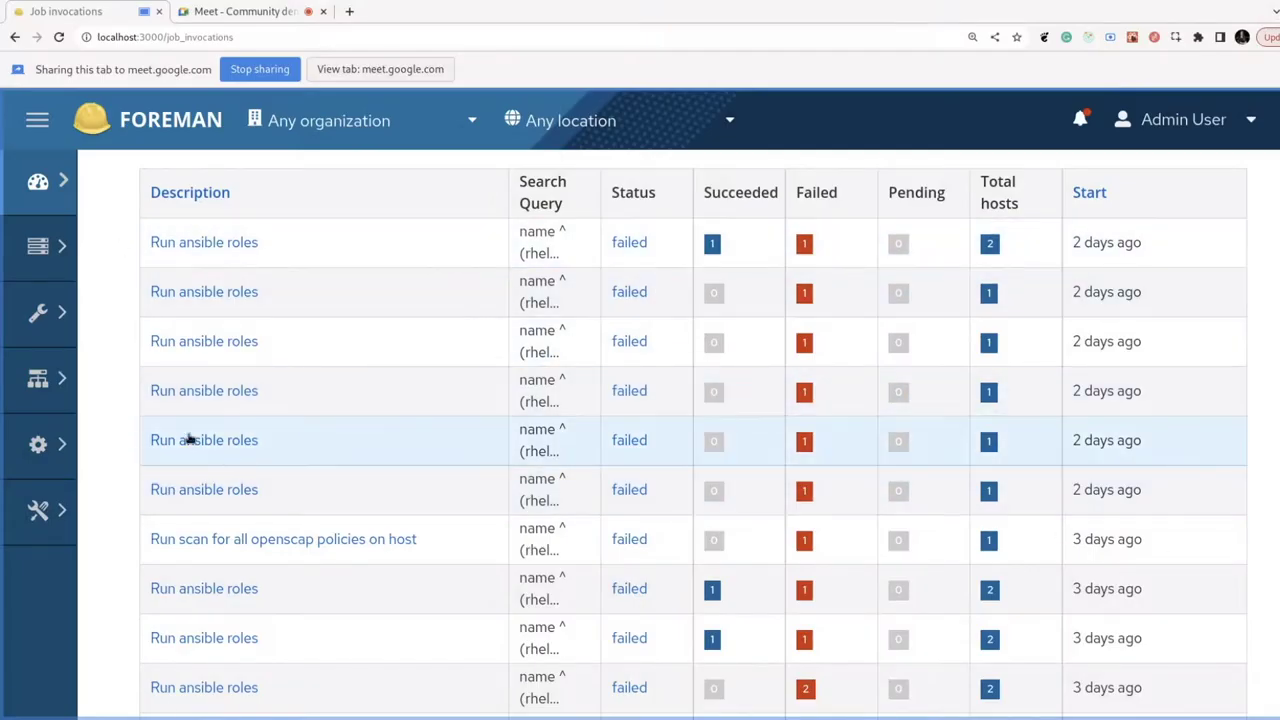
{"action": "mouse_move", "coordinate": [263, 160]}
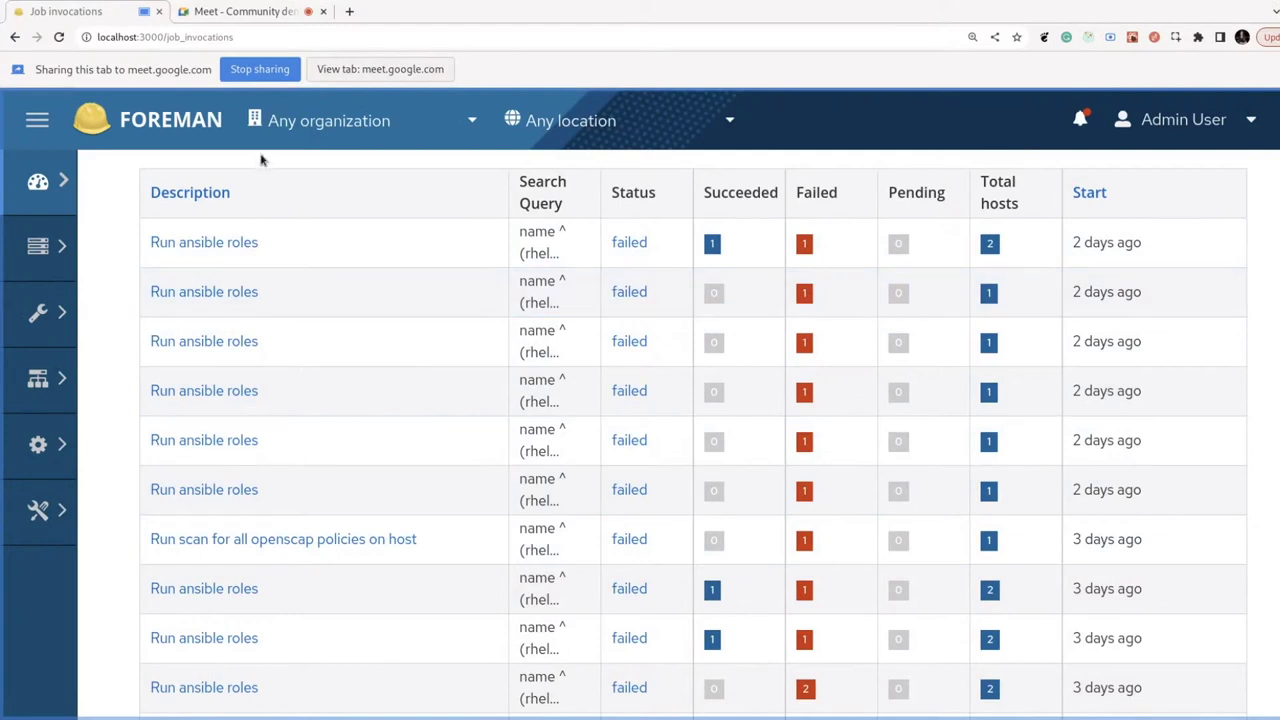
{"action": "mouse_move", "coordinate": [245, 315]}
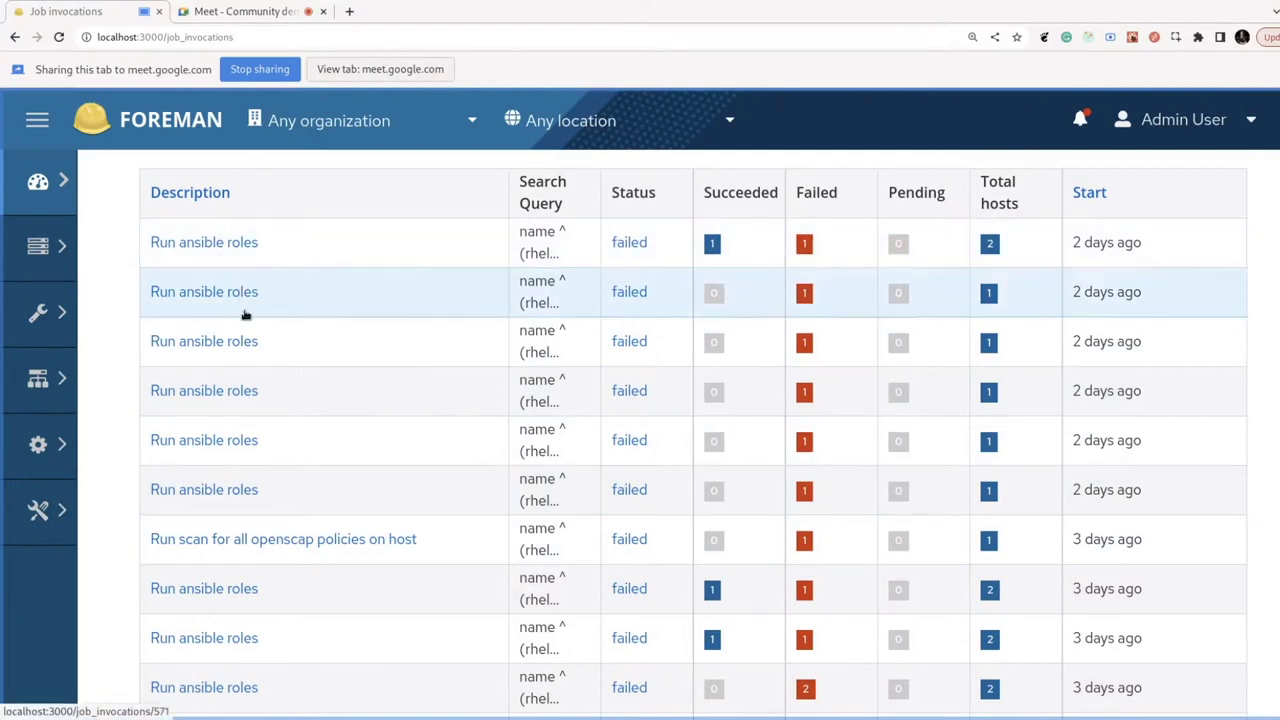
{"action": "mouse_move", "coordinate": [263, 285]}
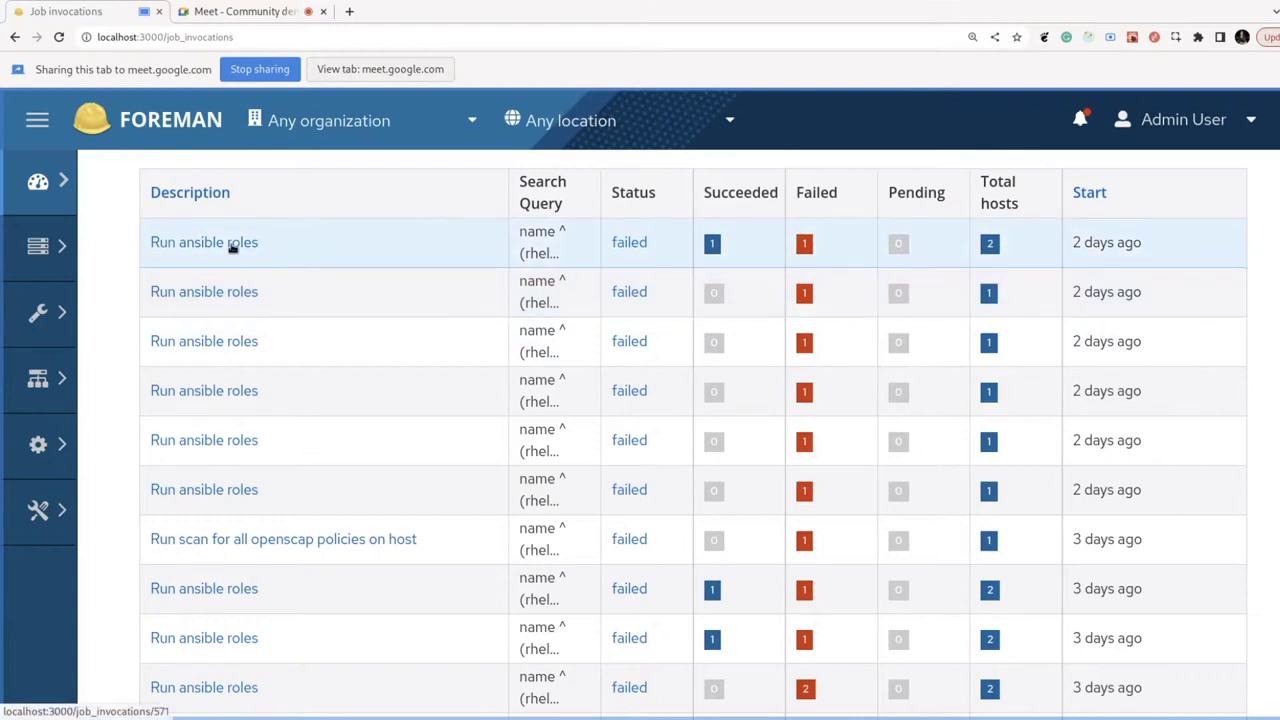
{"action": "mouse_move", "coordinate": [318, 263]}
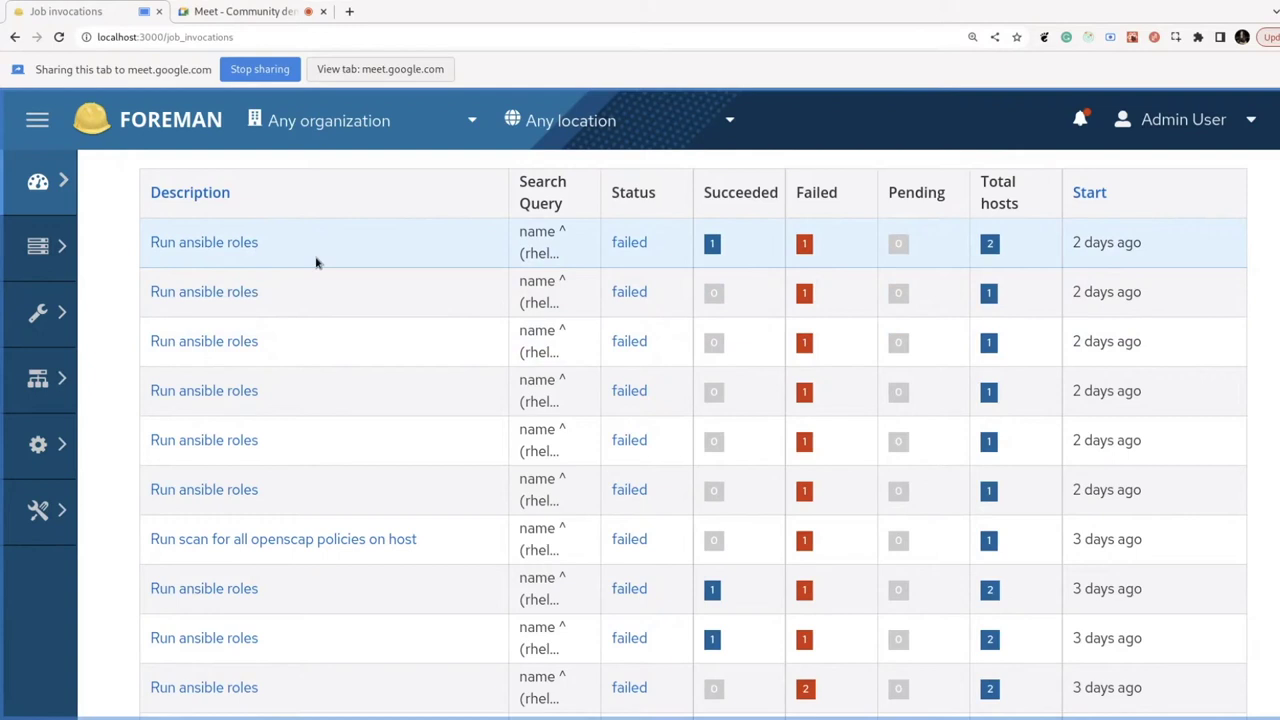
{"action": "mouse_move", "coordinate": [265, 254]}
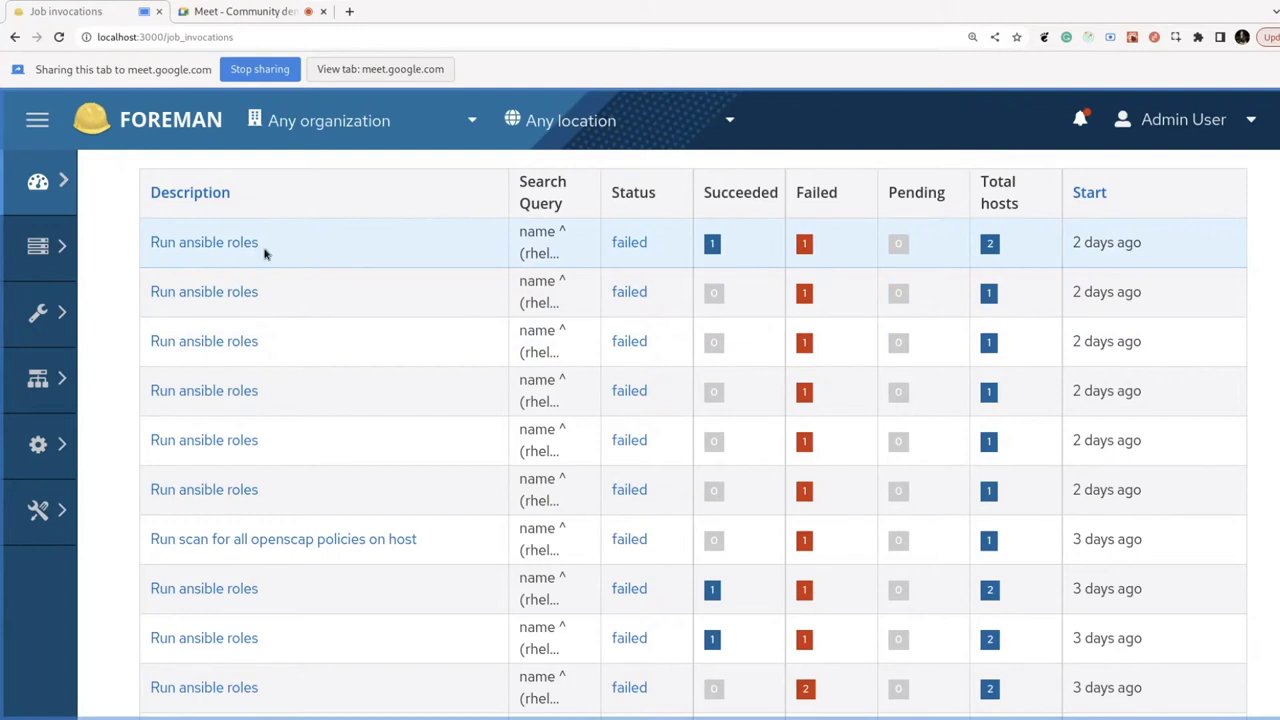
Open the newest 'Run ansible roles' job and scroll to its host status table
{"action": "left_click", "coordinate": [204, 242]}
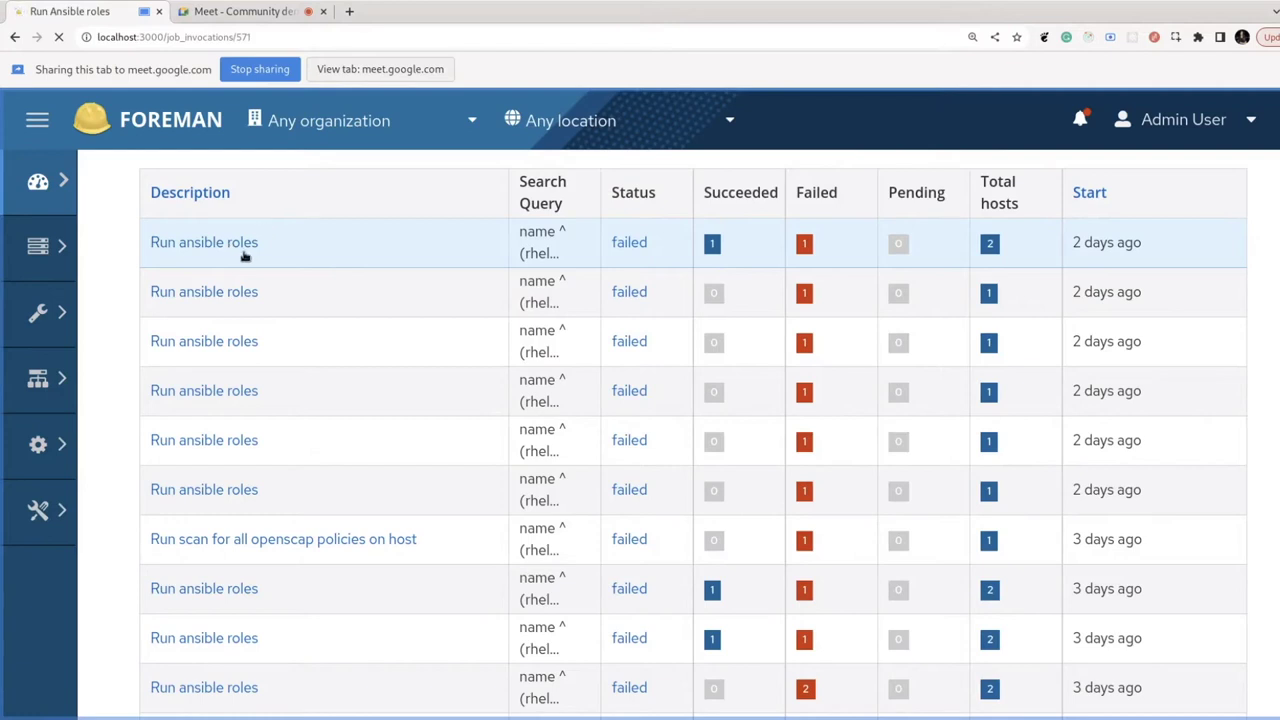
{"action": "left_click", "coordinate": [204, 242]}
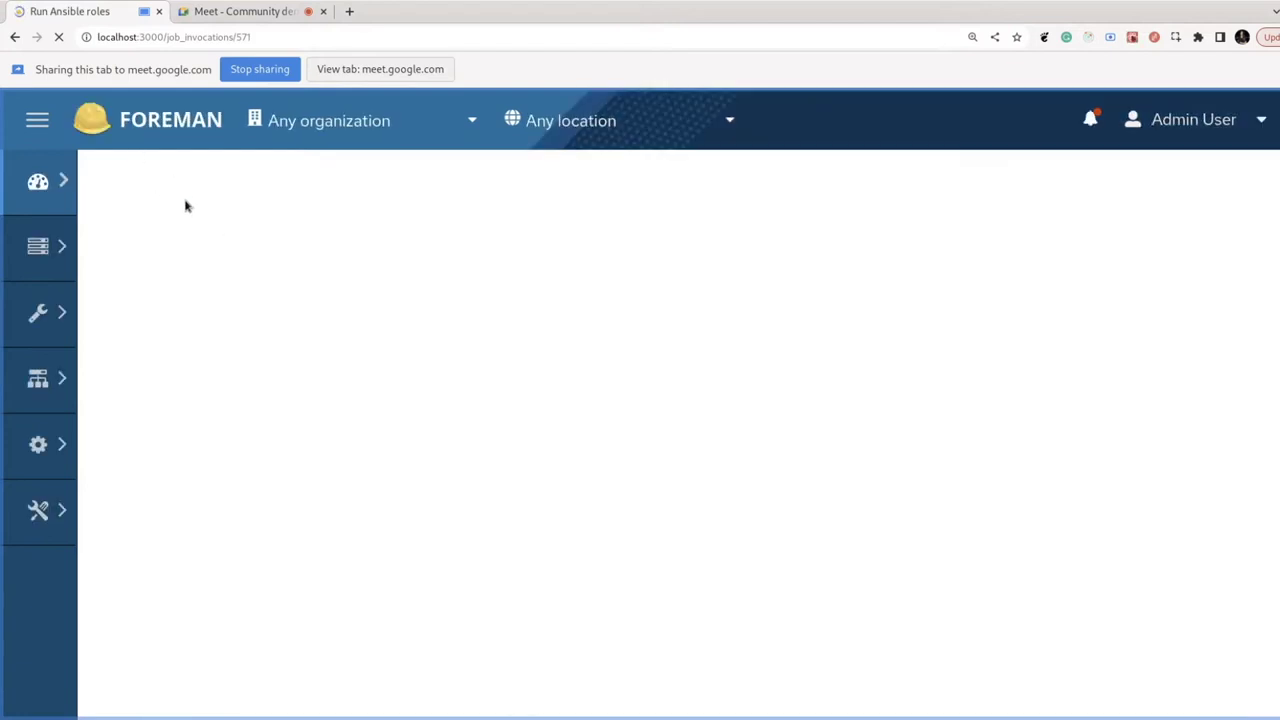
{"action": "mouse_move", "coordinate": [343, 199]}
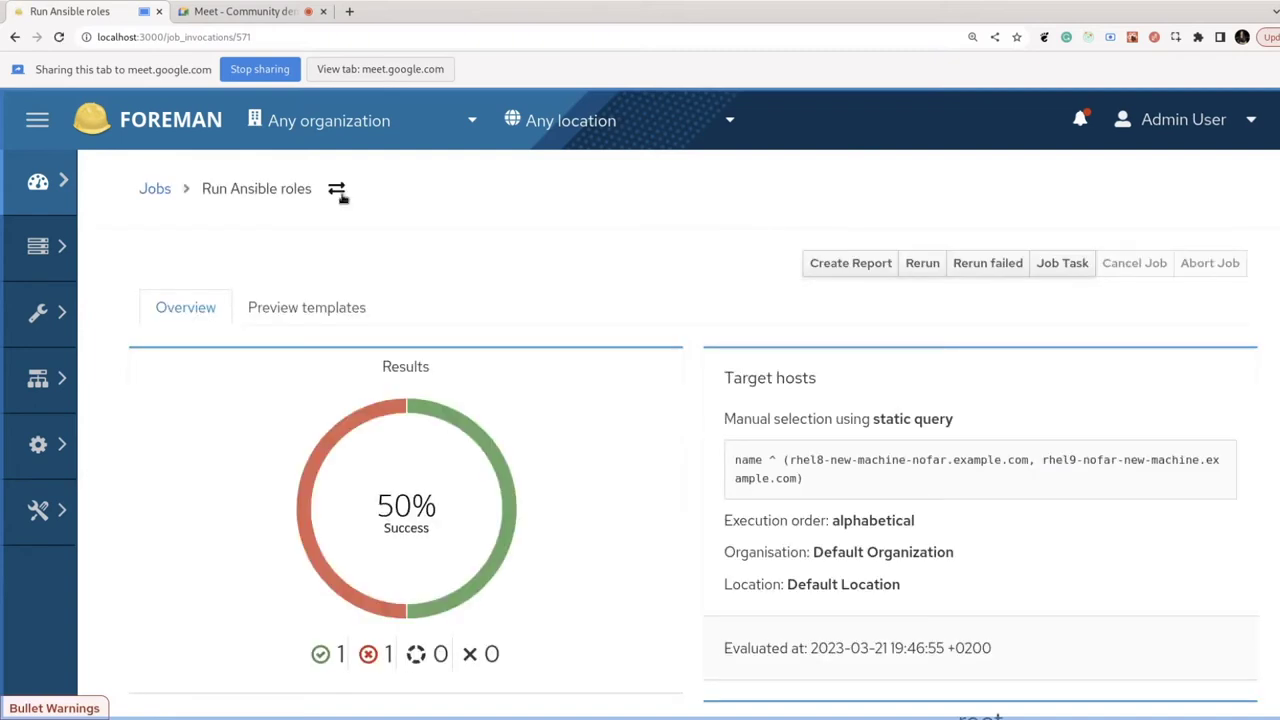
{"action": "mouse_move", "coordinate": [584, 222]}
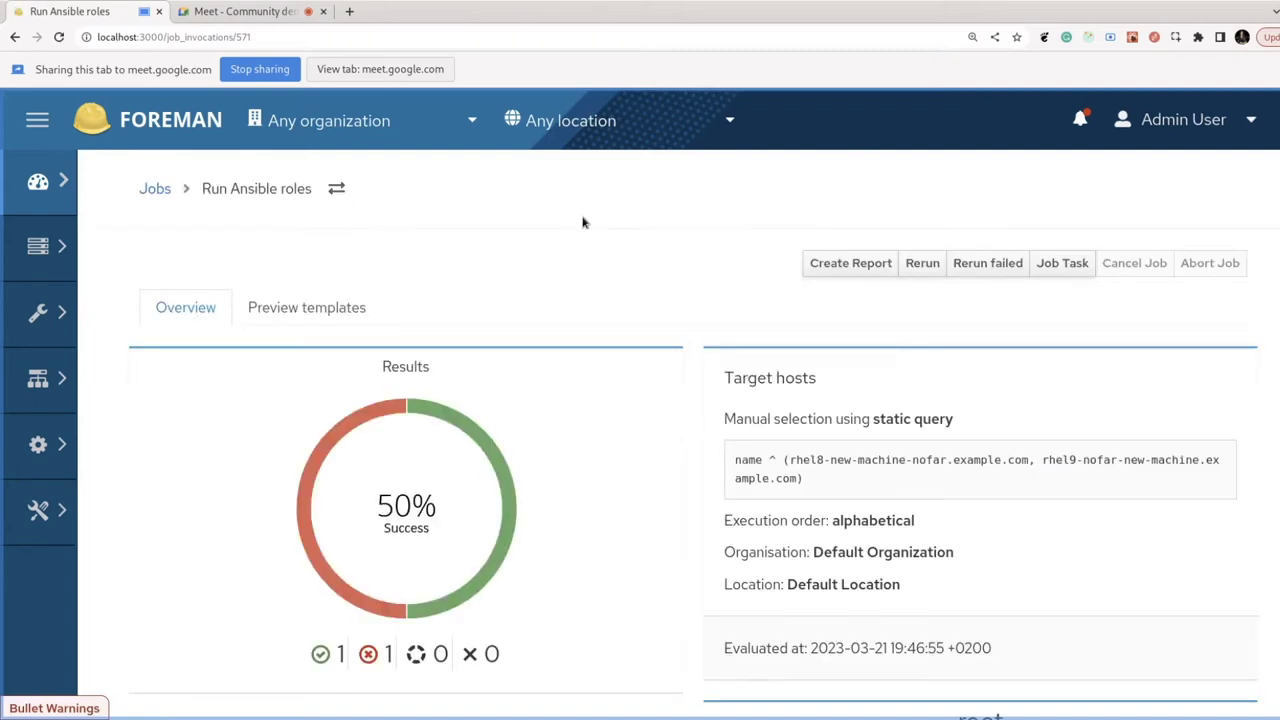
{"action": "scroll", "scroll_direction": "down", "scroll_amount": 3}
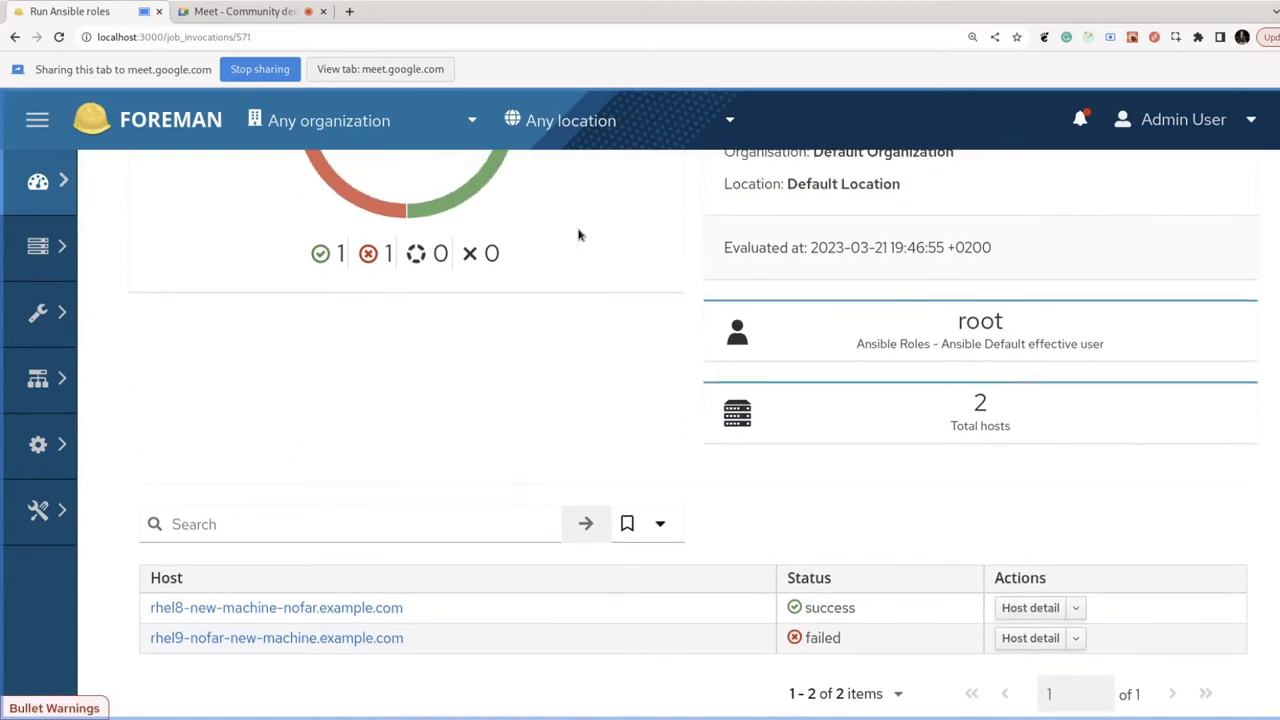
{"action": "mouse_move", "coordinate": [276, 638]}
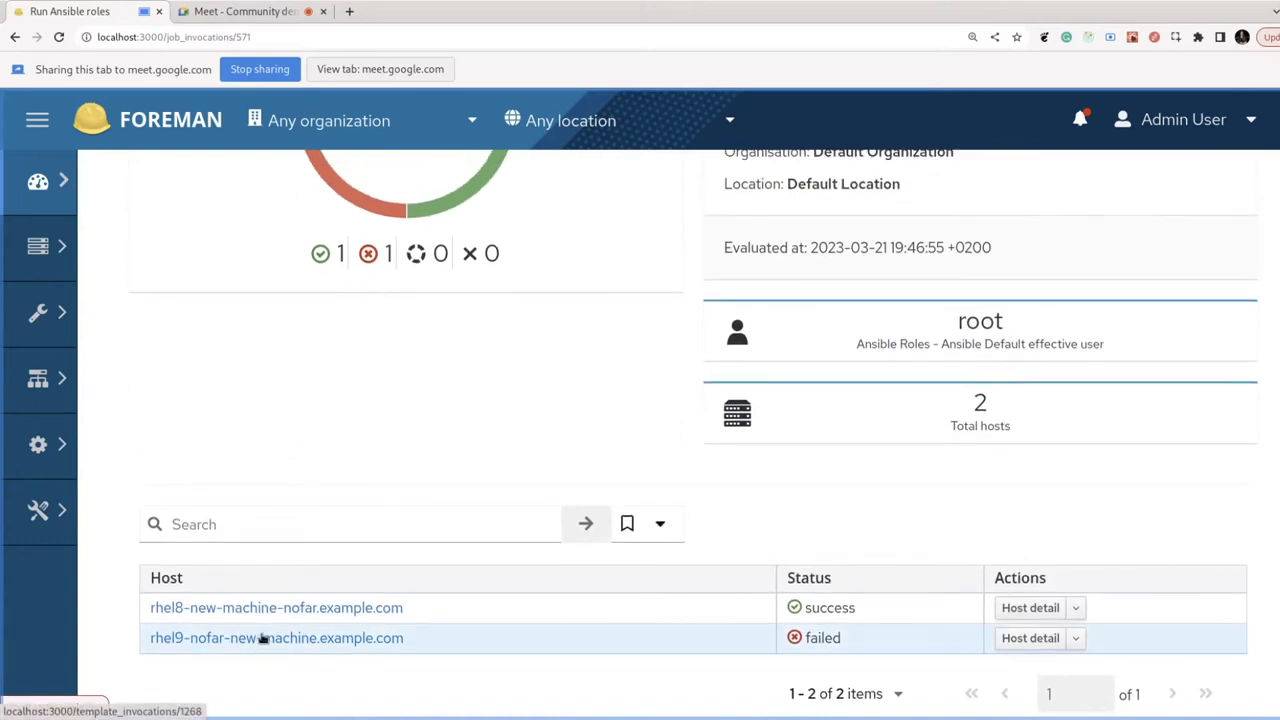
{"action": "scroll", "scroll_direction": "up", "scroll_amount": 3}
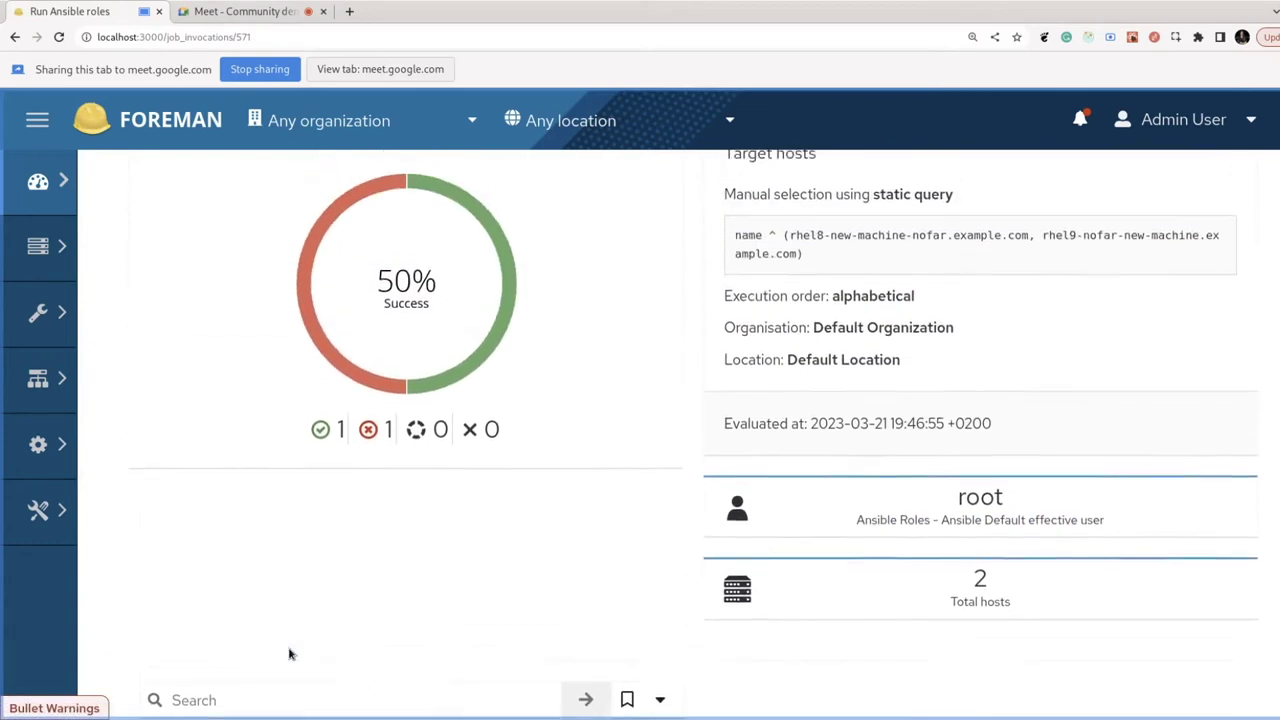
{"action": "scroll", "scroll_direction": "down", "scroll_amount": 3}
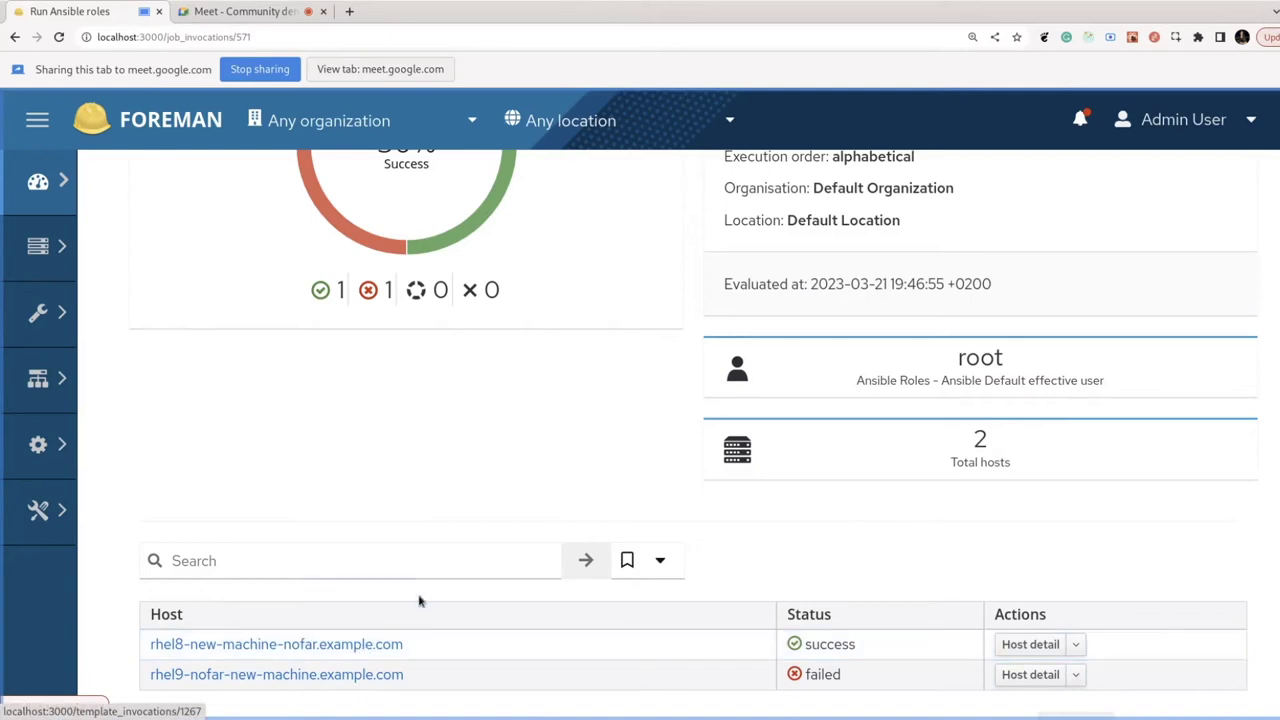
{"action": "mouse_move", "coordinate": [355, 644]}
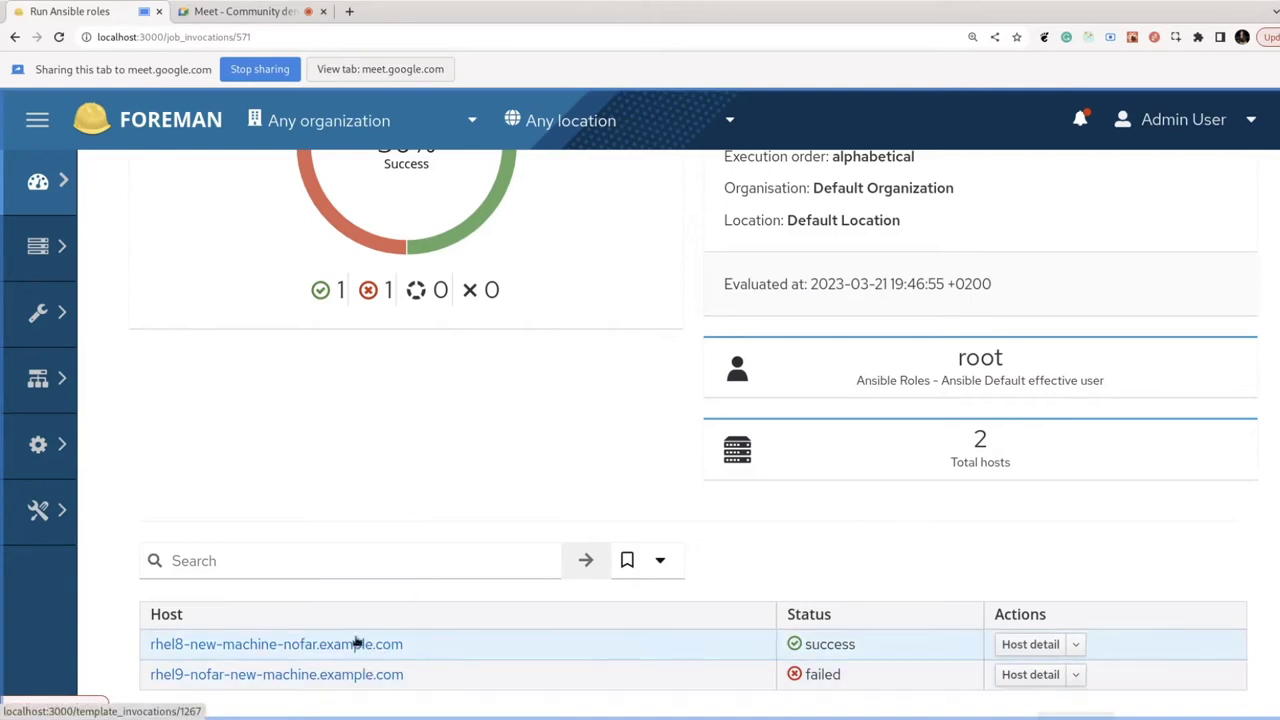
{"action": "mouse_move", "coordinate": [388, 650]}
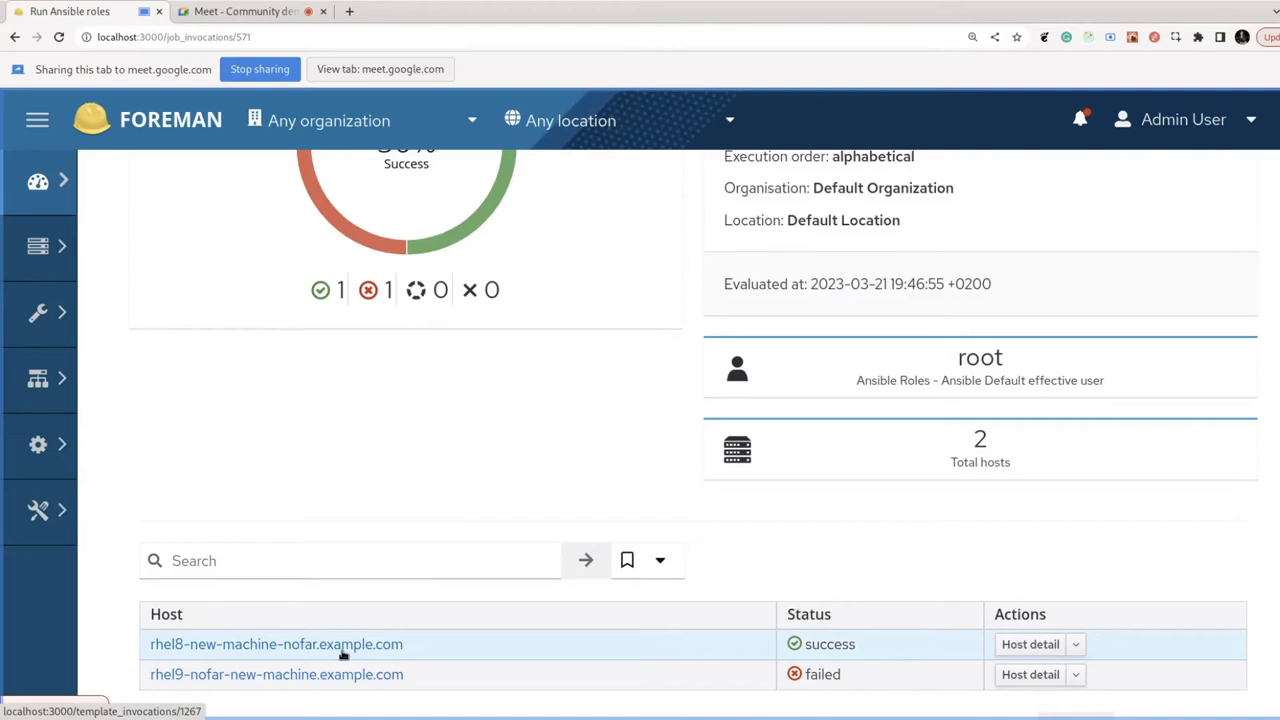
{"action": "scroll", "scroll_direction": "down", "scroll_amount": 3}
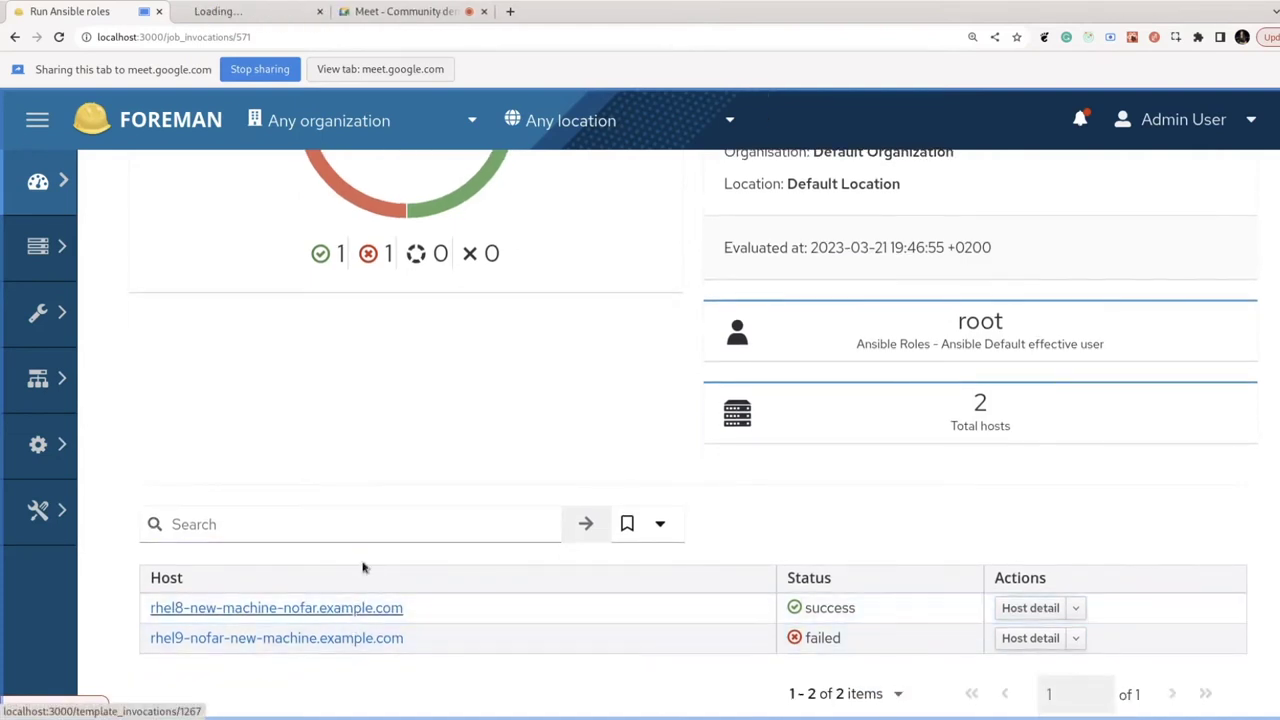
Share the RHEL 8 host's run output tab and scroll through its ping role task log
{"action": "left_click", "coordinate": [276, 638]}
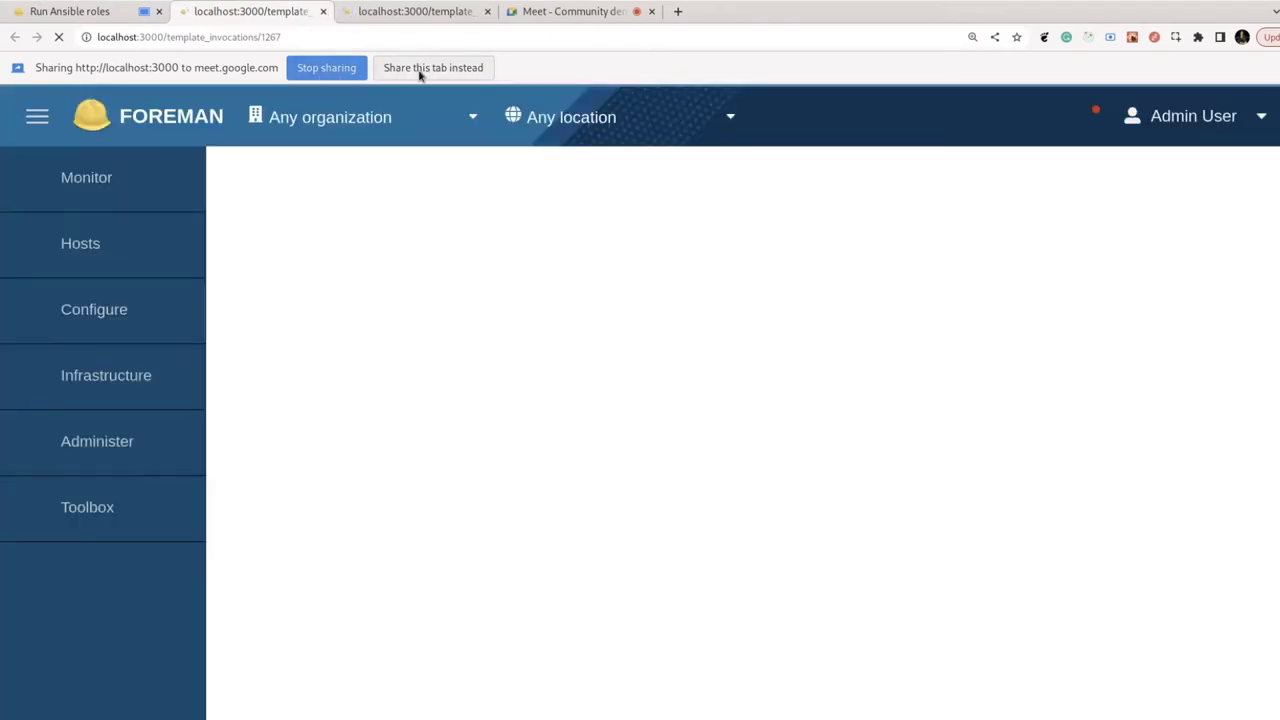
{"action": "left_click", "coordinate": [432, 67]}
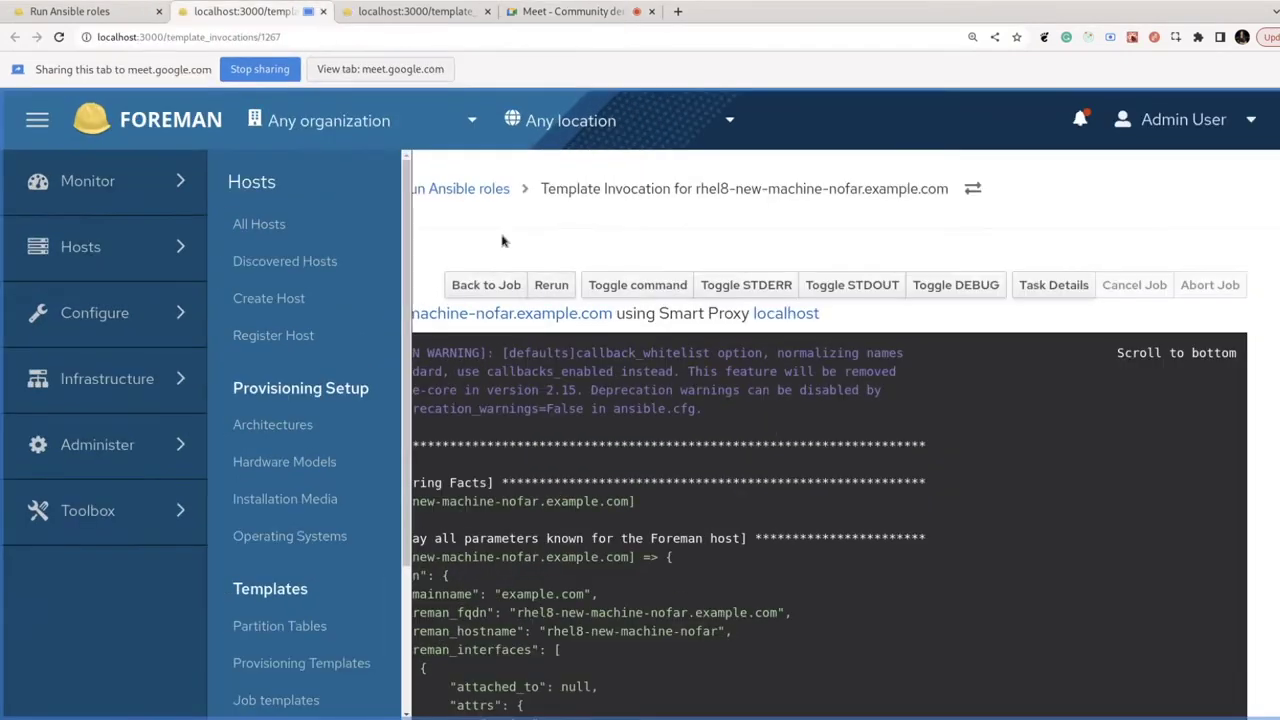
{"action": "scroll", "scroll_direction": "down", "scroll_amount": 3}
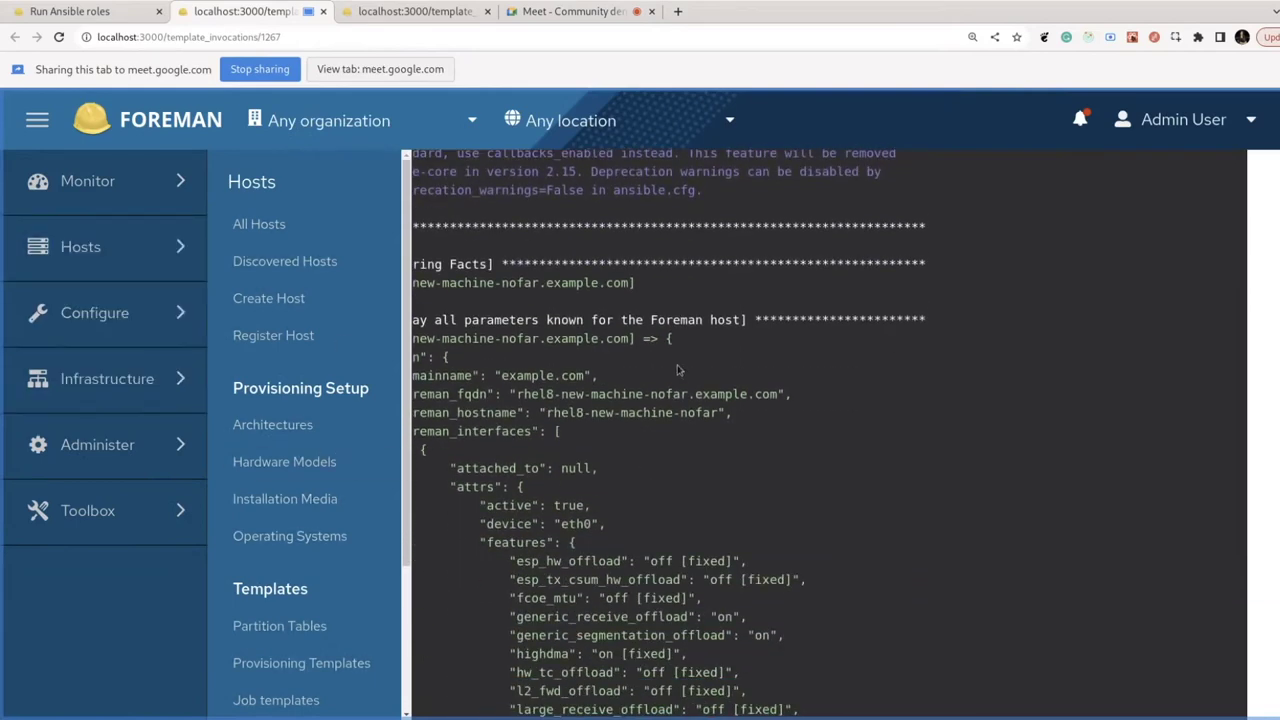
{"action": "left_click", "coordinate": [37, 119]}
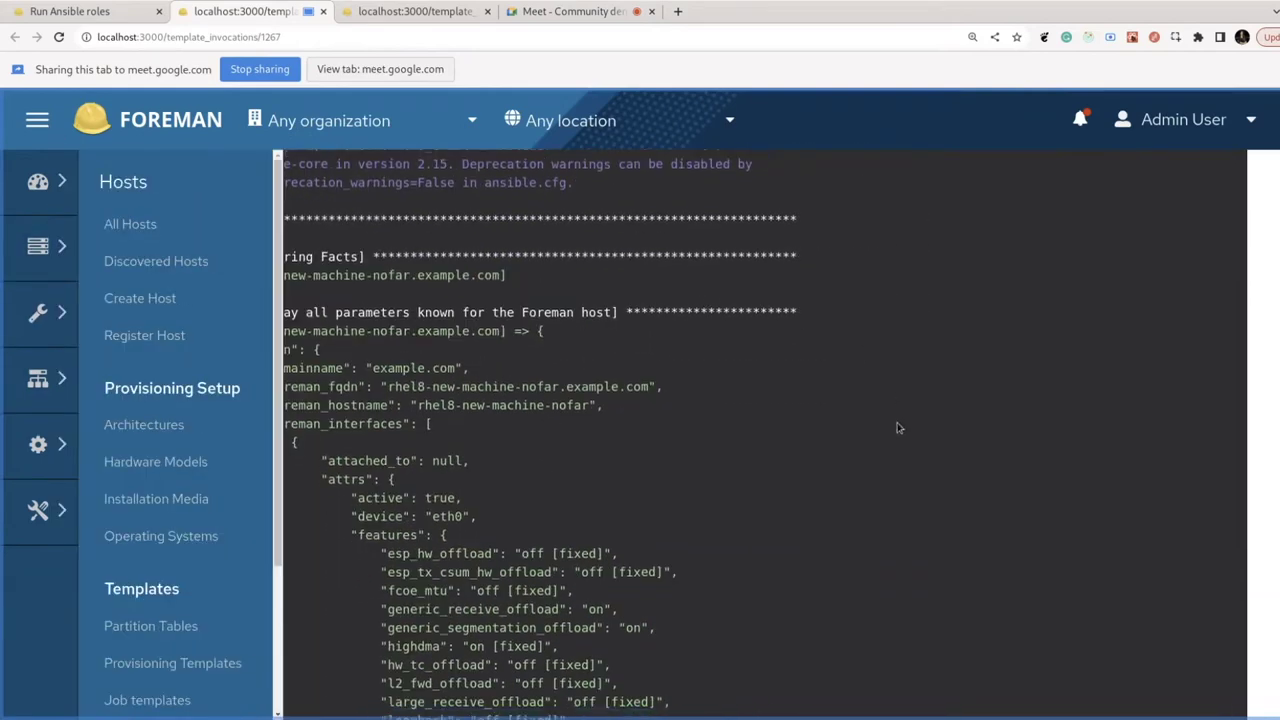
{"action": "scroll", "scroll_direction": "down", "scroll_amount": 3}
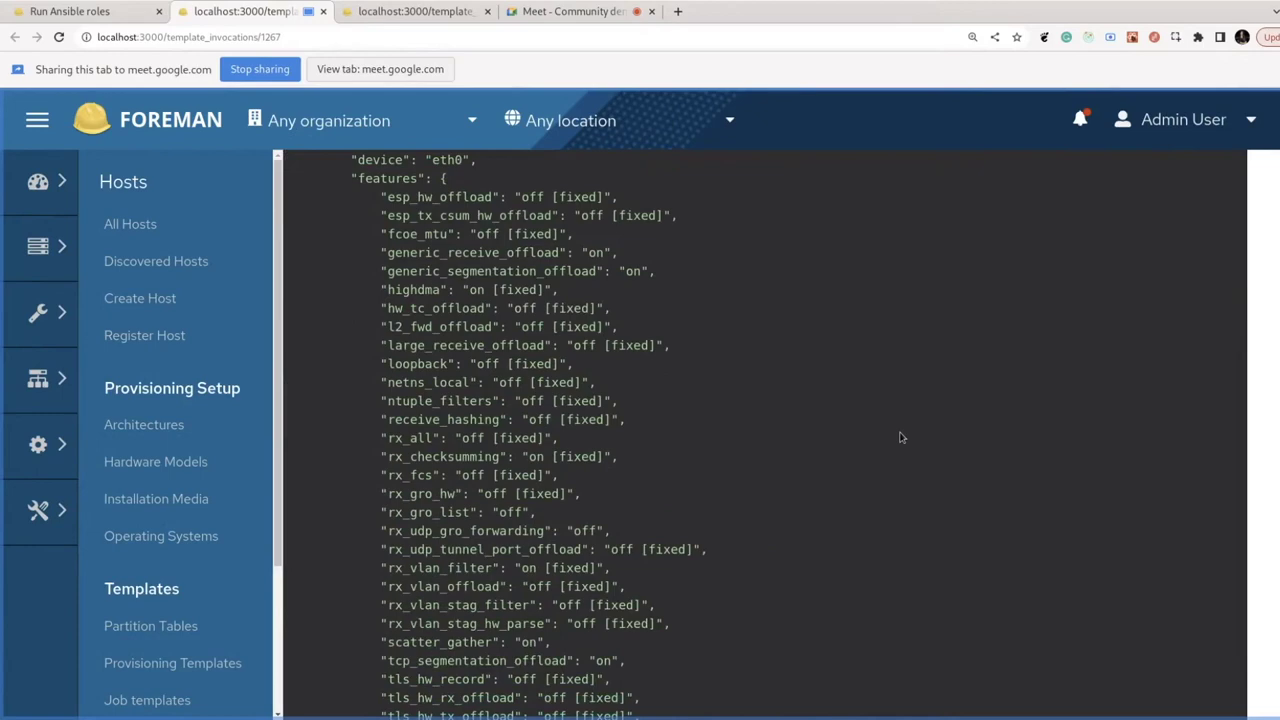
{"action": "scroll", "scroll_direction": "down", "scroll_amount": 3}
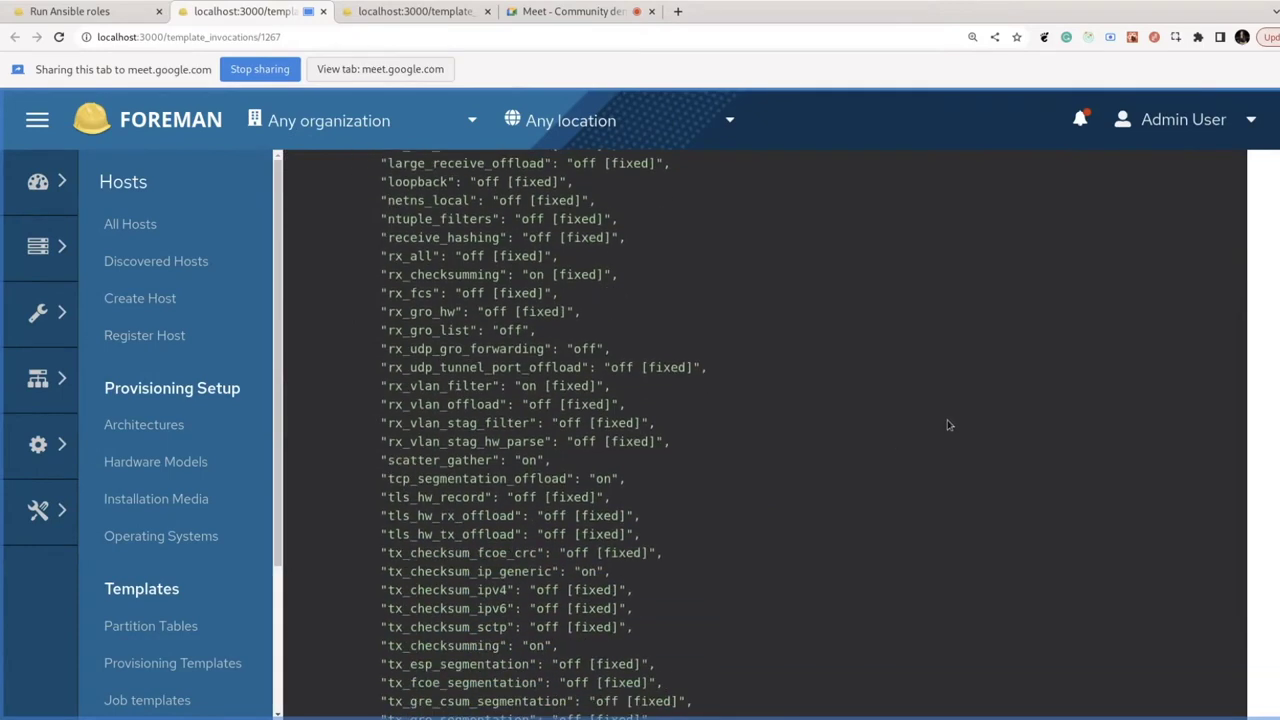
{"action": "scroll", "scroll_direction": "down", "scroll_amount": 3}
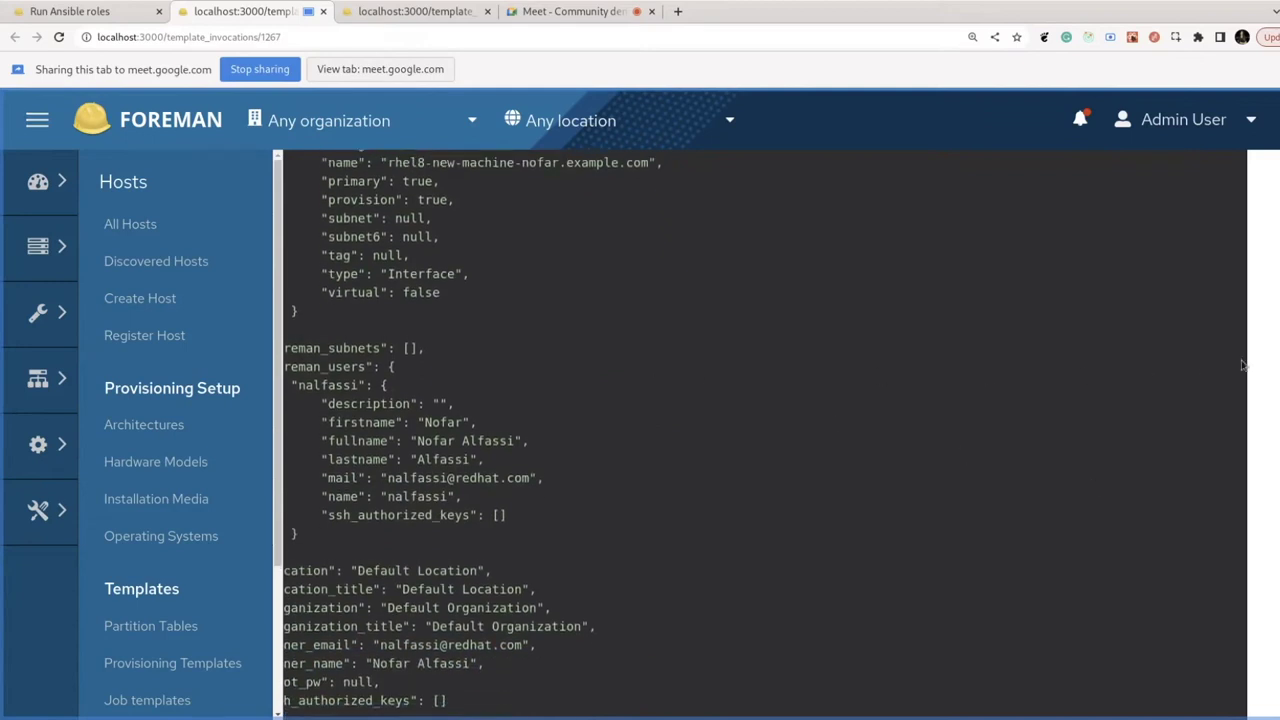
{"action": "scroll", "scroll_direction": "down", "scroll_amount": 3}
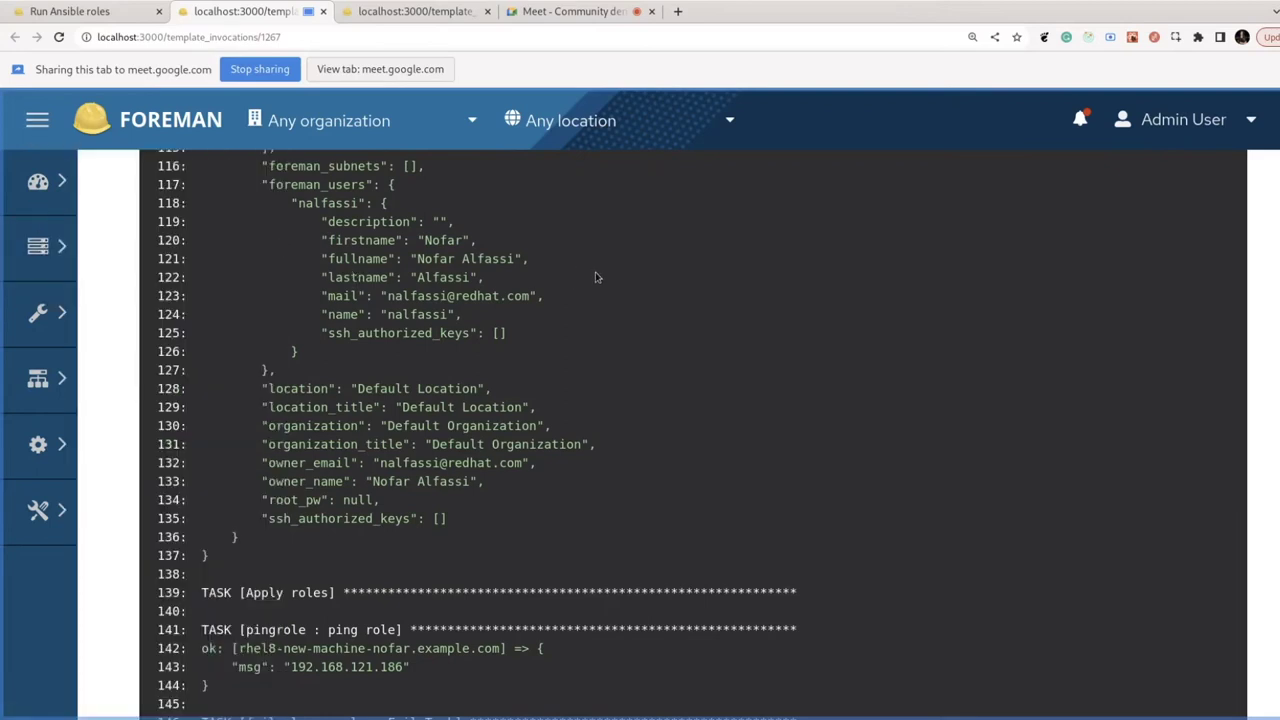
{"action": "scroll", "scroll_direction": "down", "scroll_amount": 3}
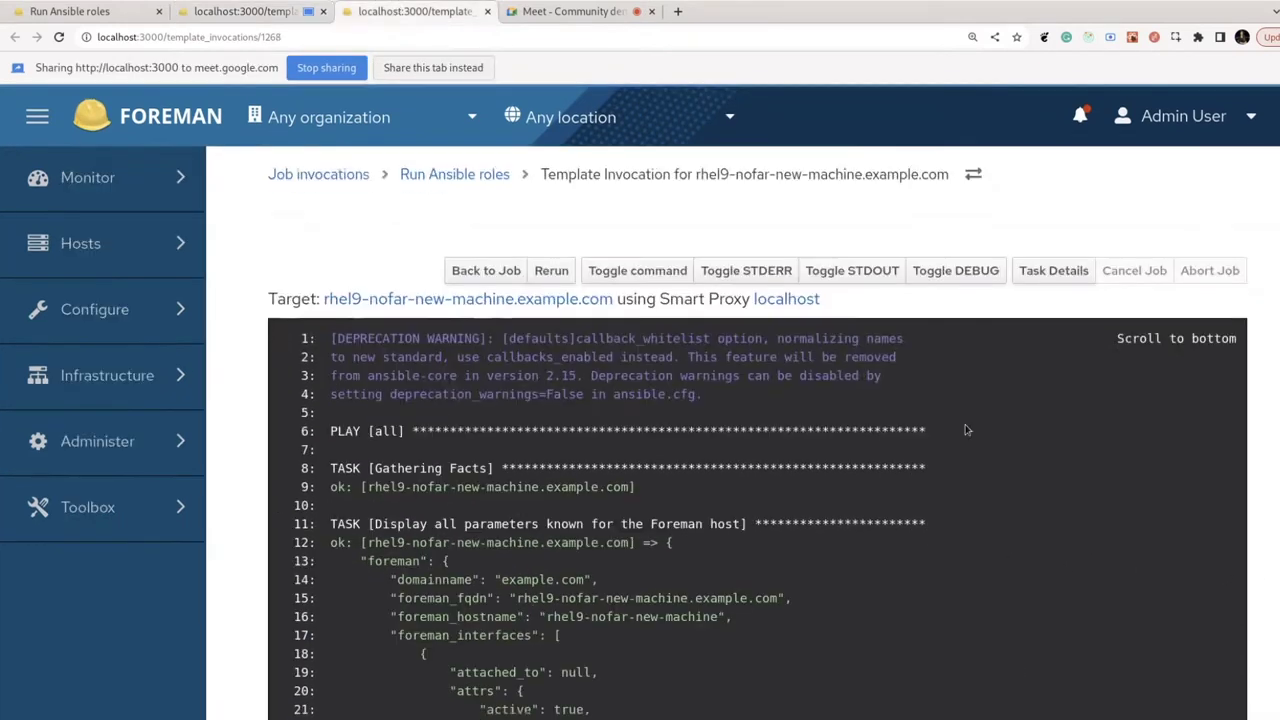
Scroll the RHEL9 host's output down to PLAY RECAP and 'Exit status: 2'
{"action": "scroll", "scroll_direction": "down", "scroll_amount": 3}
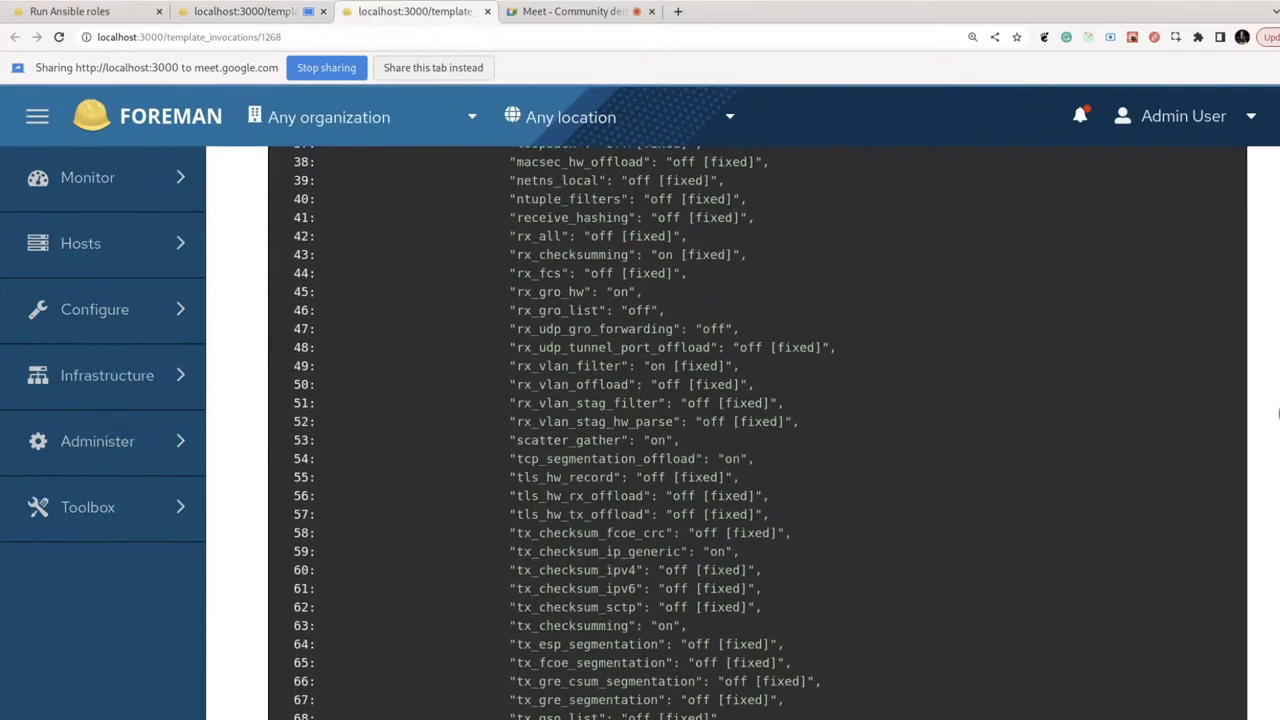
{"action": "scroll", "scroll_direction": "down", "scroll_amount": 3}
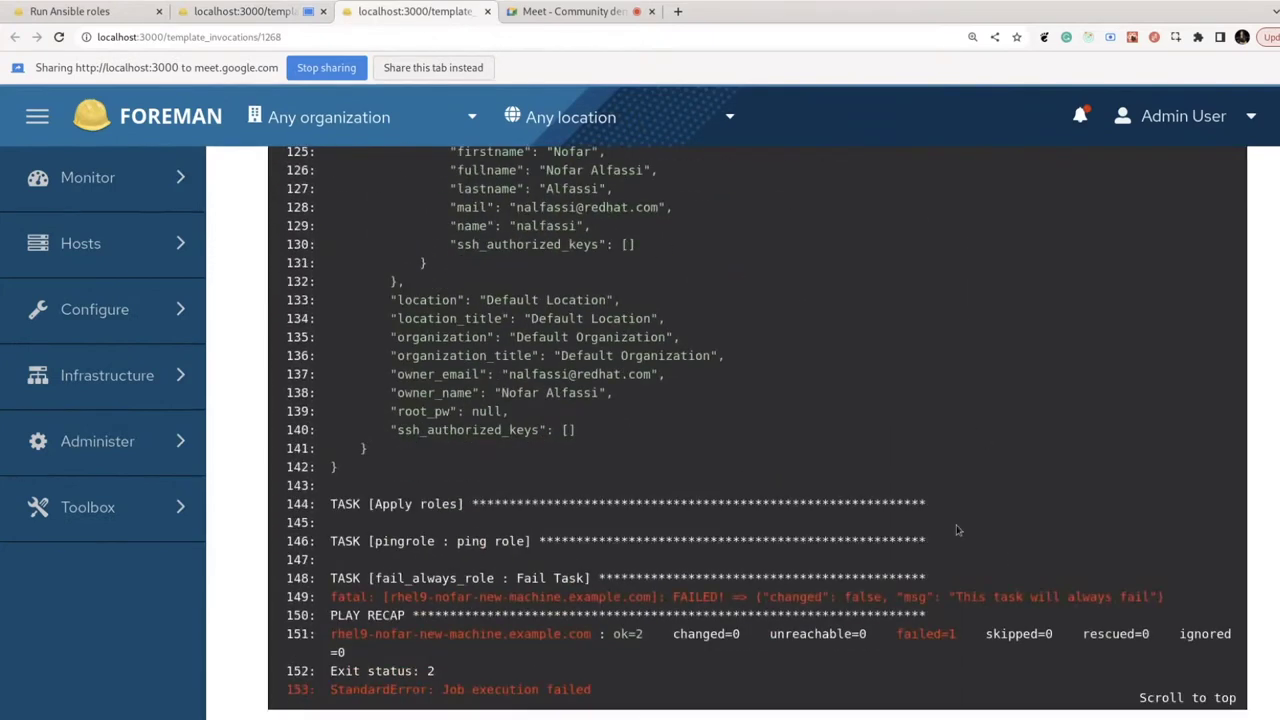
{"action": "mouse_move", "coordinate": [383, 600]}
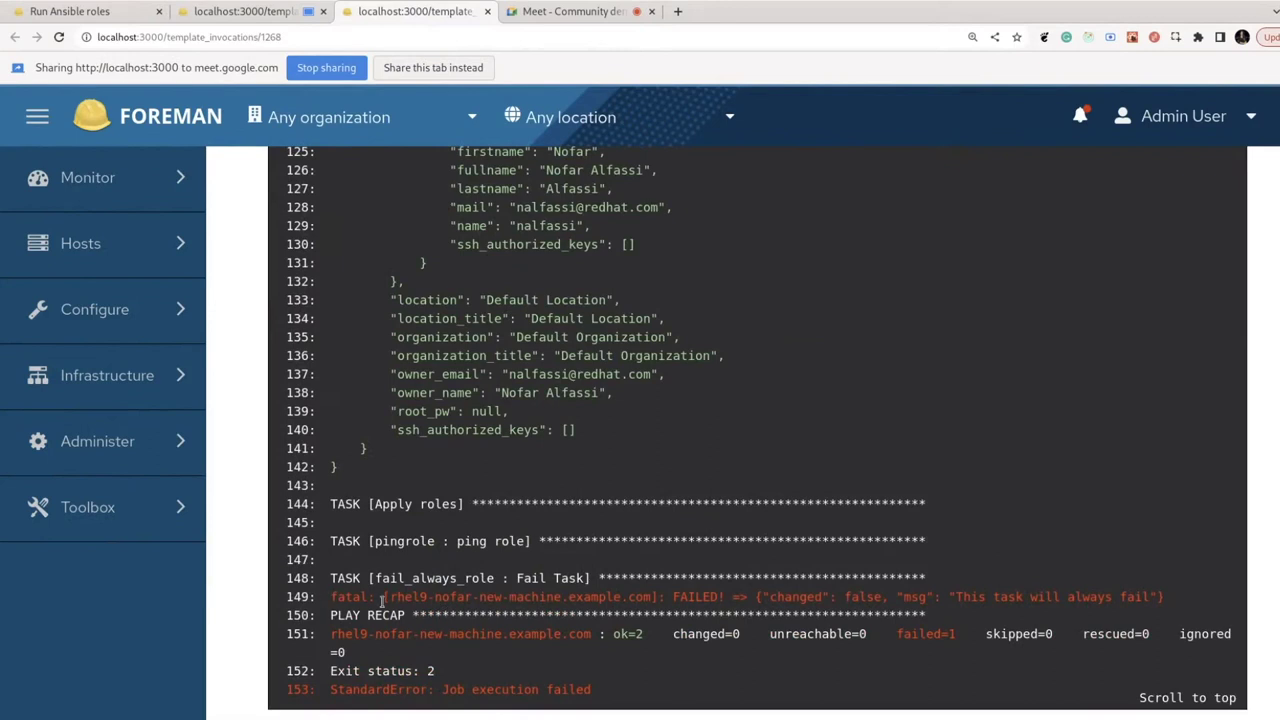
{"action": "mouse_move", "coordinate": [950, 566]}
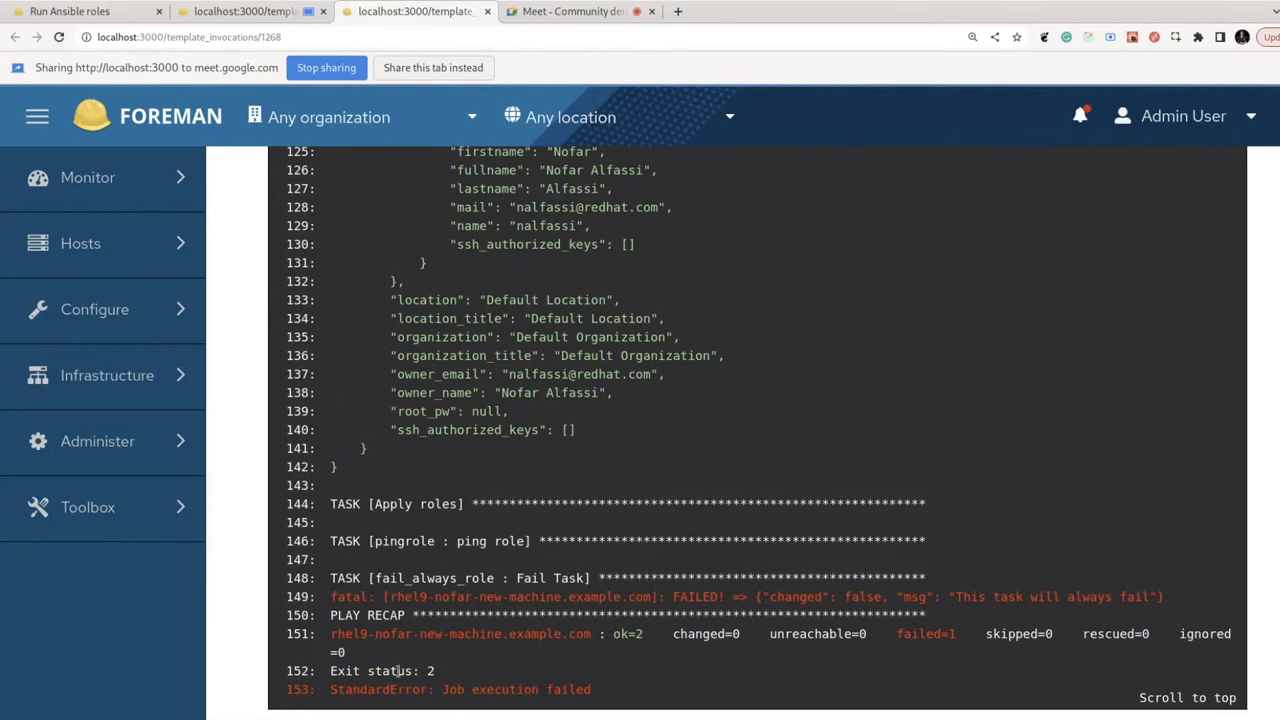
{"action": "mouse_move", "coordinate": [588, 705]}
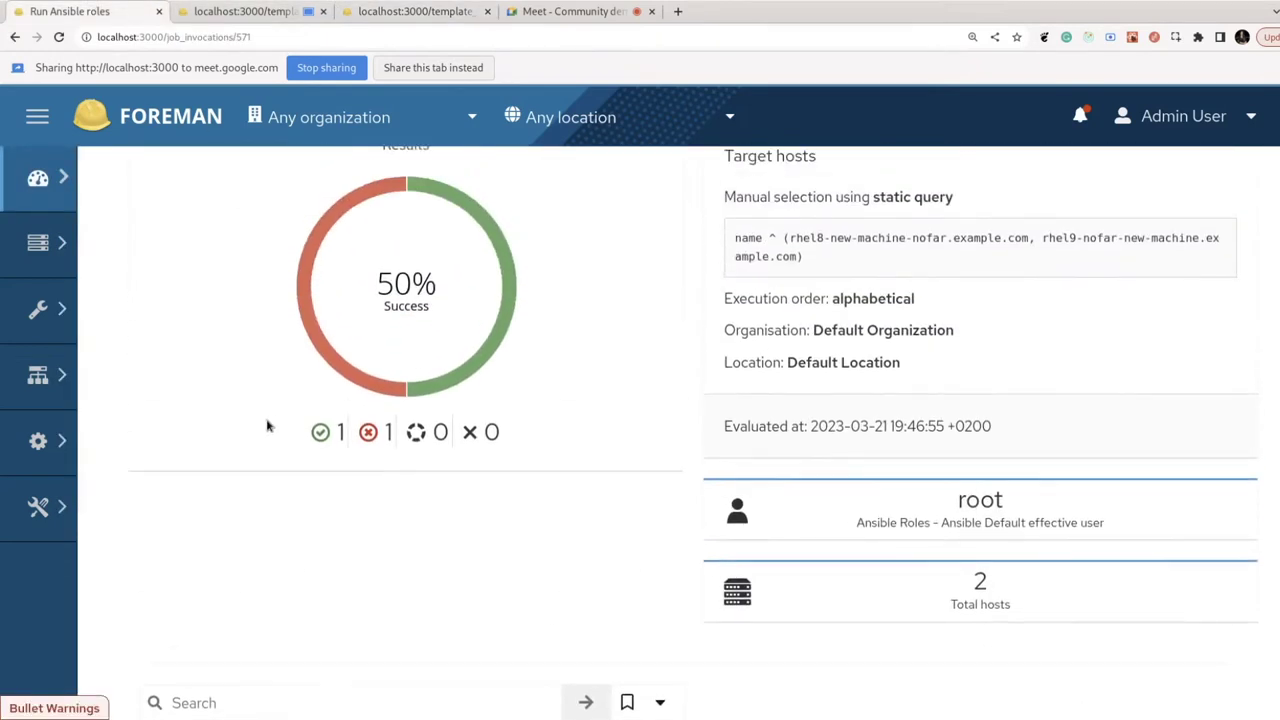
Scroll the Run Ansible roles job page to the host table: RHEL8 success, RHEL9 failed
{"action": "scroll", "scroll_direction": "up", "scroll_amount": 3}
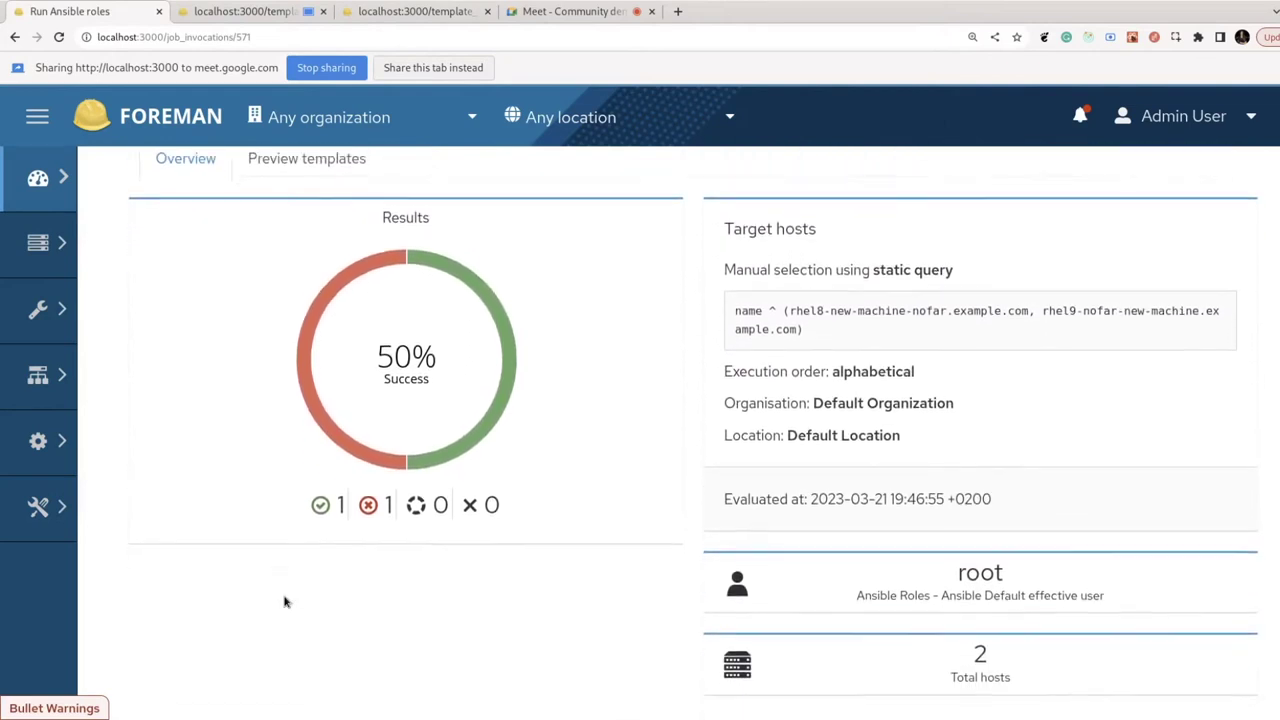
{"action": "scroll", "scroll_direction": "down", "scroll_amount": 3}
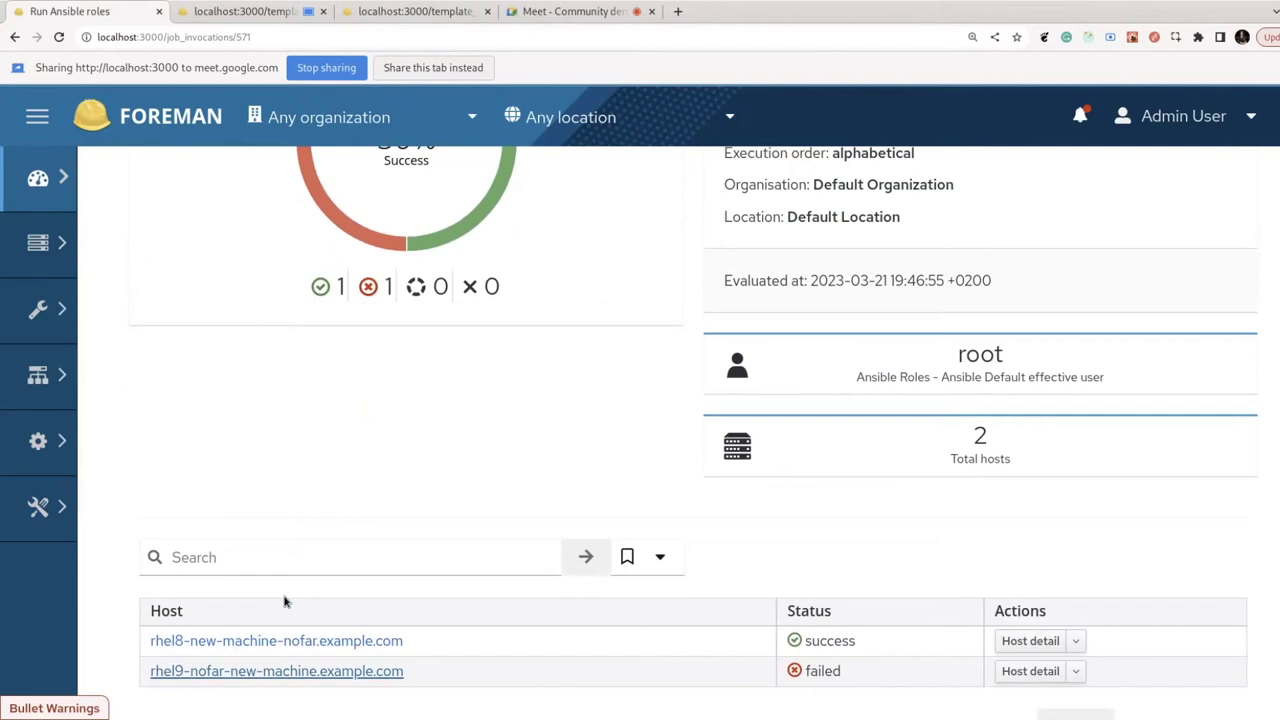
{"action": "mouse_move", "coordinate": [340, 513]}
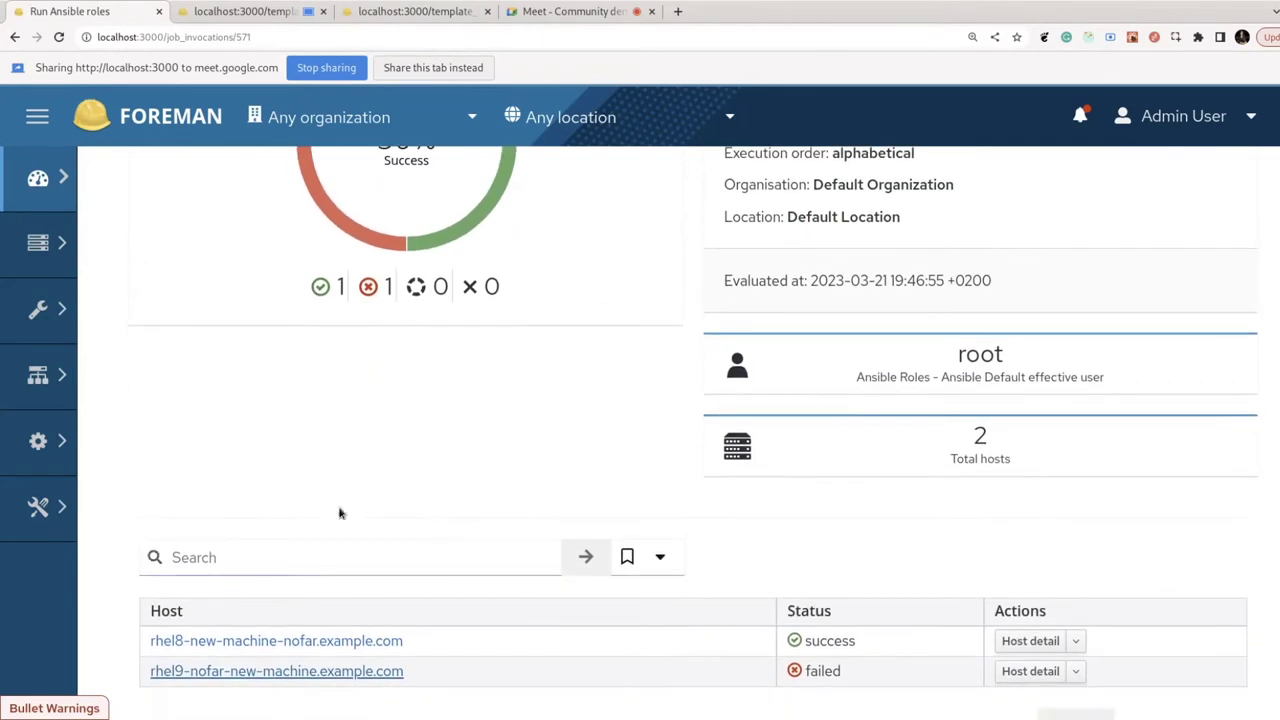
{"action": "mouse_move", "coordinate": [361, 487]}
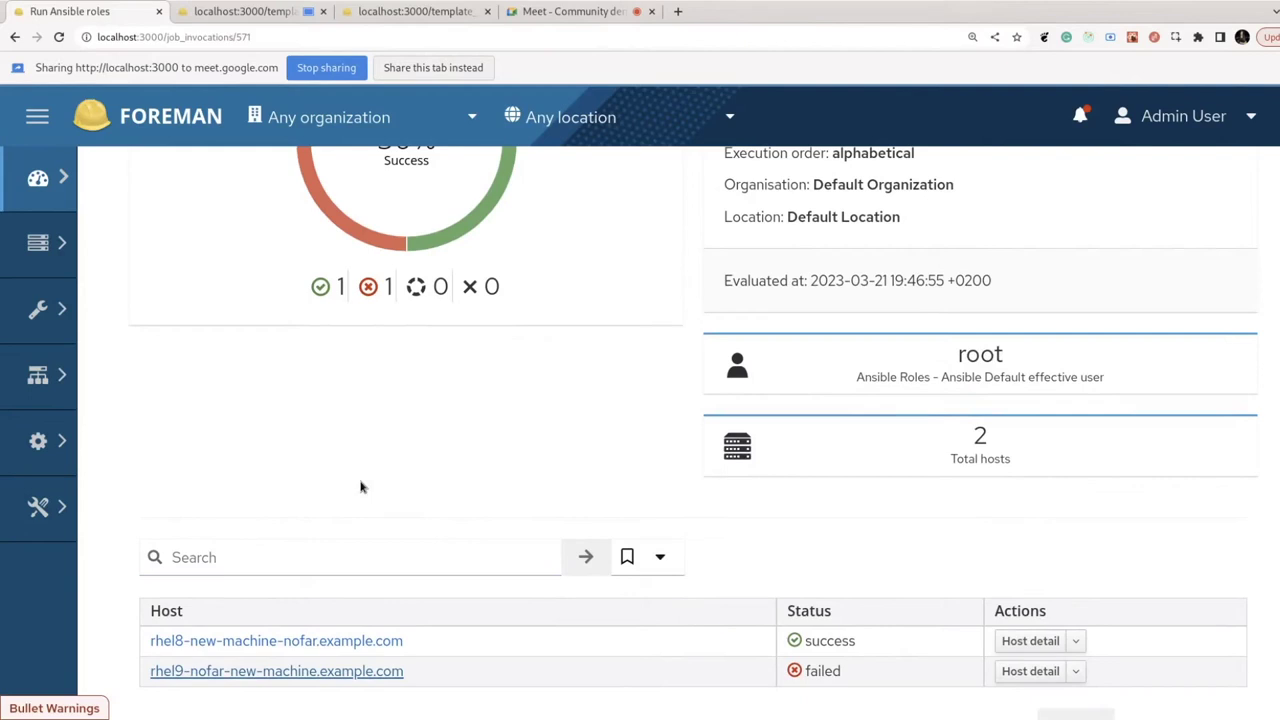
{"action": "mouse_move", "coordinate": [575, 648]}
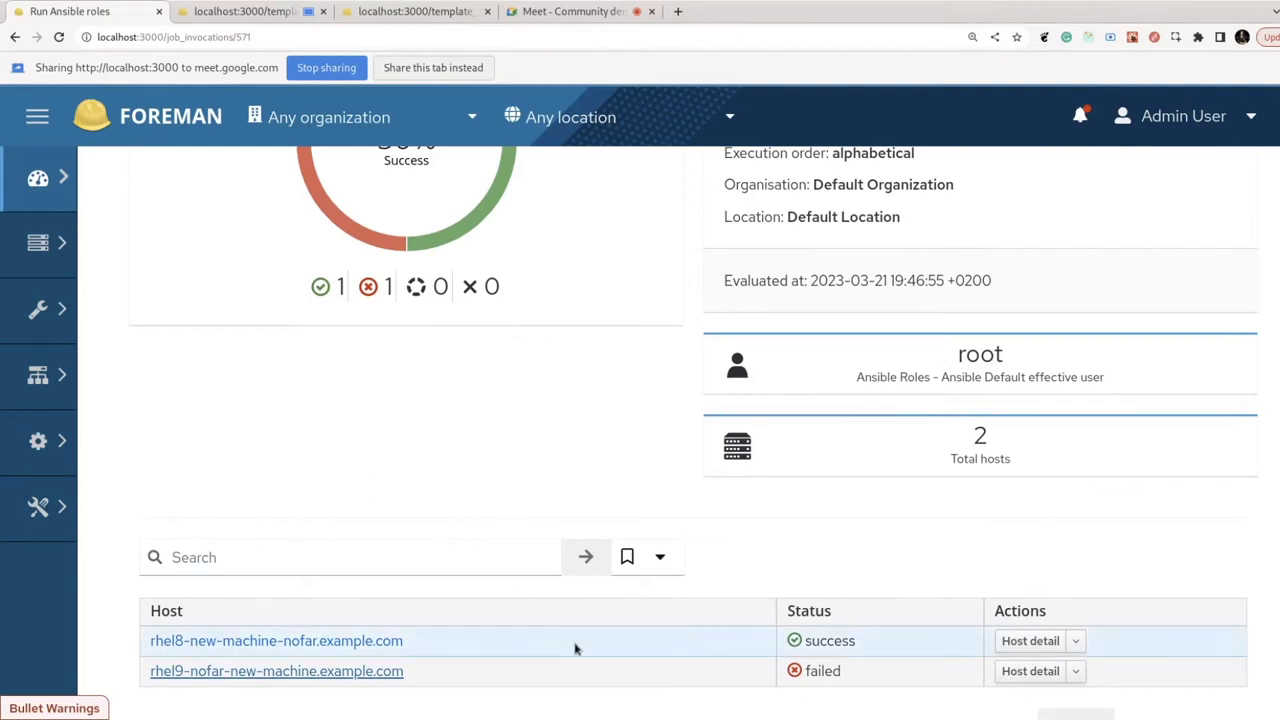
{"action": "scroll", "scroll_direction": "down", "scroll_amount": 3}
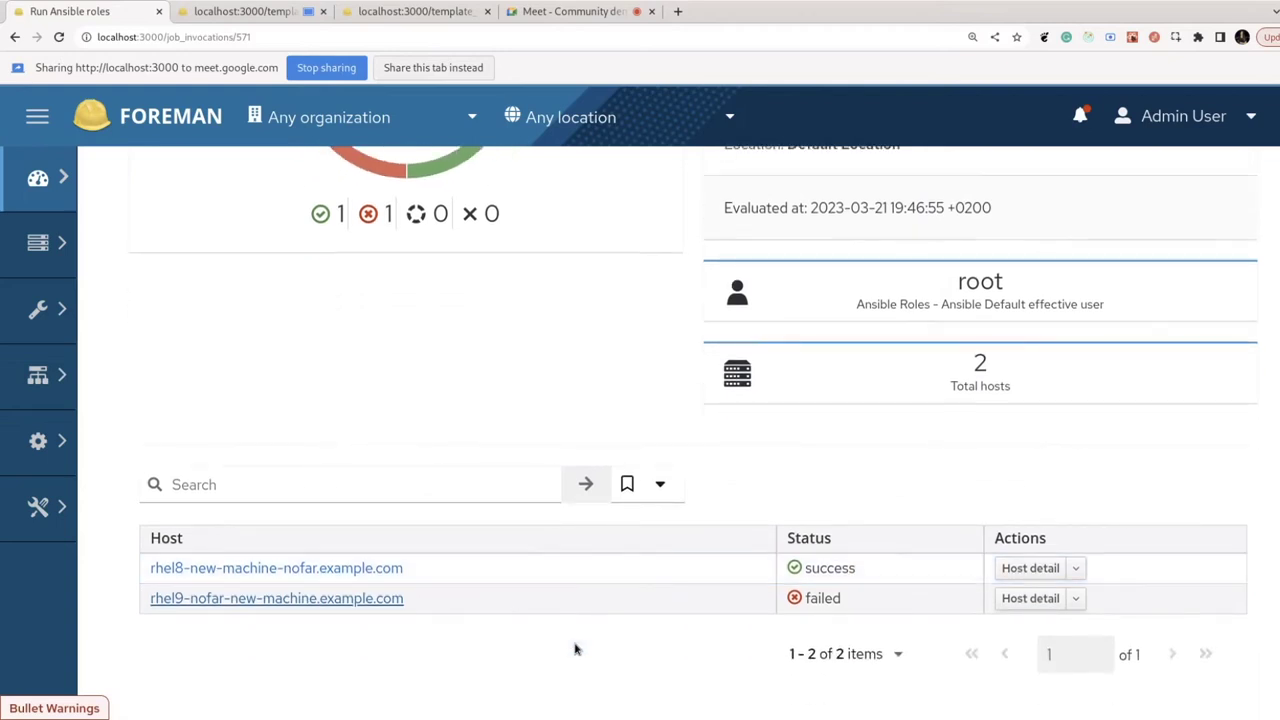
{"action": "mouse_move", "coordinate": [572, 638]}
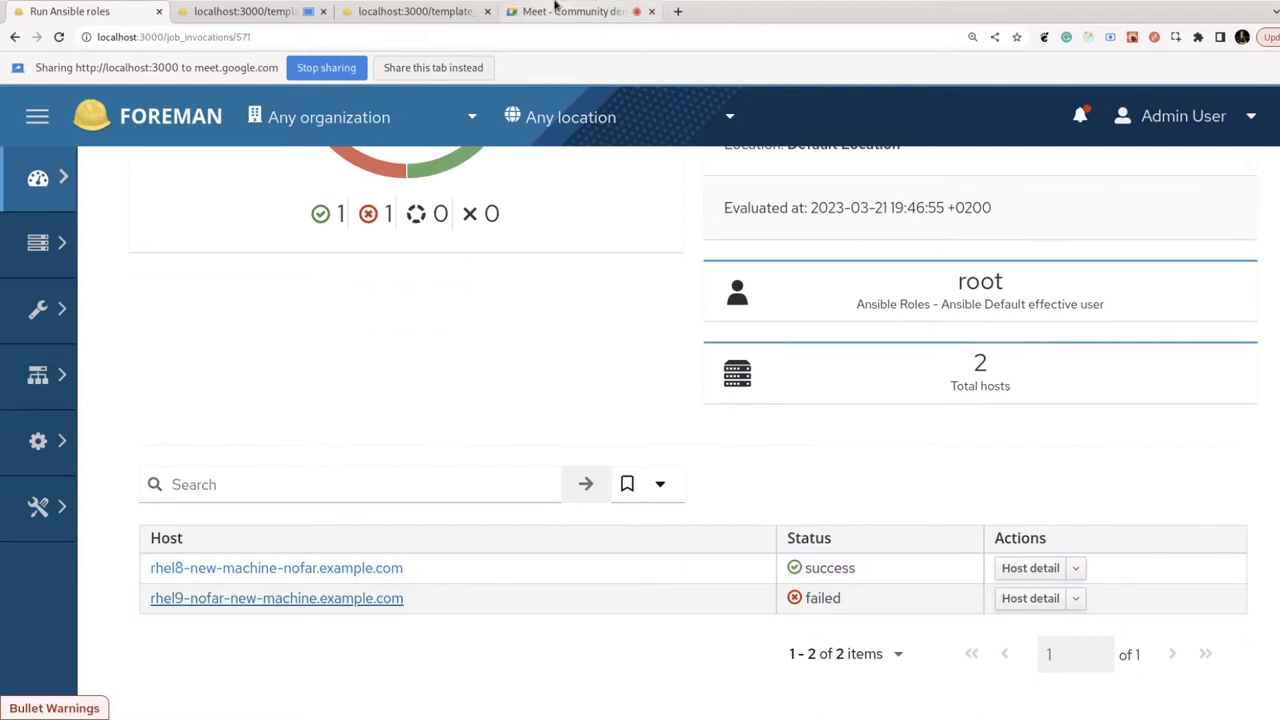
{"action": "mouse_move", "coordinate": [580, 11]}
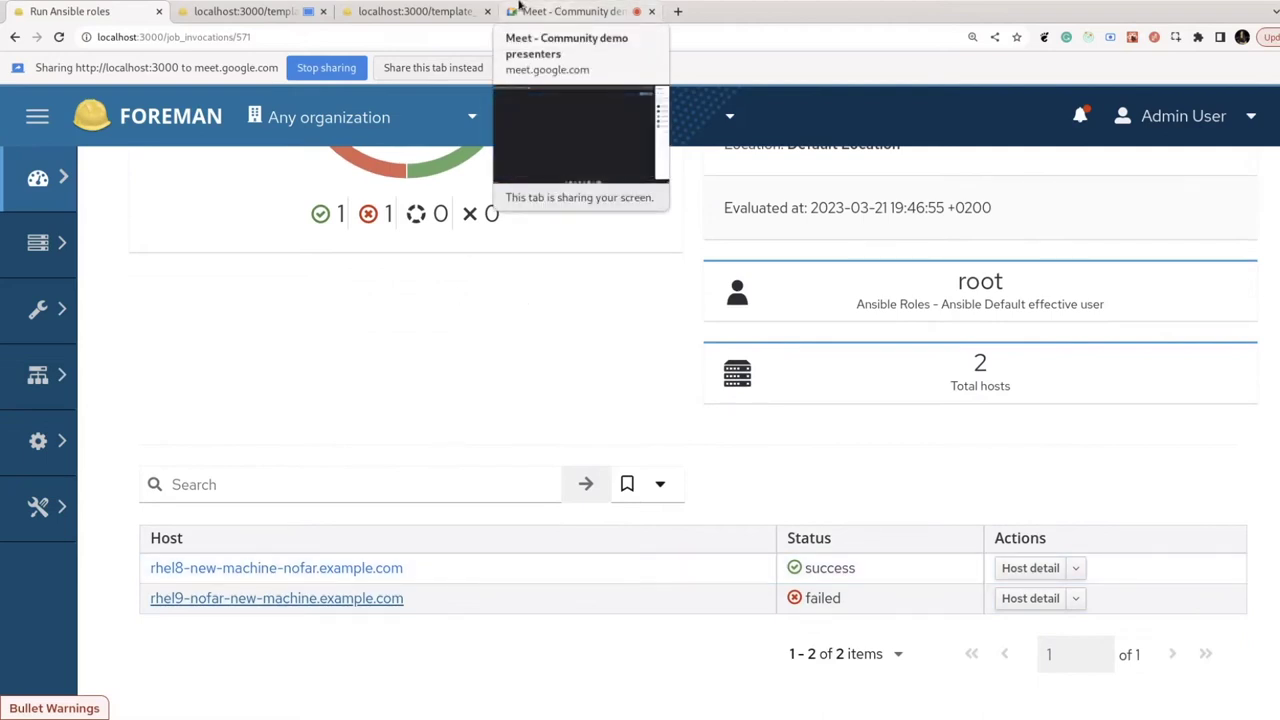
Share the 'Community Demo #123 - Google Slides' tab in the Meet call
{"action": "left_click", "coordinate": [570, 11]}
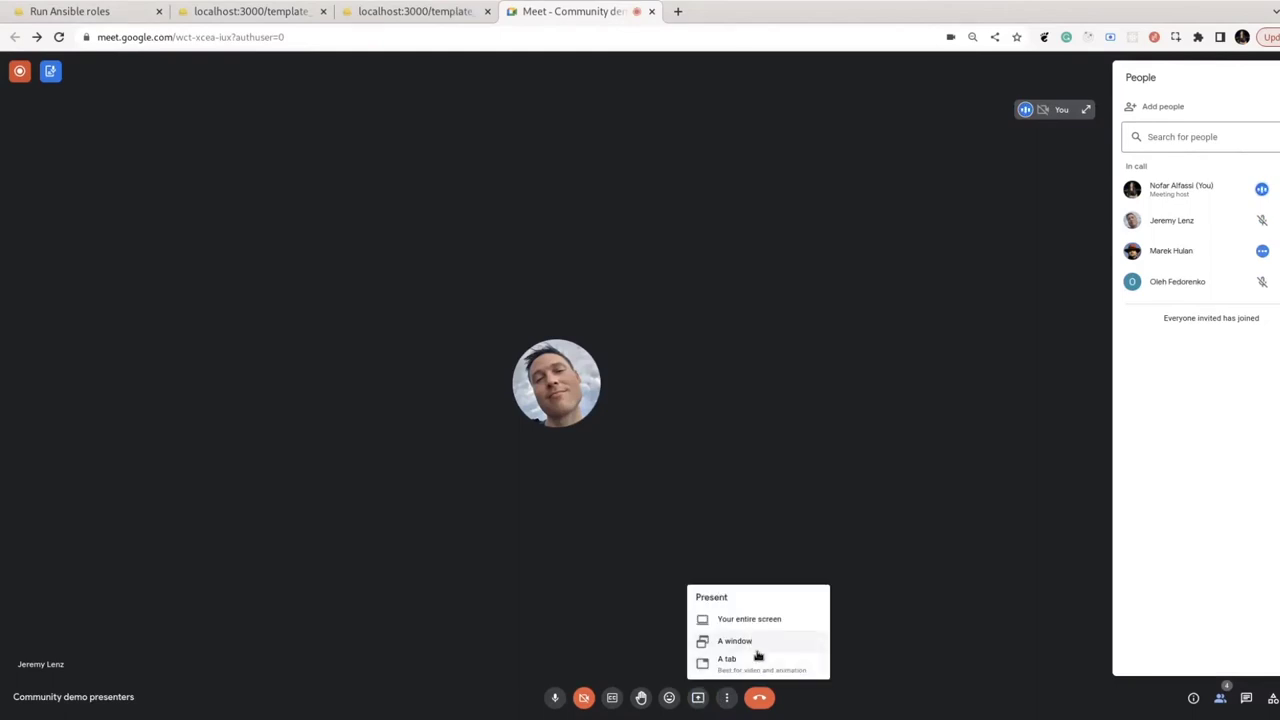
{"action": "left_click", "coordinate": [727, 658]}
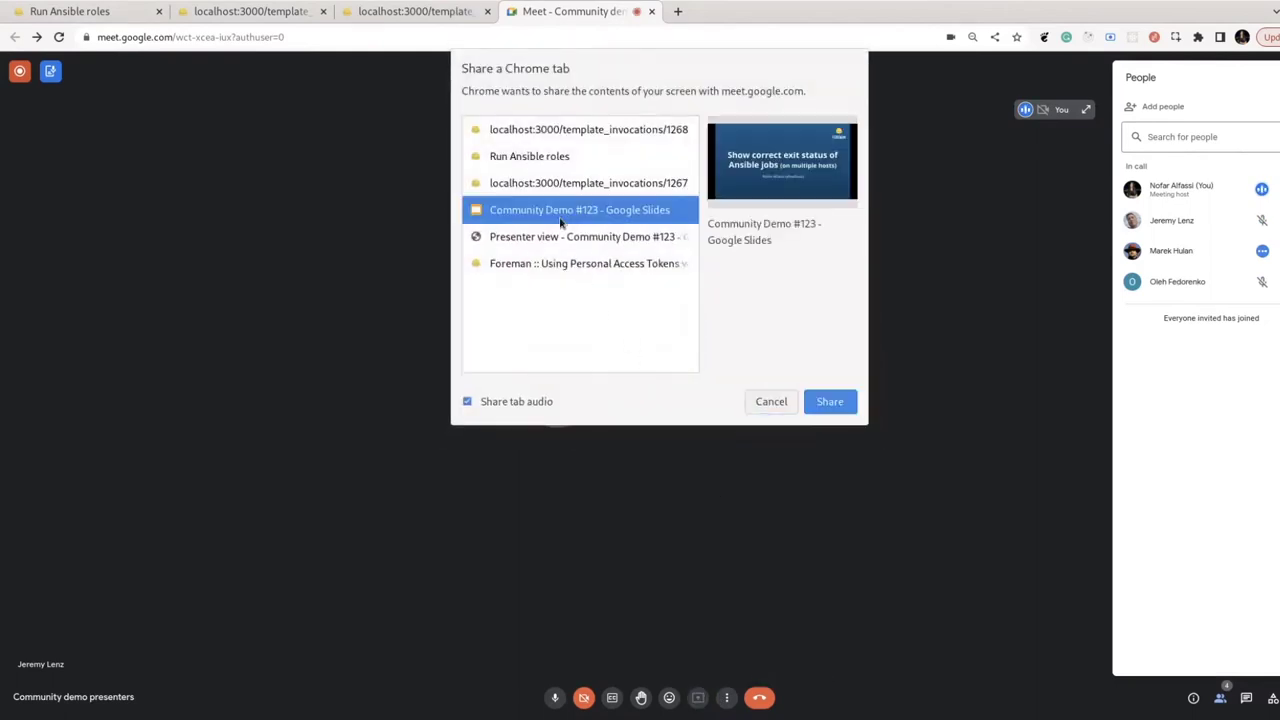
{"action": "left_click", "coordinate": [829, 401]}
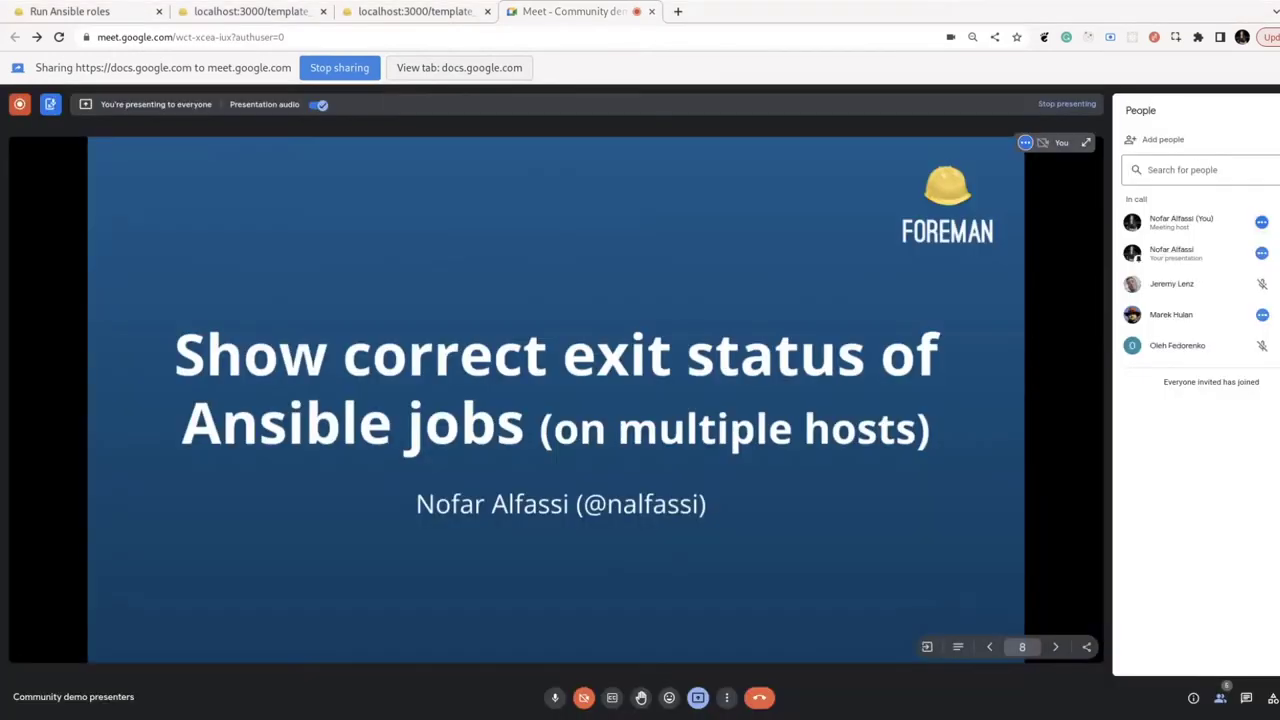
{"action": "left_click", "coordinate": [1055, 647]}
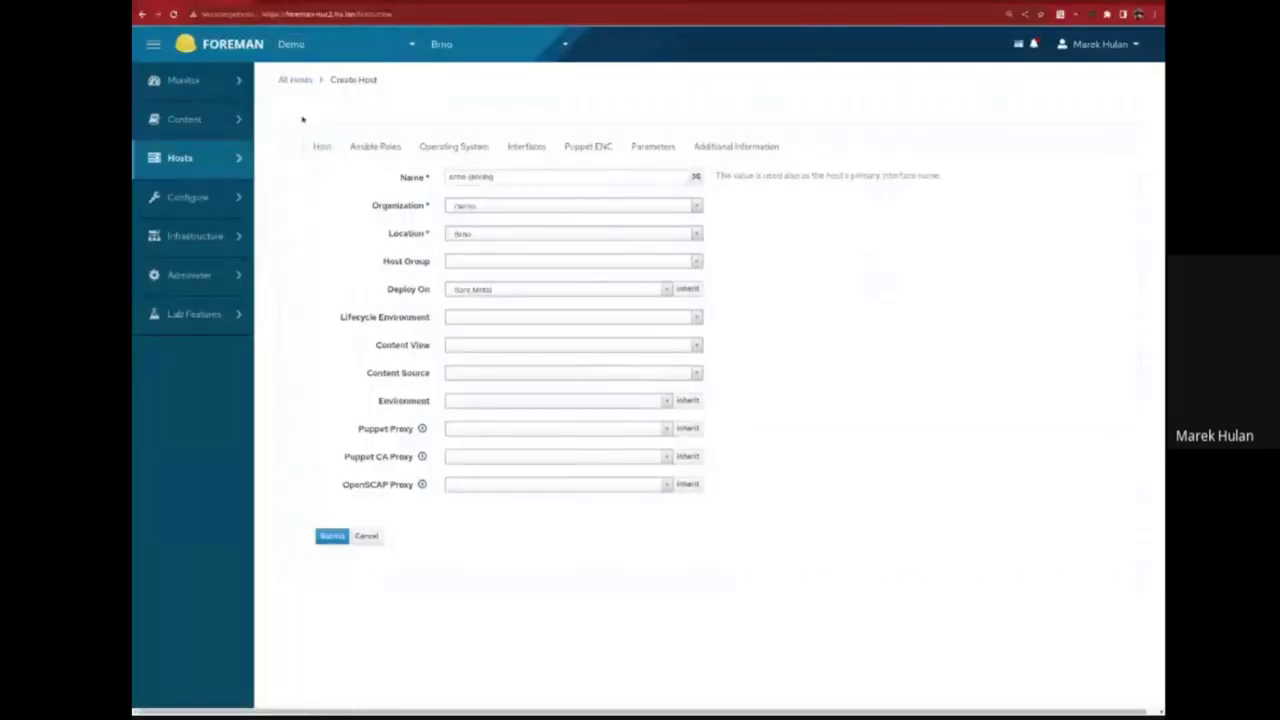
{"action": "mouse_move", "coordinate": [287, 206]}
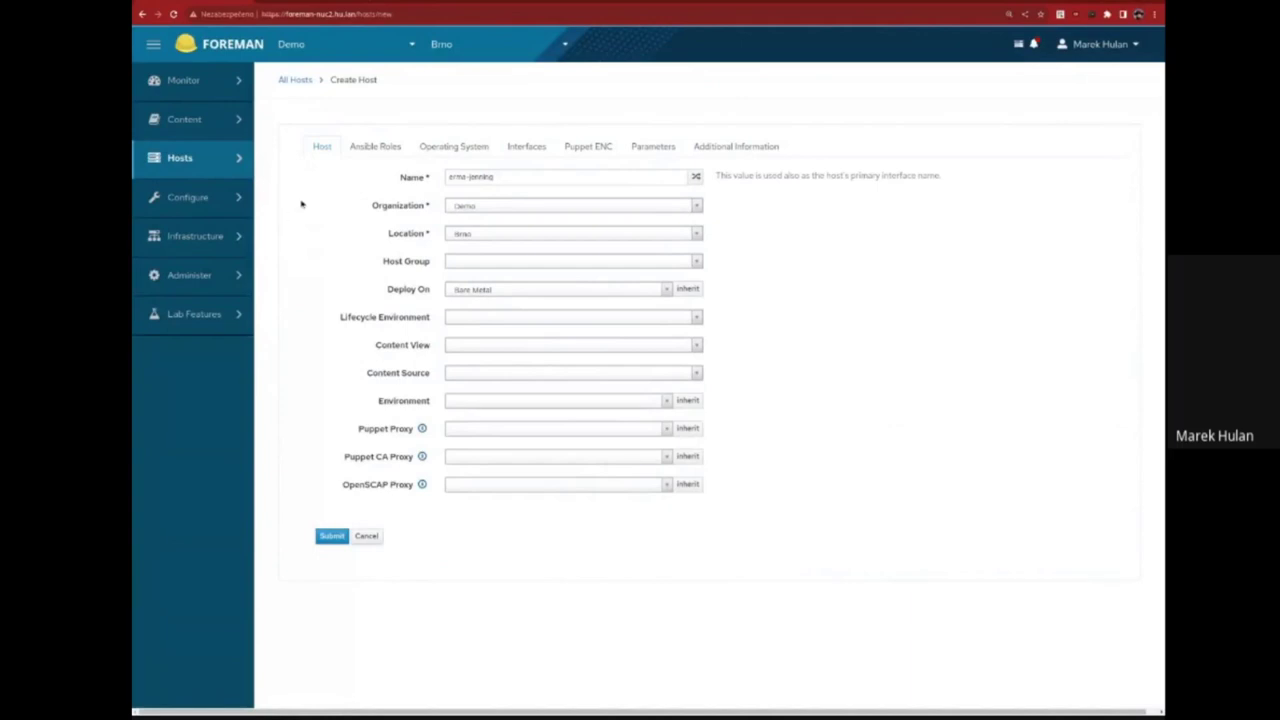
{"action": "mouse_move", "coordinate": [526, 147]}
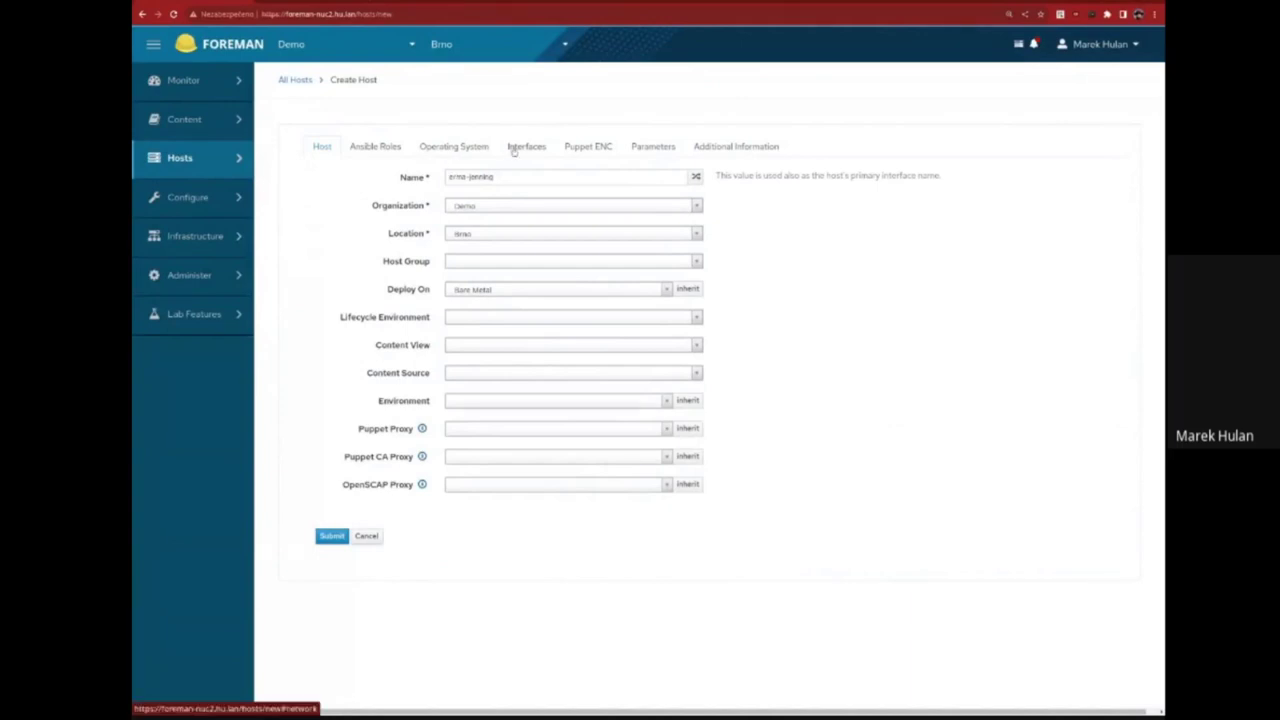
Open the Create Host form's Operating System tab and scroll toward the PXE loader field
{"action": "left_click", "coordinate": [453, 146]}
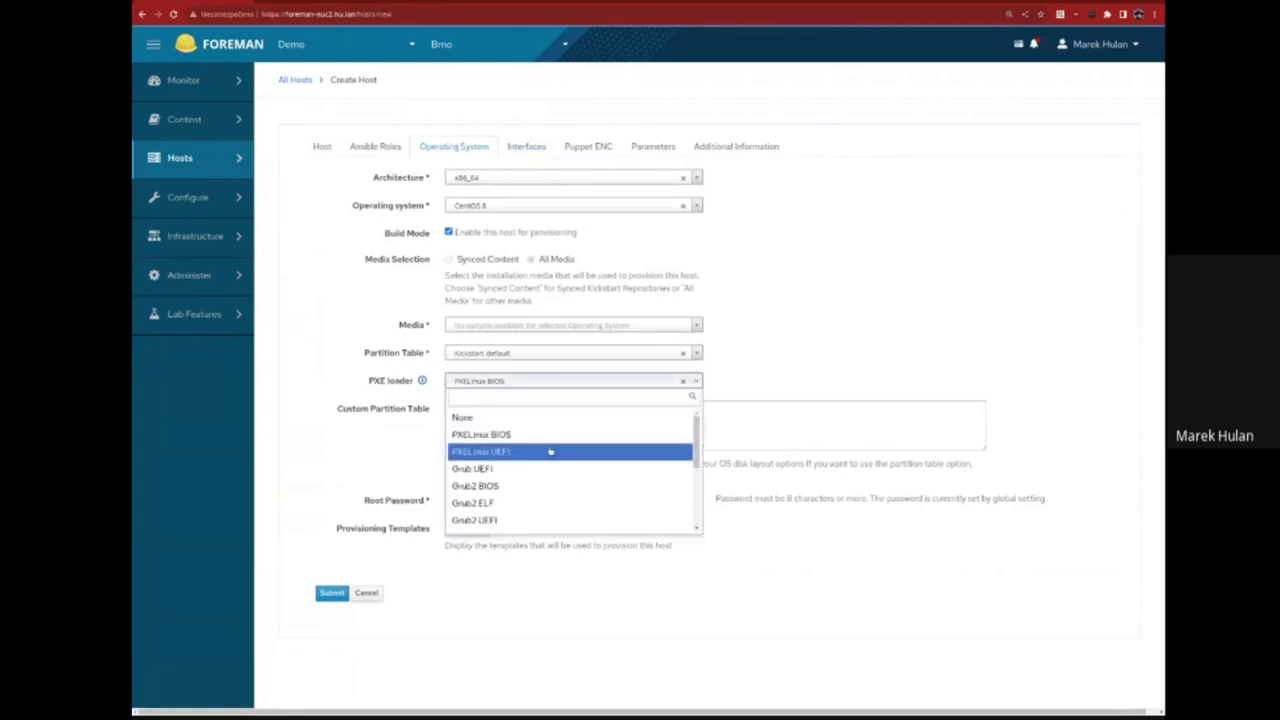
{"action": "scroll", "scroll_direction": "down", "scroll_amount": 3}
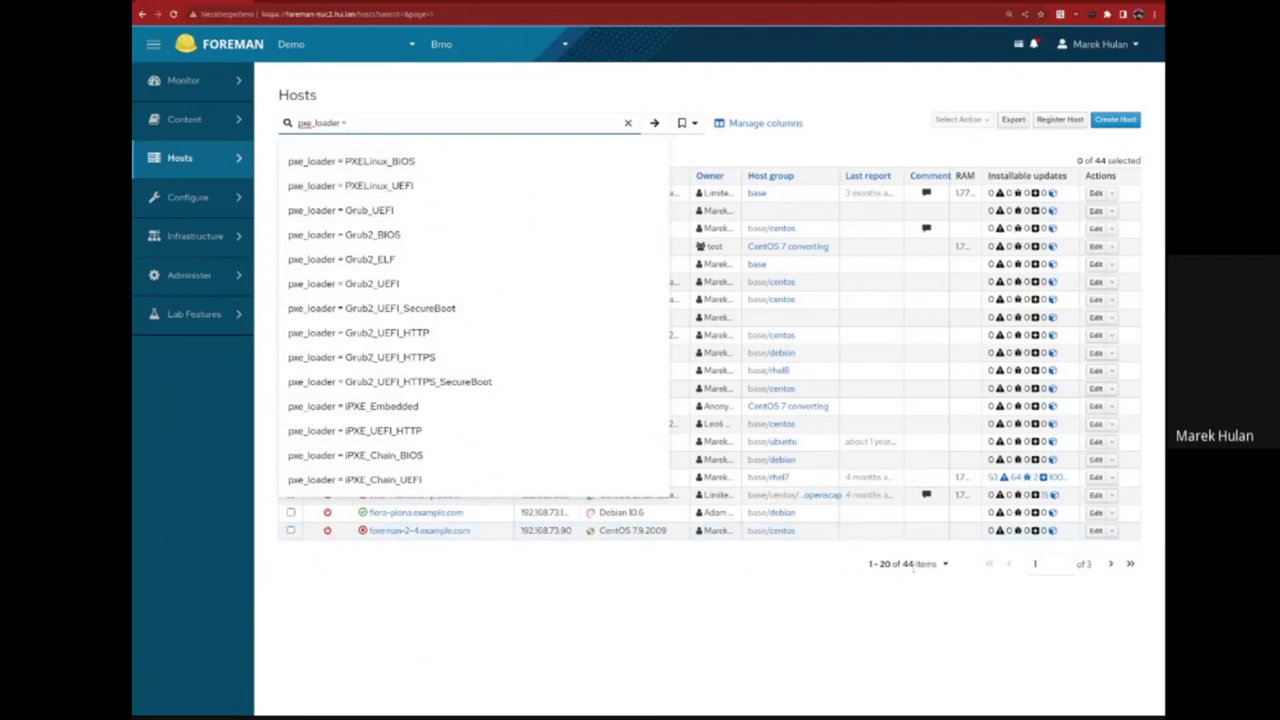
Search hosts with pxe_loader = PXELinux_BIOS to show 40 matching hosts
{"action": "left_click", "coordinate": [351, 161]}
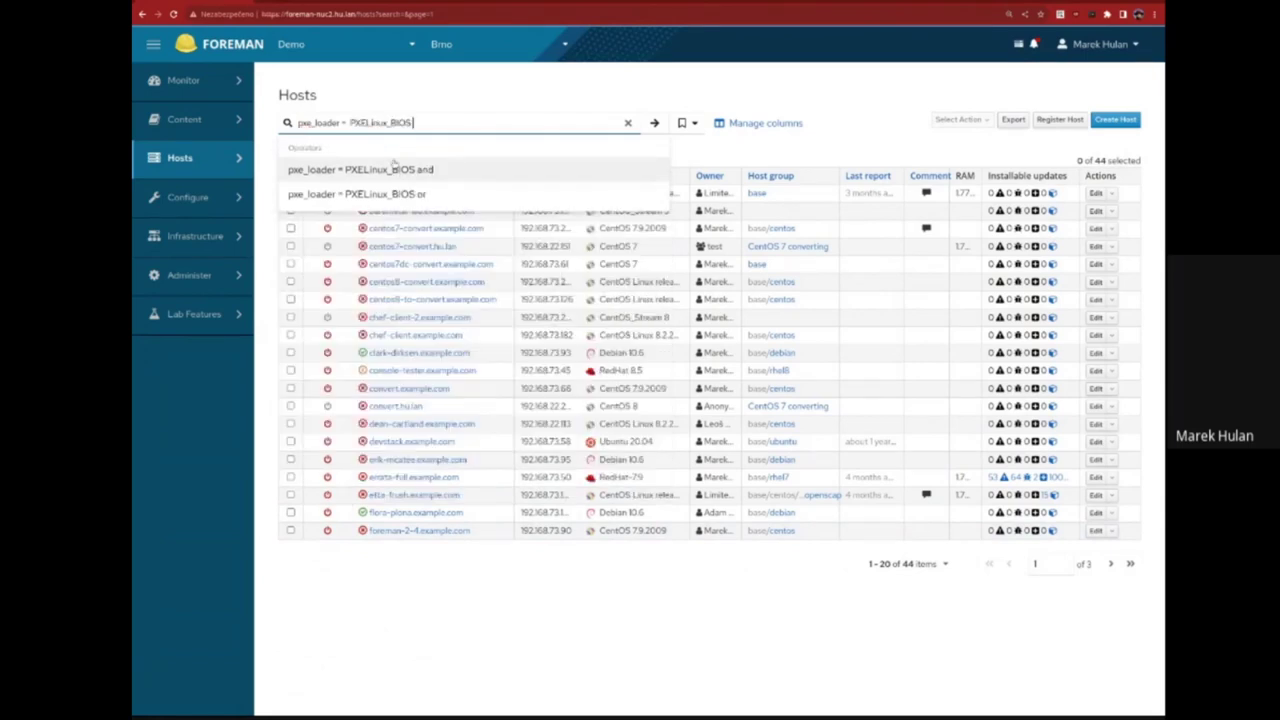
{"action": "left_click", "coordinate": [654, 122]}
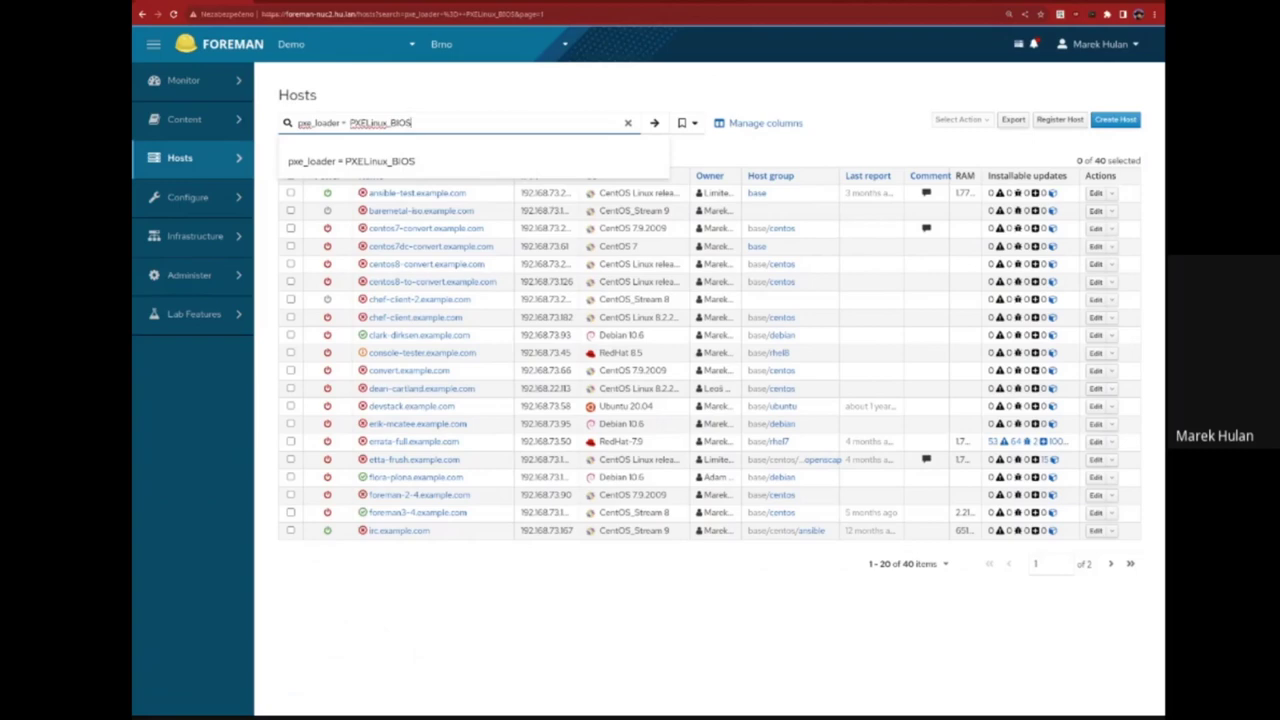
Type 'None', then select the whole pxe_loader query in the Hosts search bar to replace it
{"action": "type", "text": "N"}
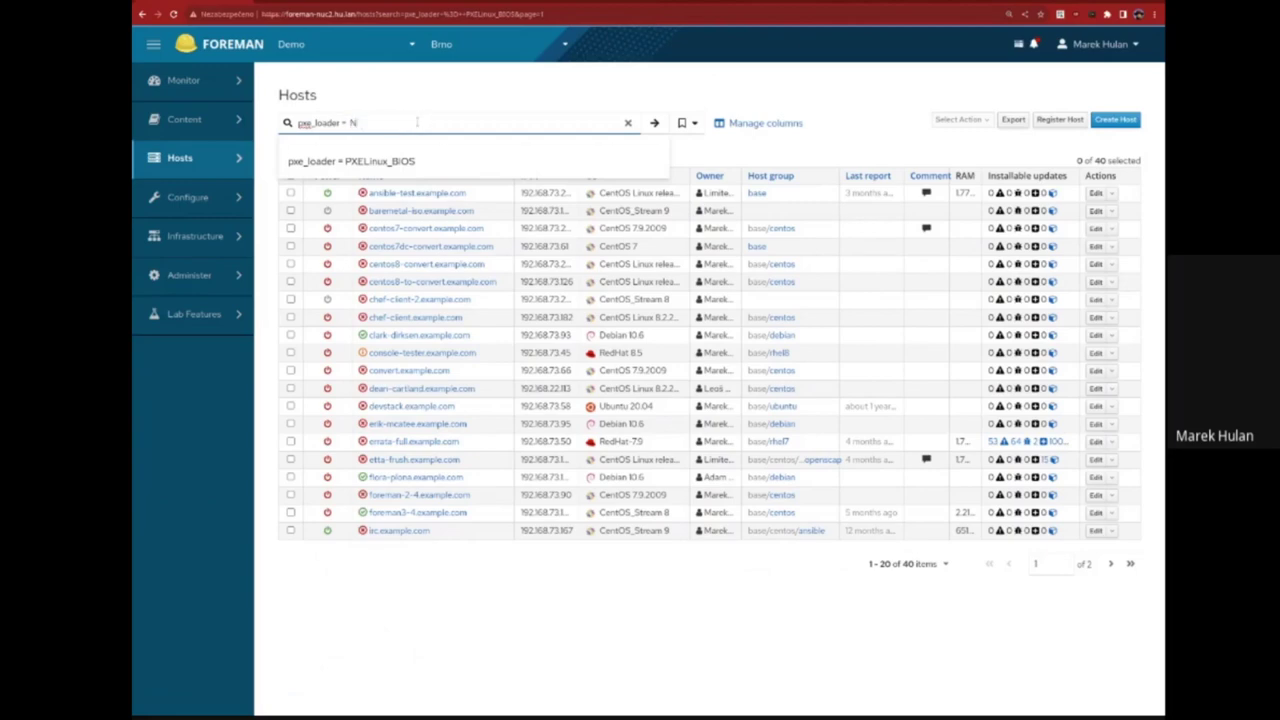
{"action": "type", "text": "one"}
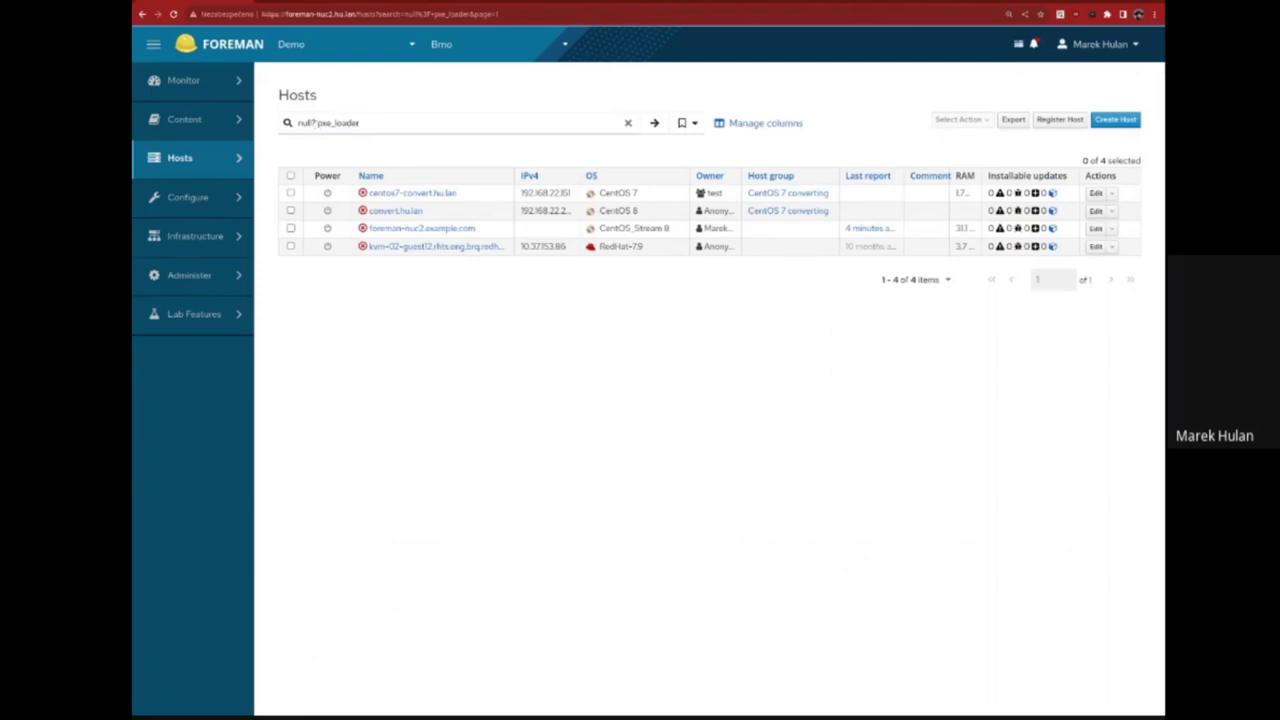
{"action": "left_click", "coordinate": [450, 123]}
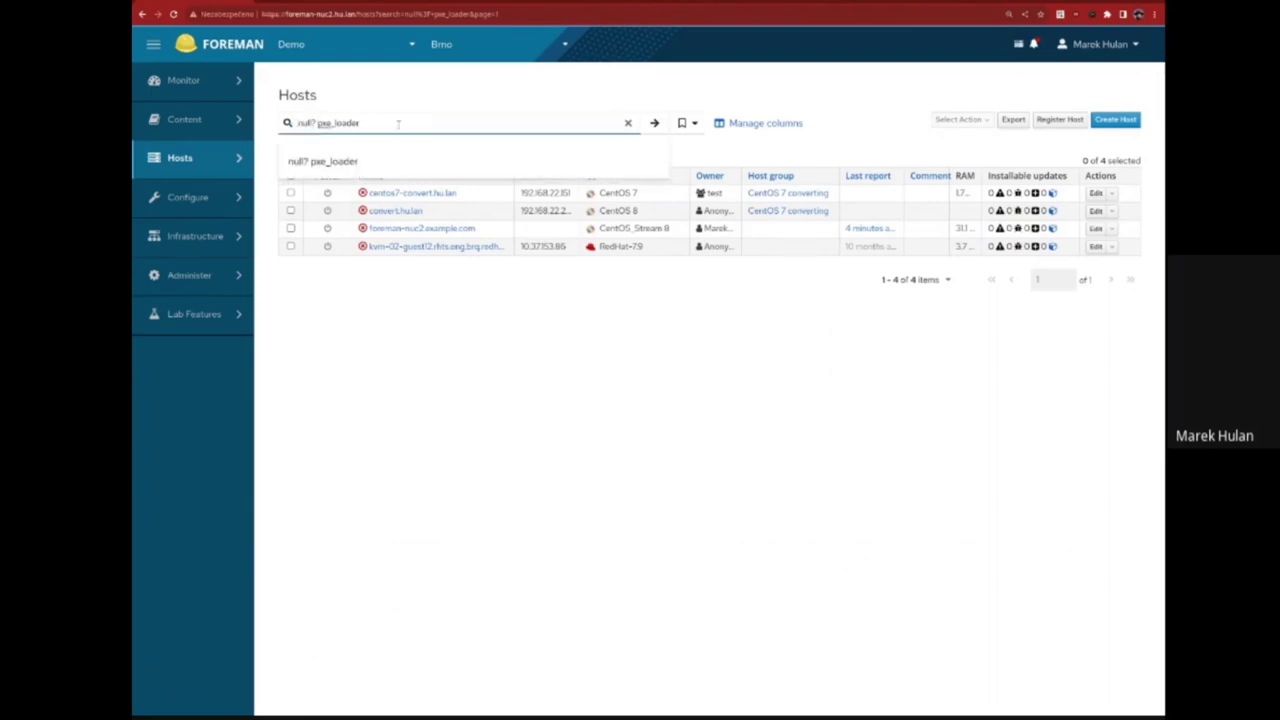
{"action": "triple_click", "coordinate": [330, 122]}
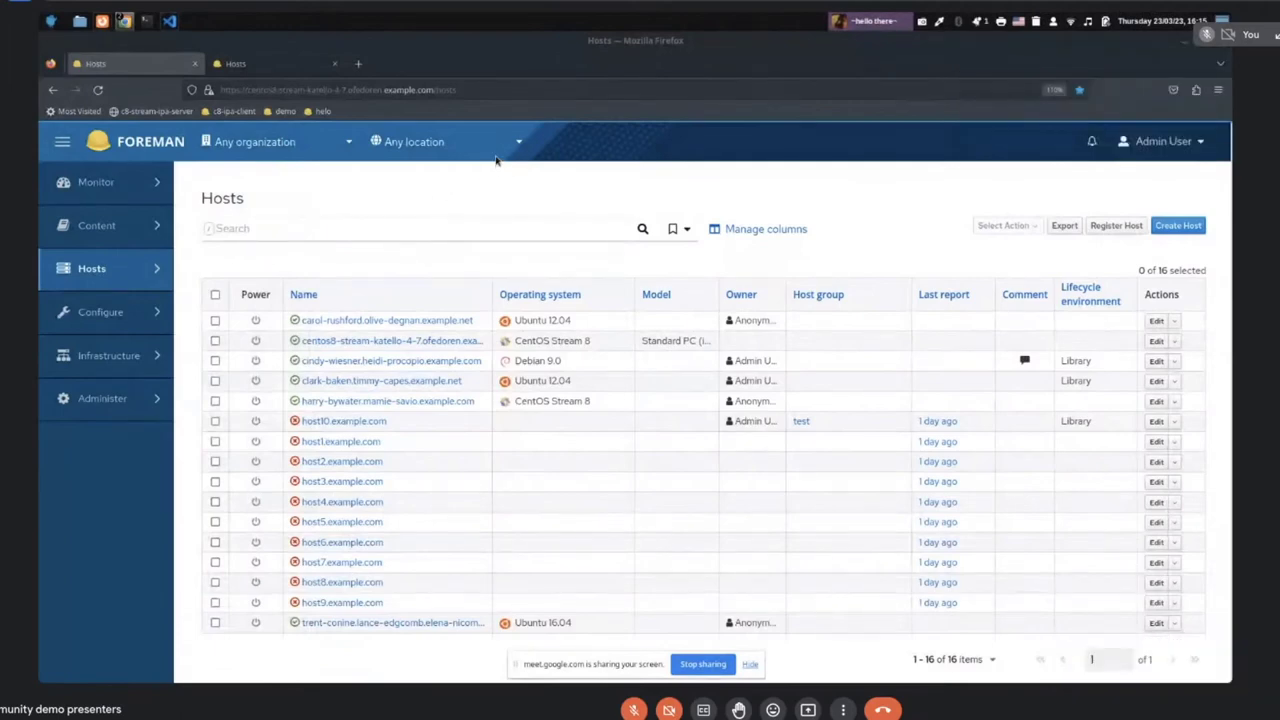
{"action": "mouse_move", "coordinate": [518, 185]}
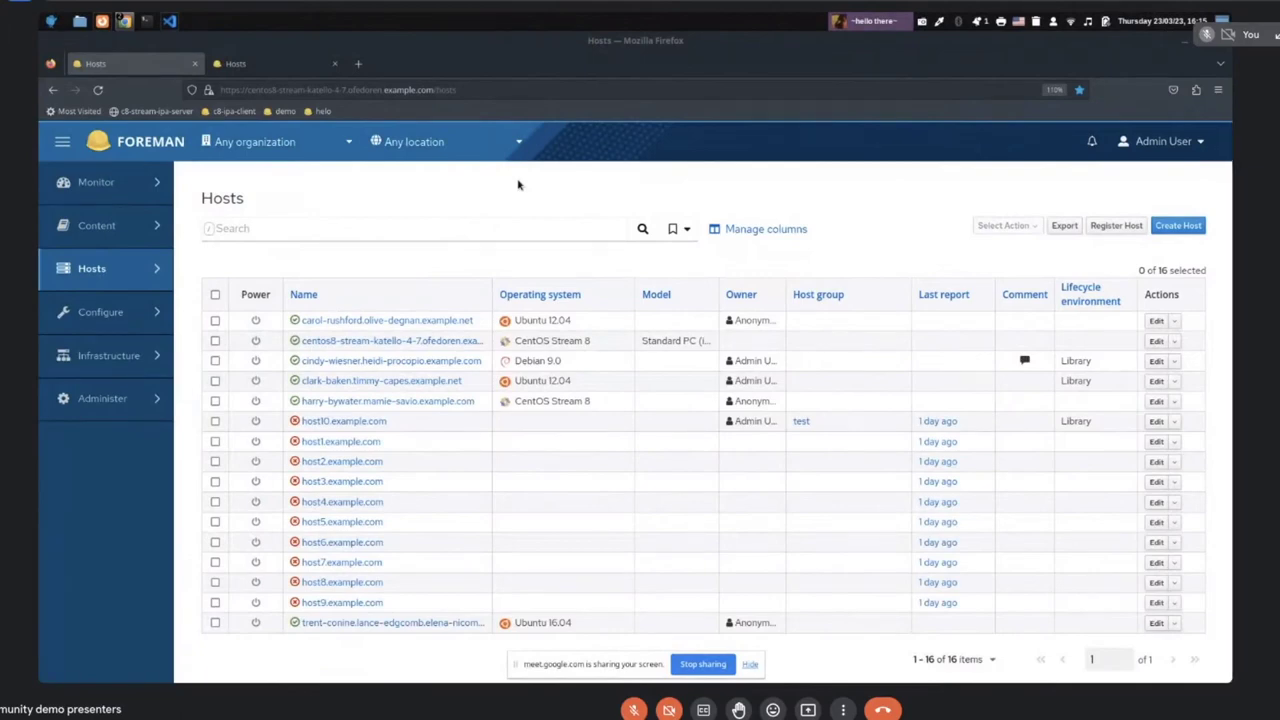
{"action": "mouse_move", "coordinate": [422, 203]}
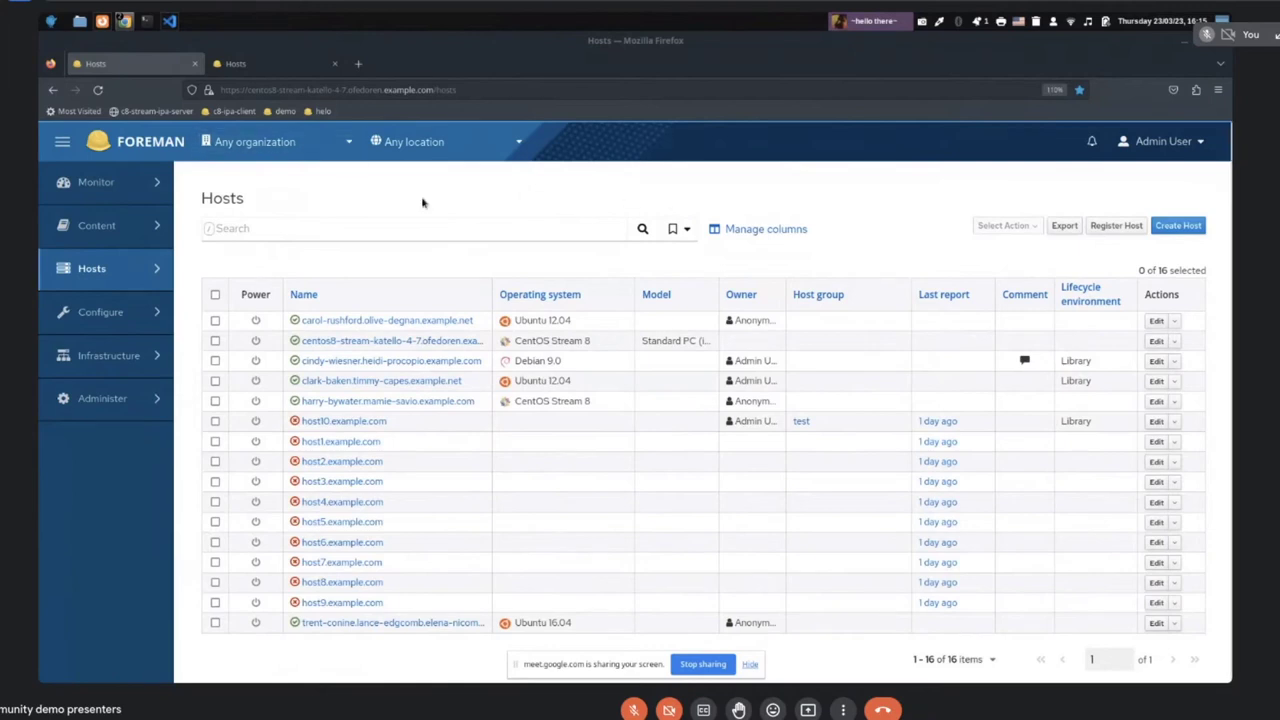
{"action": "mouse_move", "coordinate": [1064, 225]}
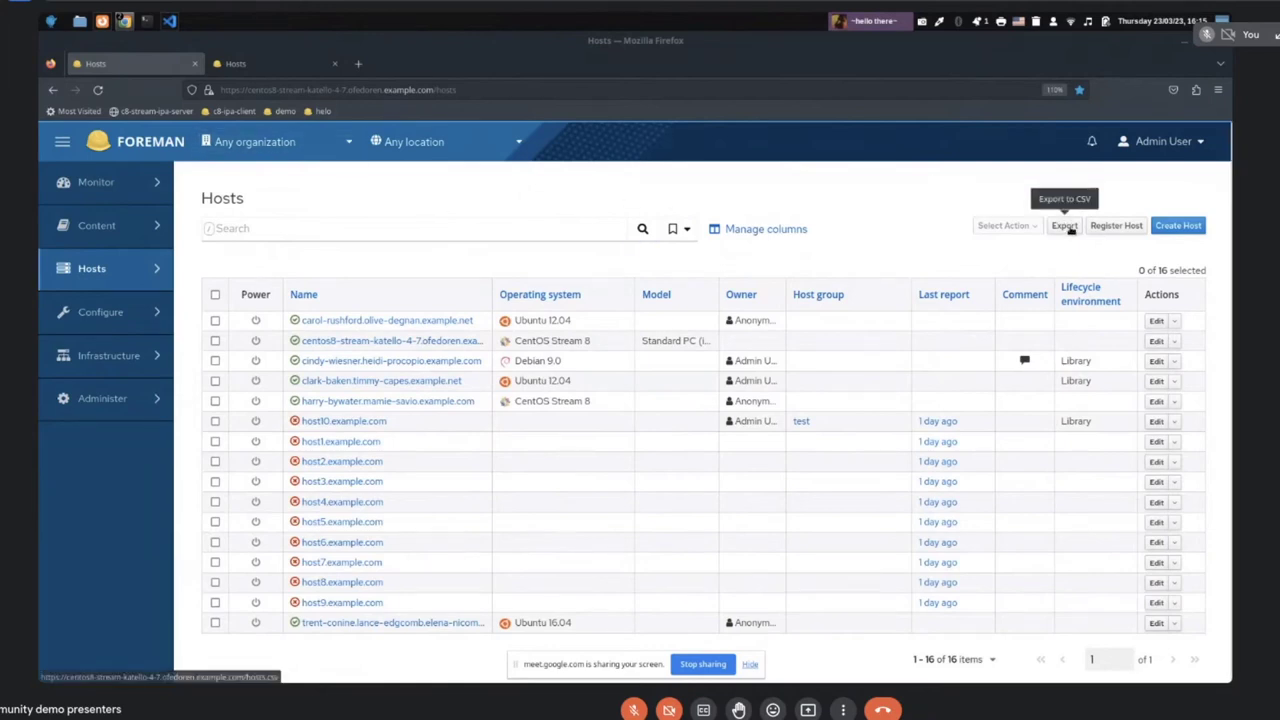
{"action": "mouse_move", "coordinate": [826, 238]}
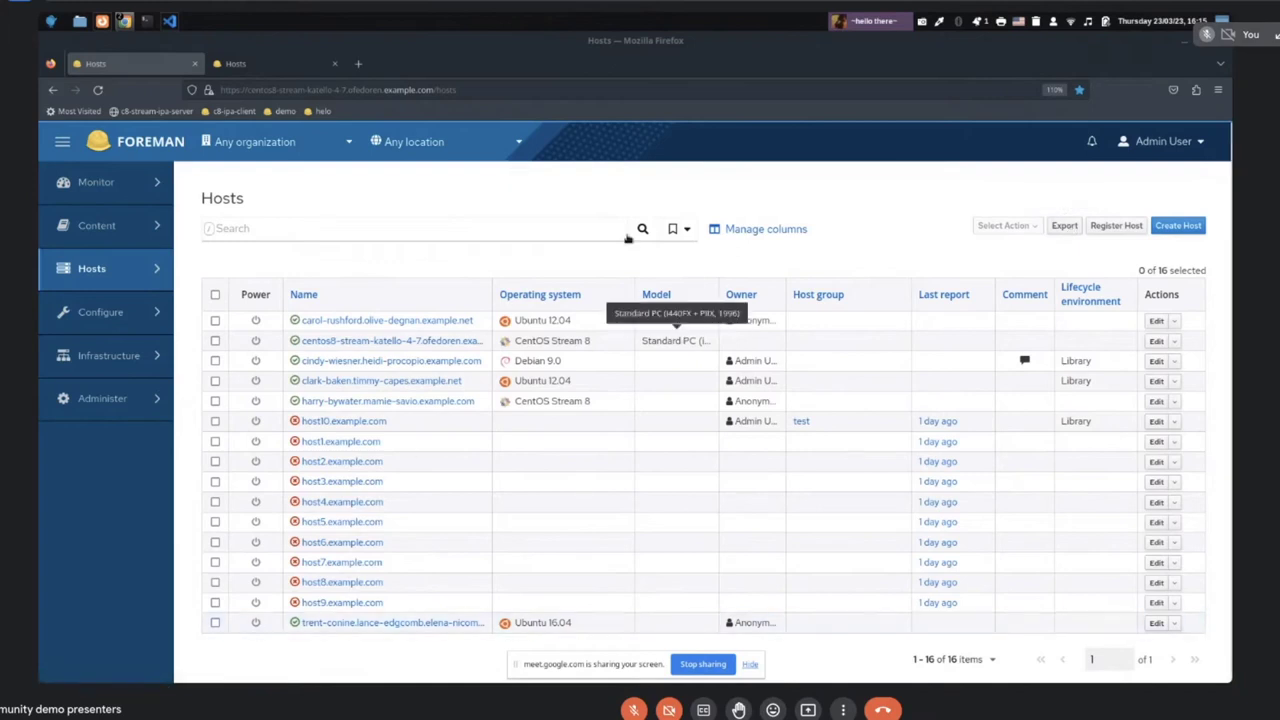
{"action": "mouse_move", "coordinate": [570, 192]}
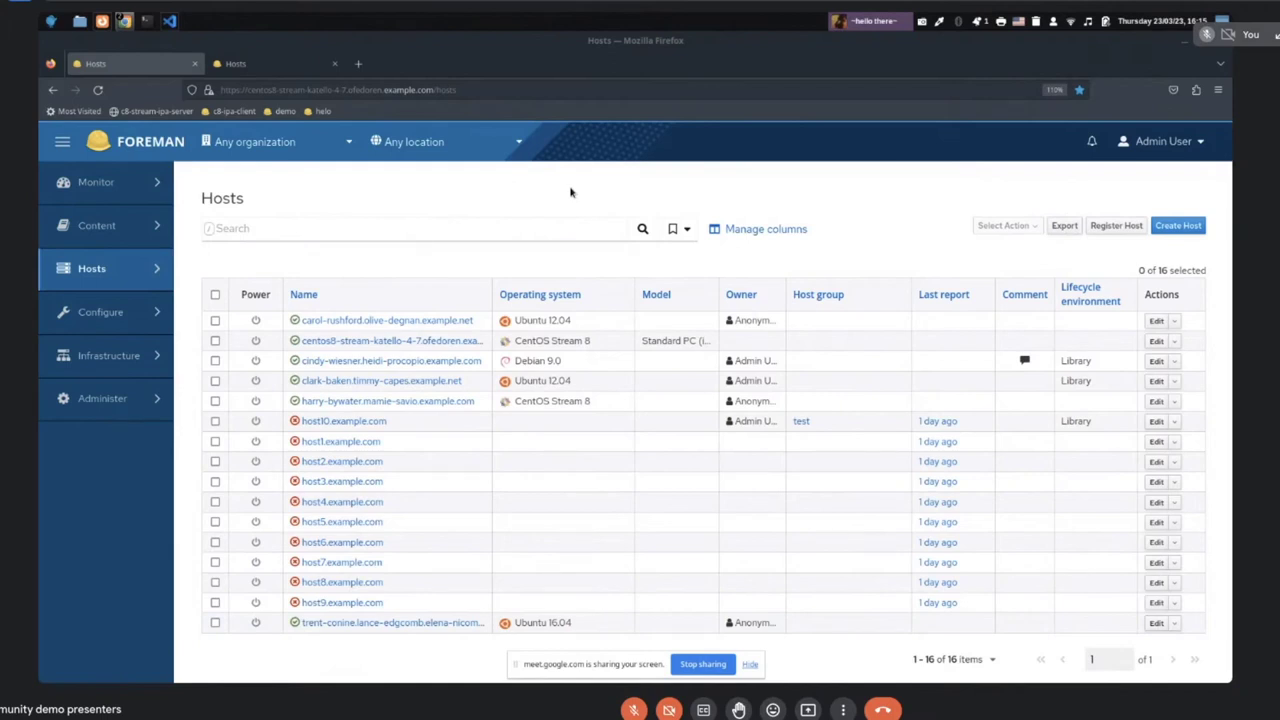
{"action": "mouse_move", "coordinate": [895, 205]}
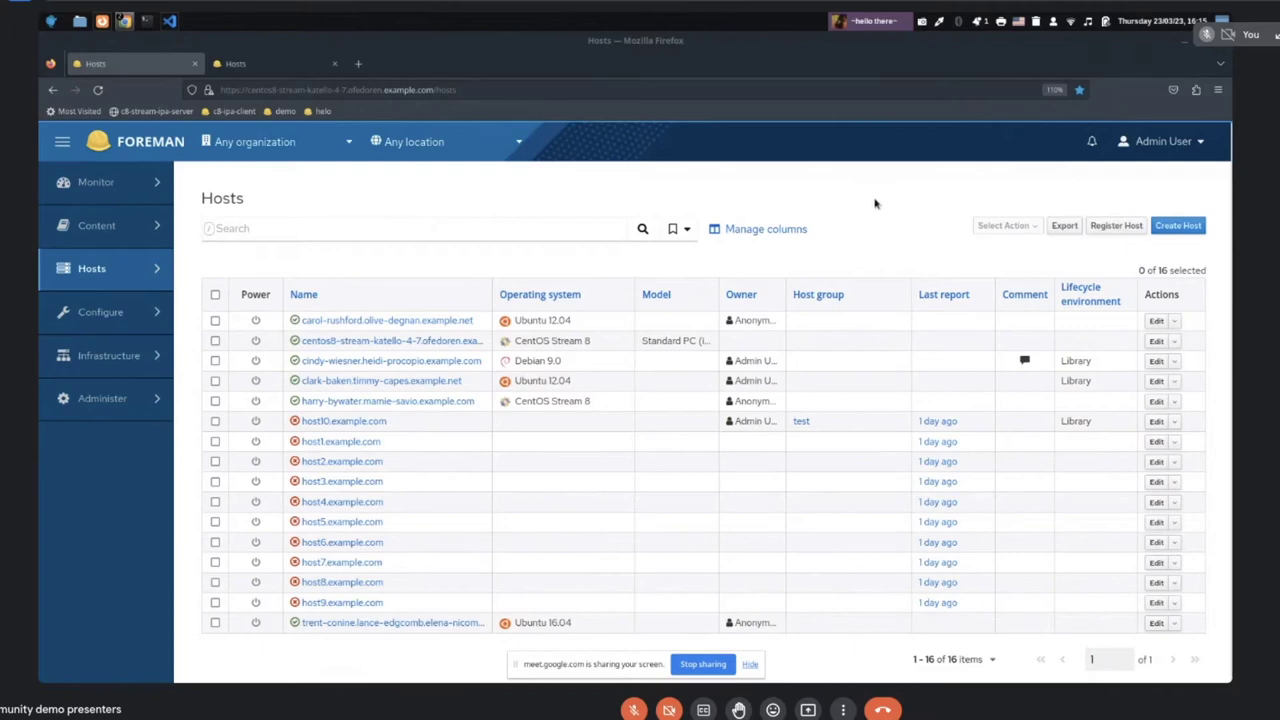
{"action": "mouse_move", "coordinate": [625, 332]}
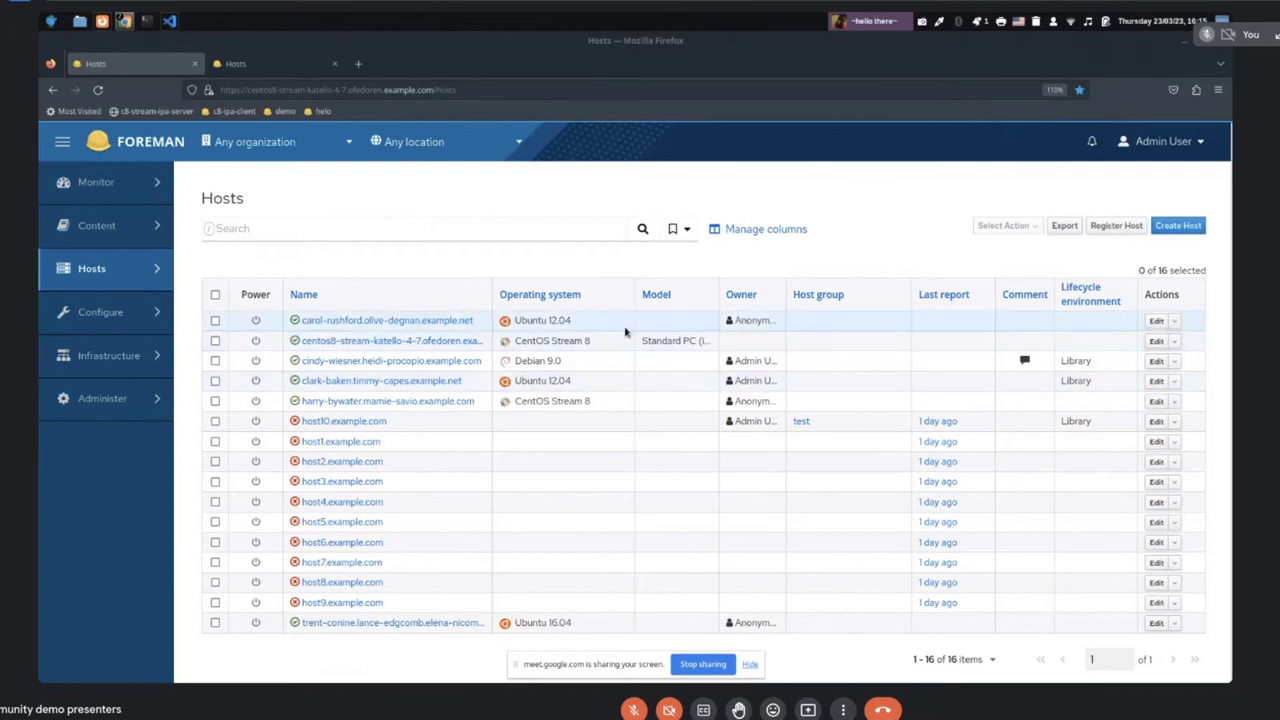
{"action": "mouse_move", "coordinate": [765, 228]}
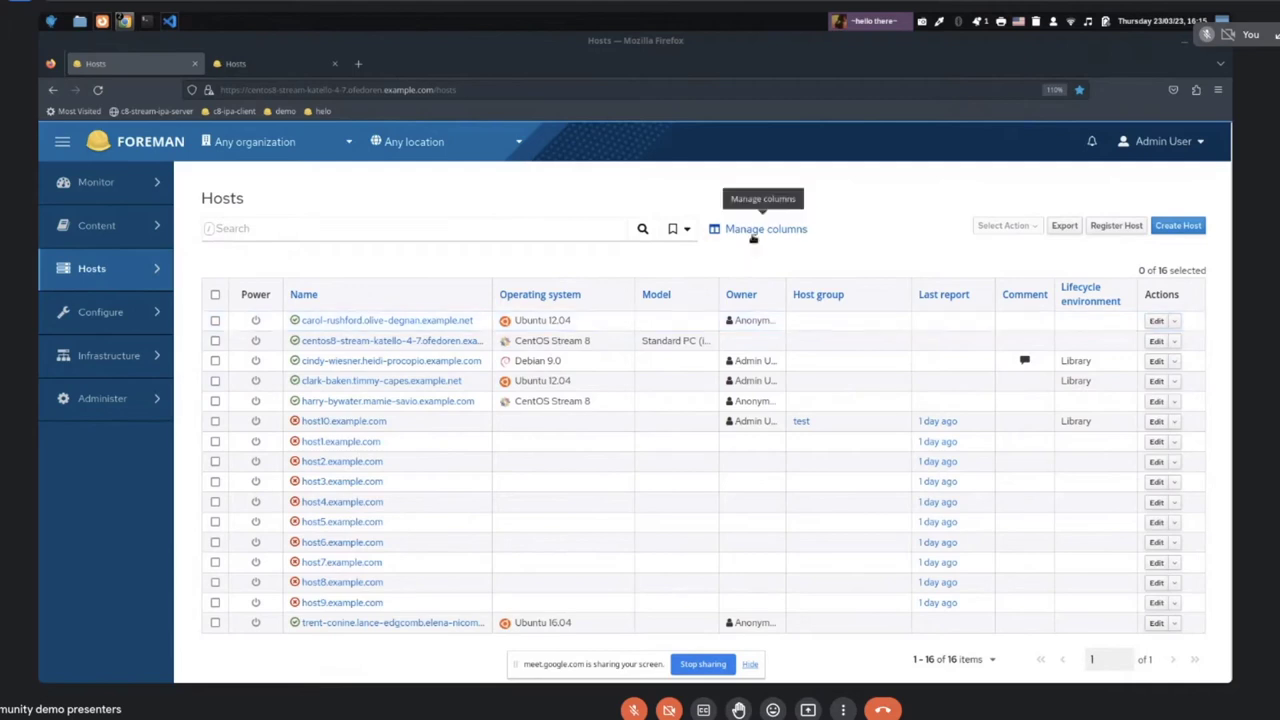
{"action": "mouse_move", "coordinate": [910, 343]}
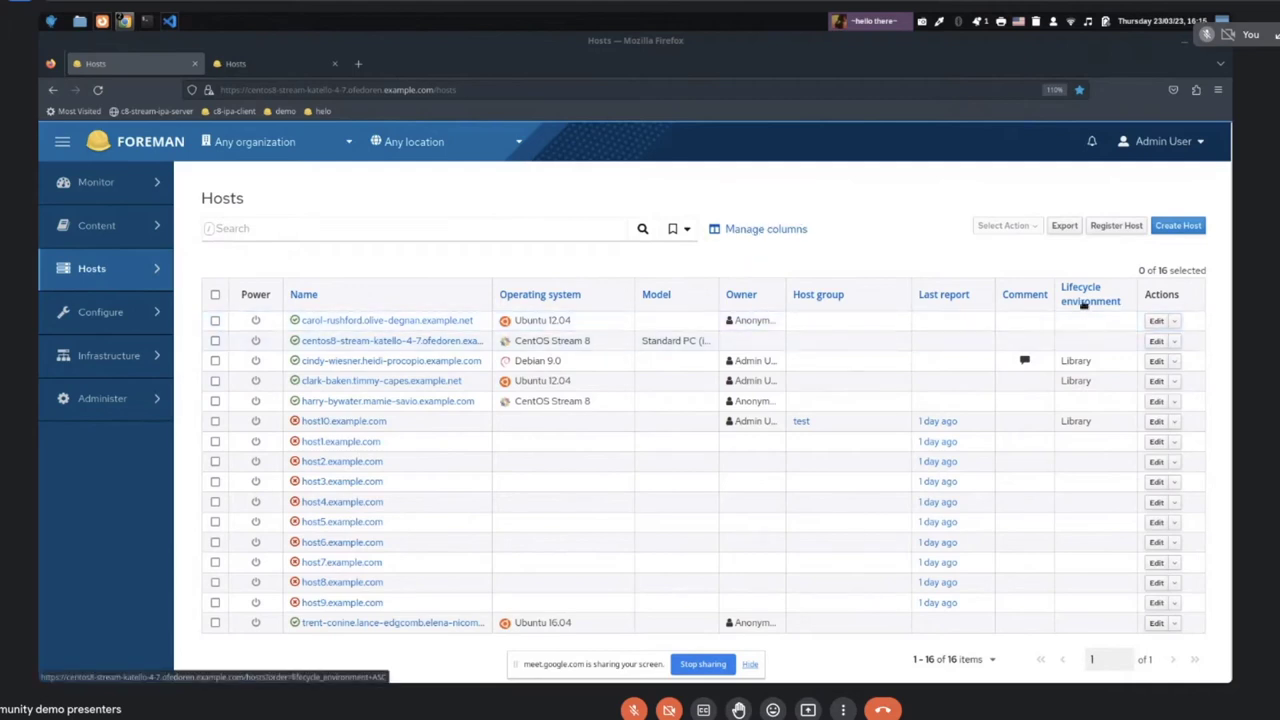
{"action": "mouse_move", "coordinate": [878, 258]}
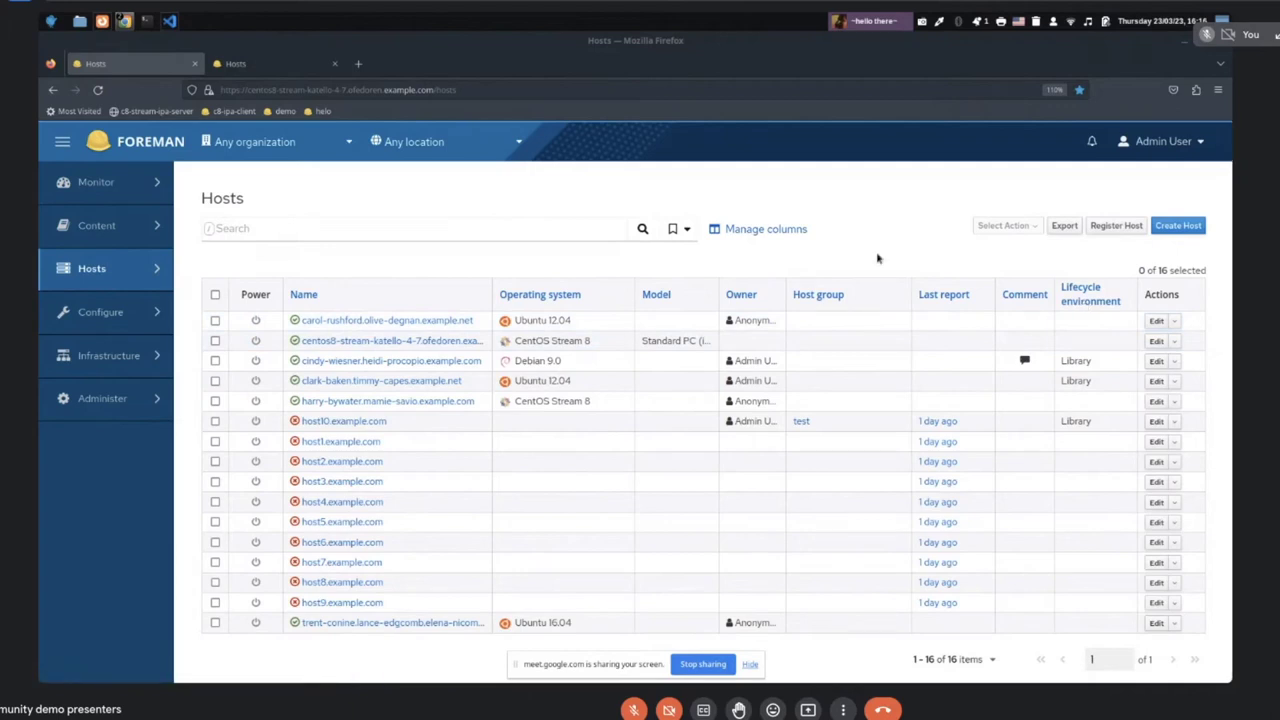
{"action": "mouse_move", "coordinate": [1064, 225]}
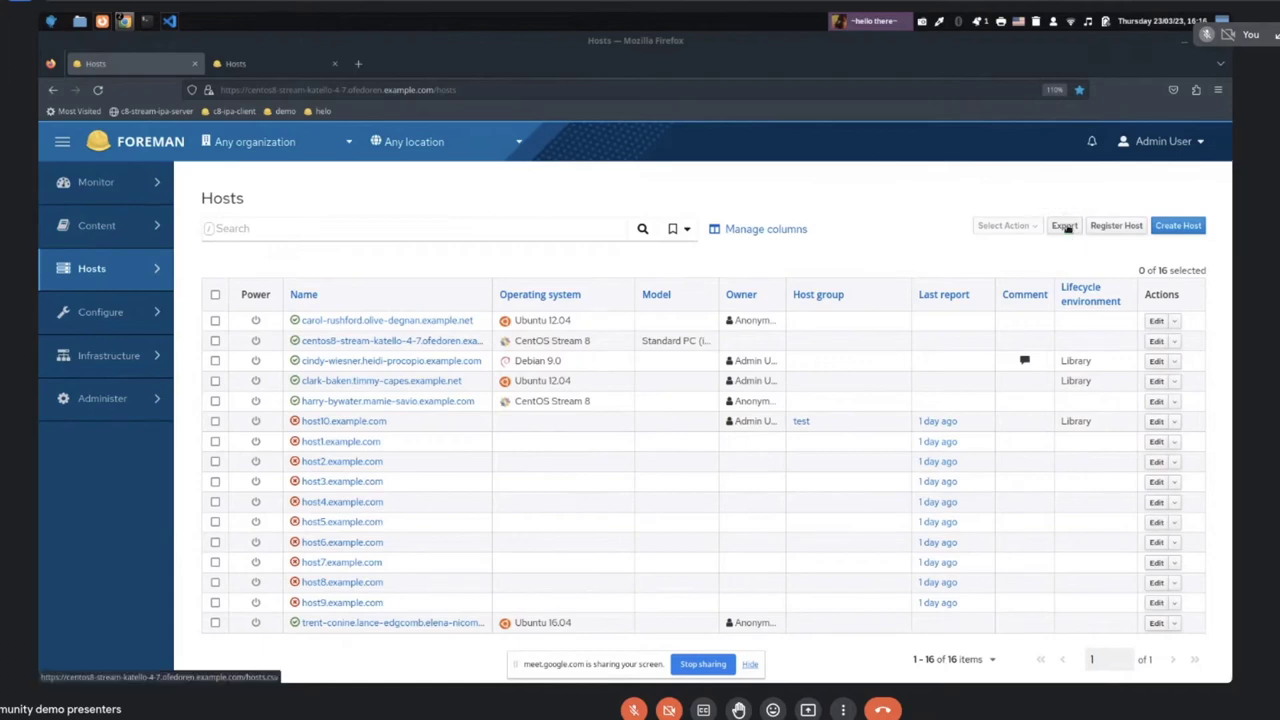
Export the hosts list and open hosts-2023-03-23.csv from Downloads in VS Code
{"action": "left_click", "coordinate": [1064, 225]}
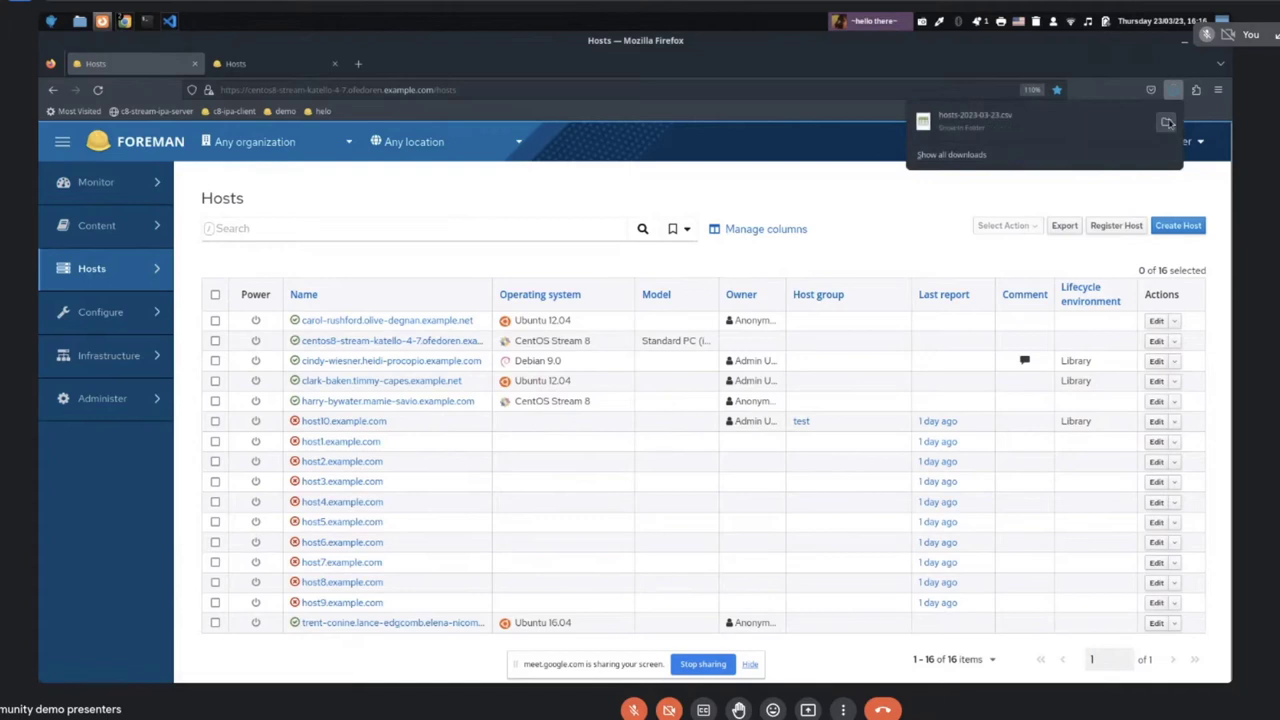
{"action": "left_click", "coordinate": [1167, 122]}
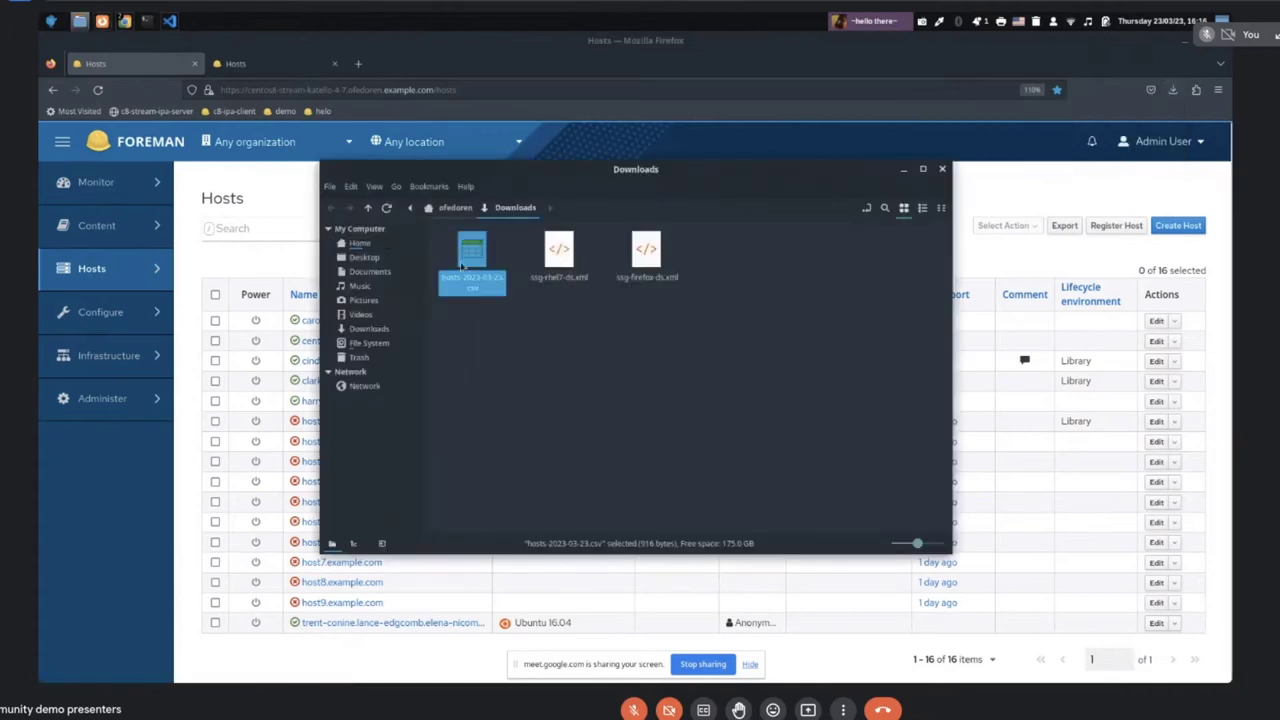
{"action": "right_click", "coordinate": [471, 258]}
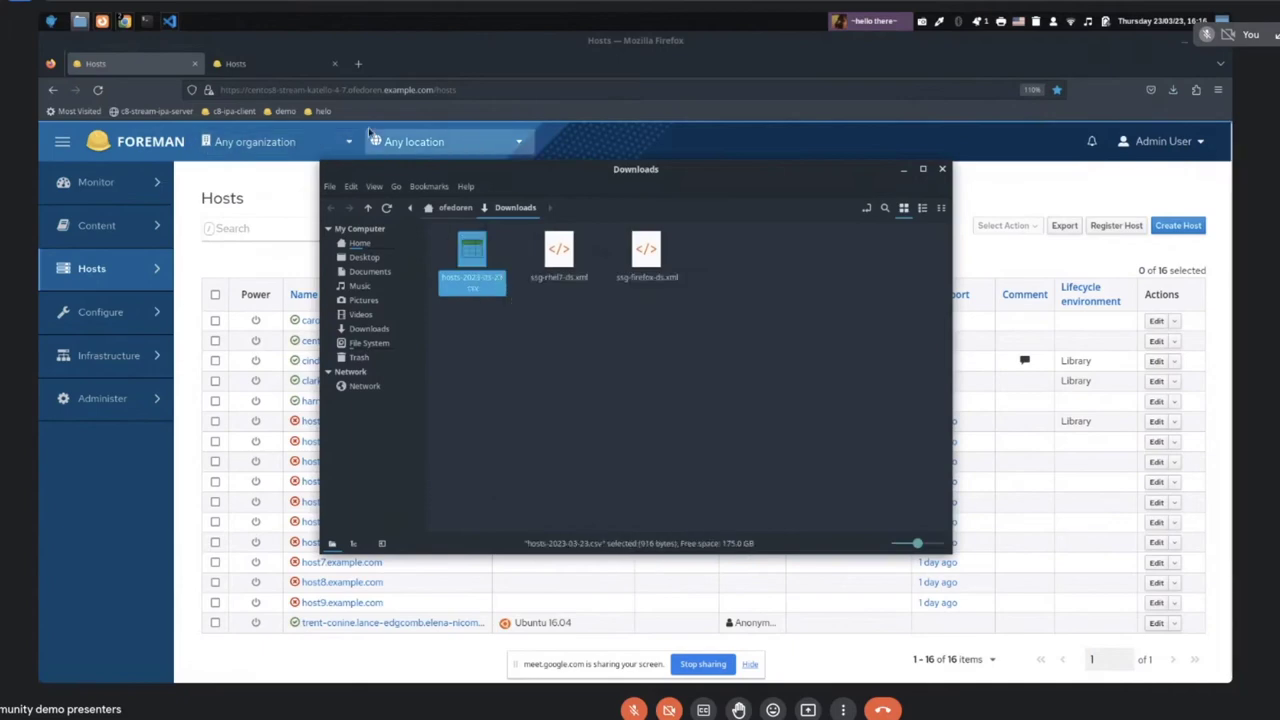
{"action": "double_click", "coordinate": [471, 255]}
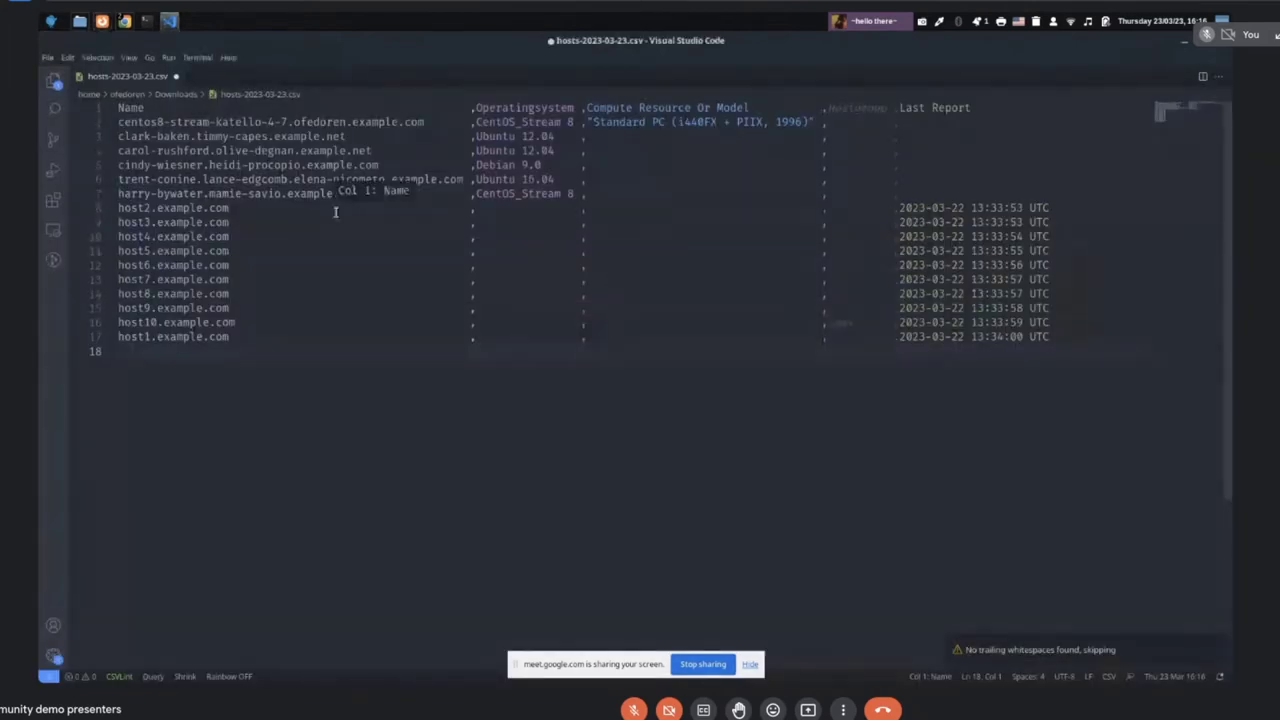
{"action": "mouse_move", "coordinate": [756, 193]}
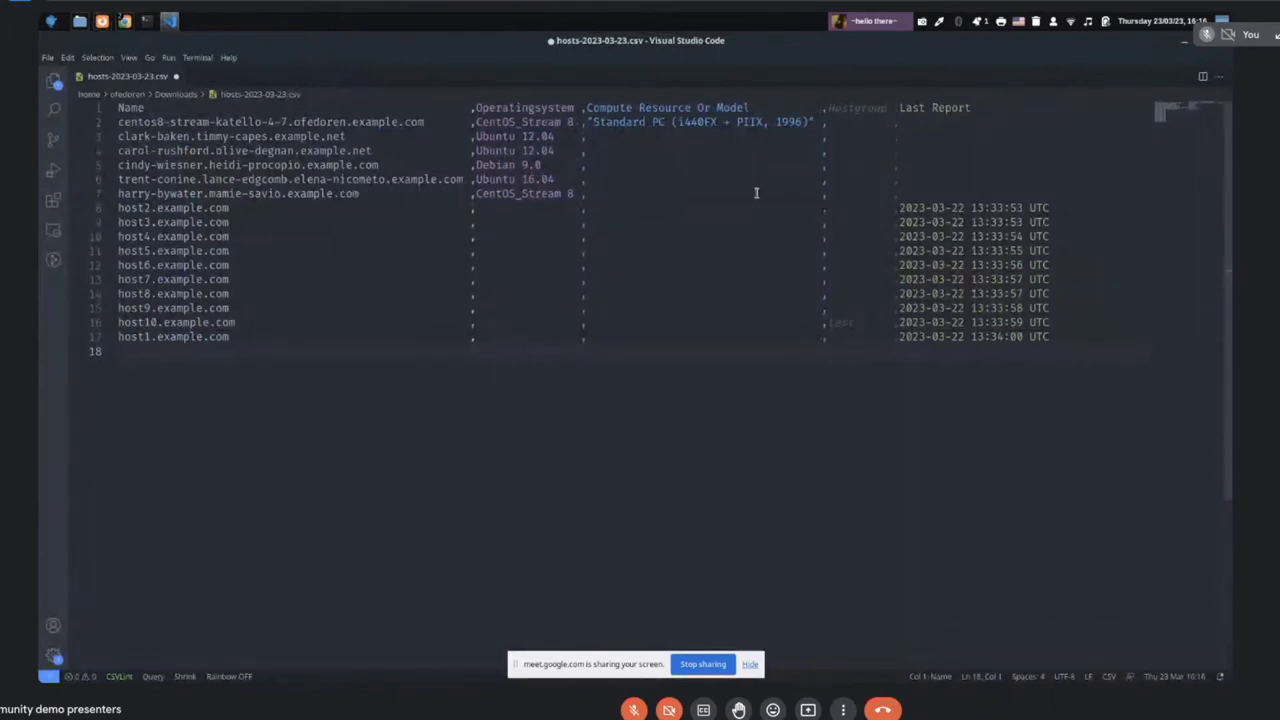
{"action": "mouse_move", "coordinate": [999, 116]}
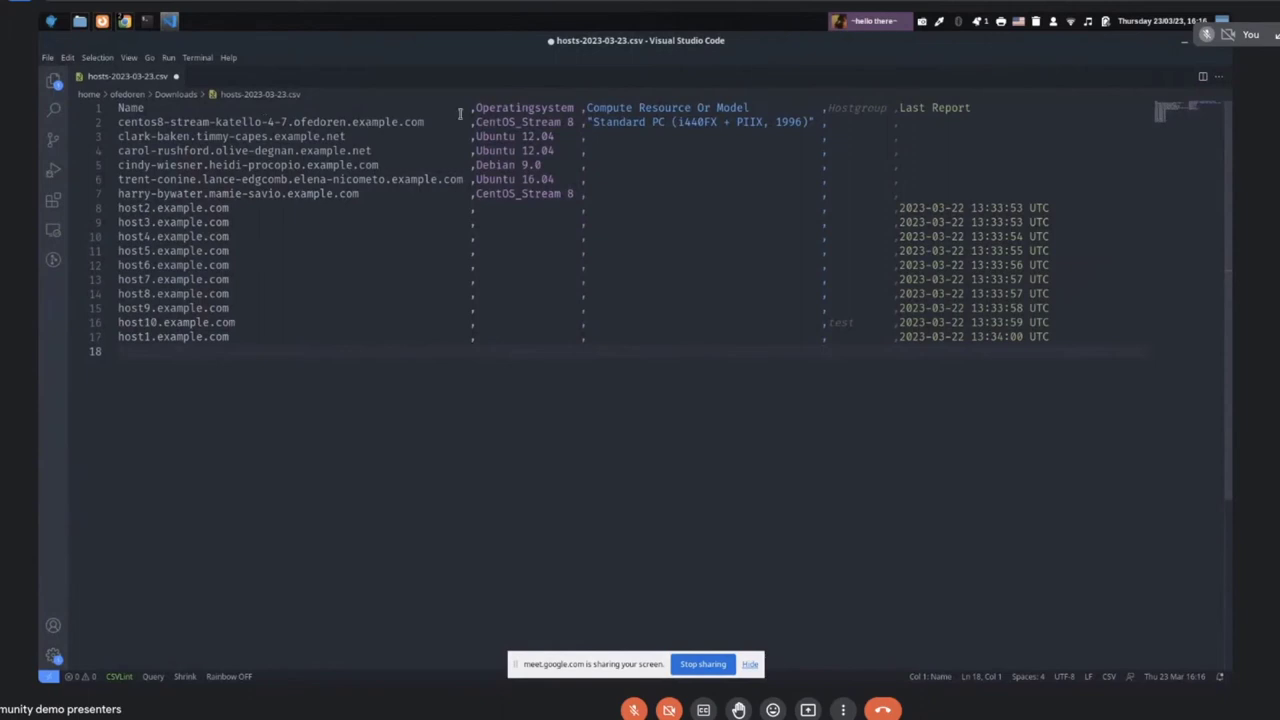
{"action": "mouse_move", "coordinate": [872, 107]}
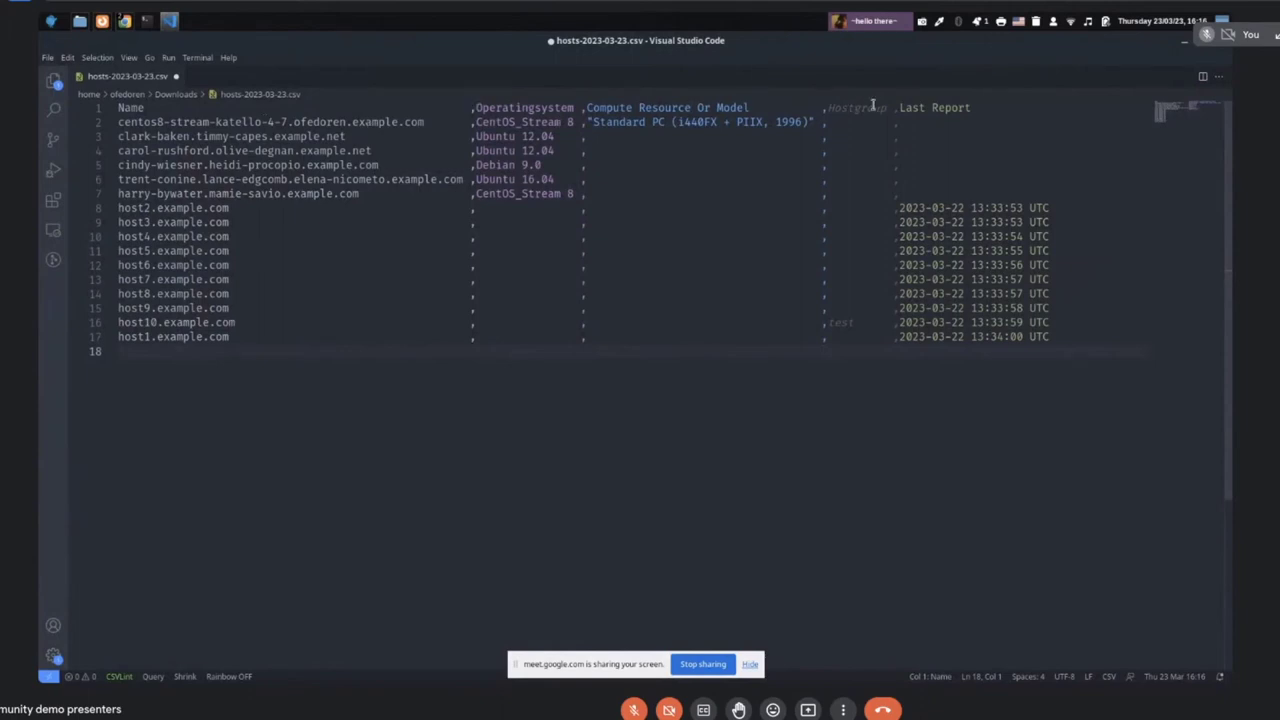
{"action": "mouse_move", "coordinate": [530, 390]}
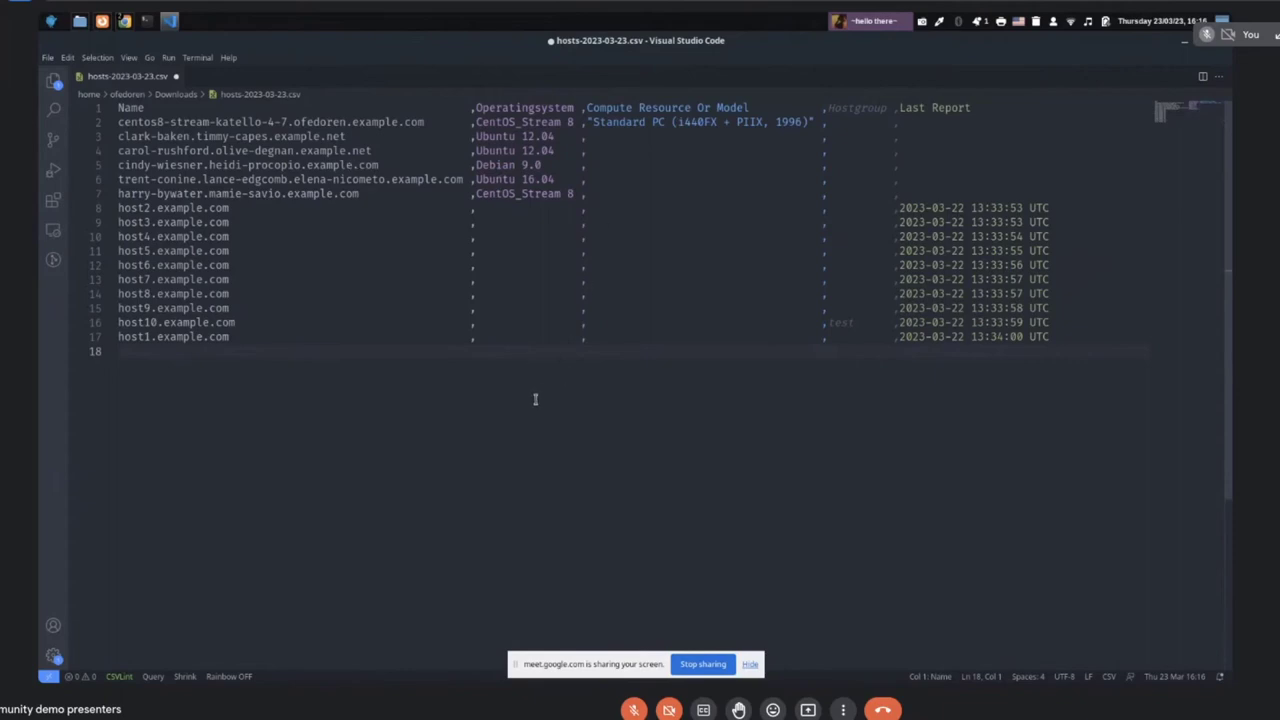
{"action": "mouse_move", "coordinate": [509, 395]}
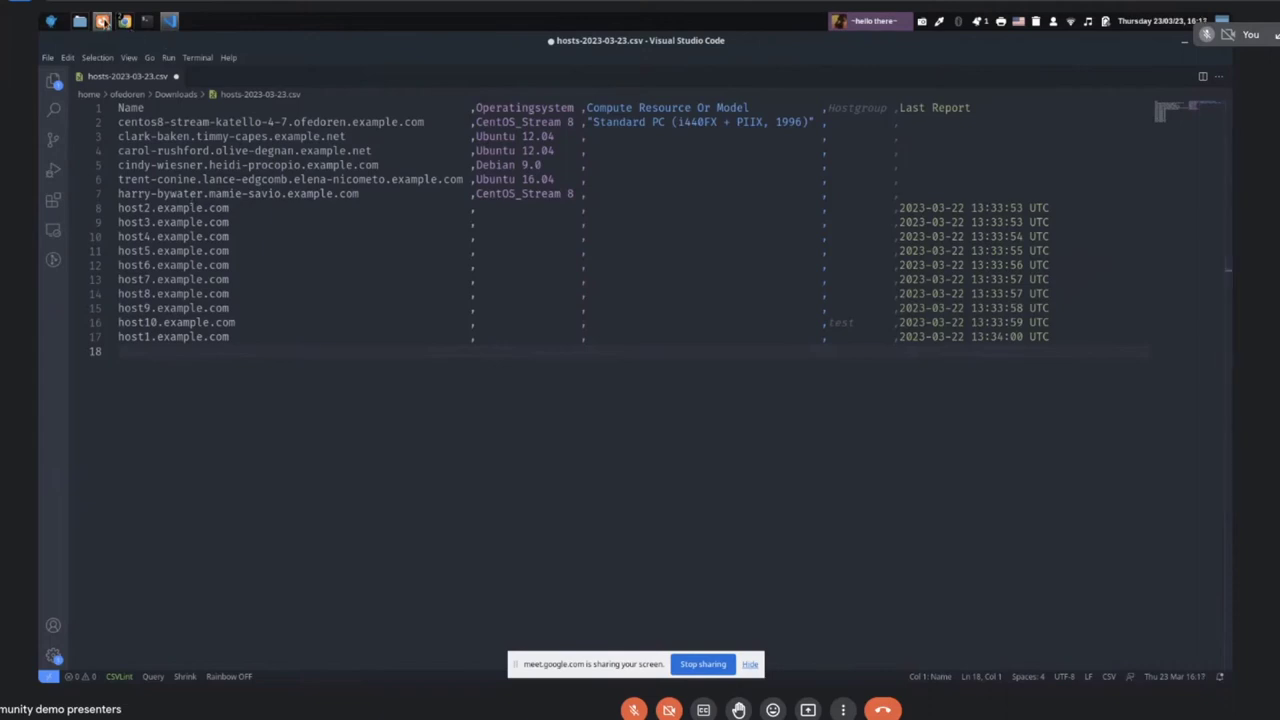
{"action": "mouse_move", "coordinate": [317, 283]}
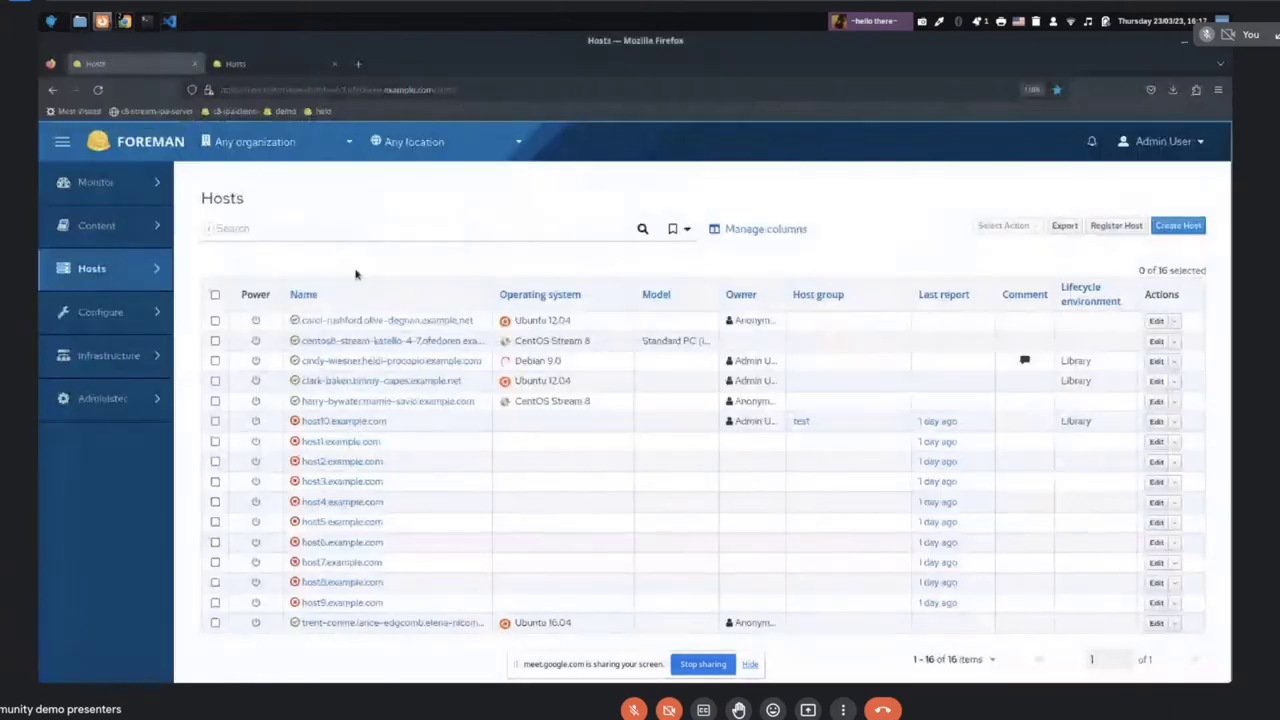
{"action": "mouse_move", "coordinate": [600, 276]}
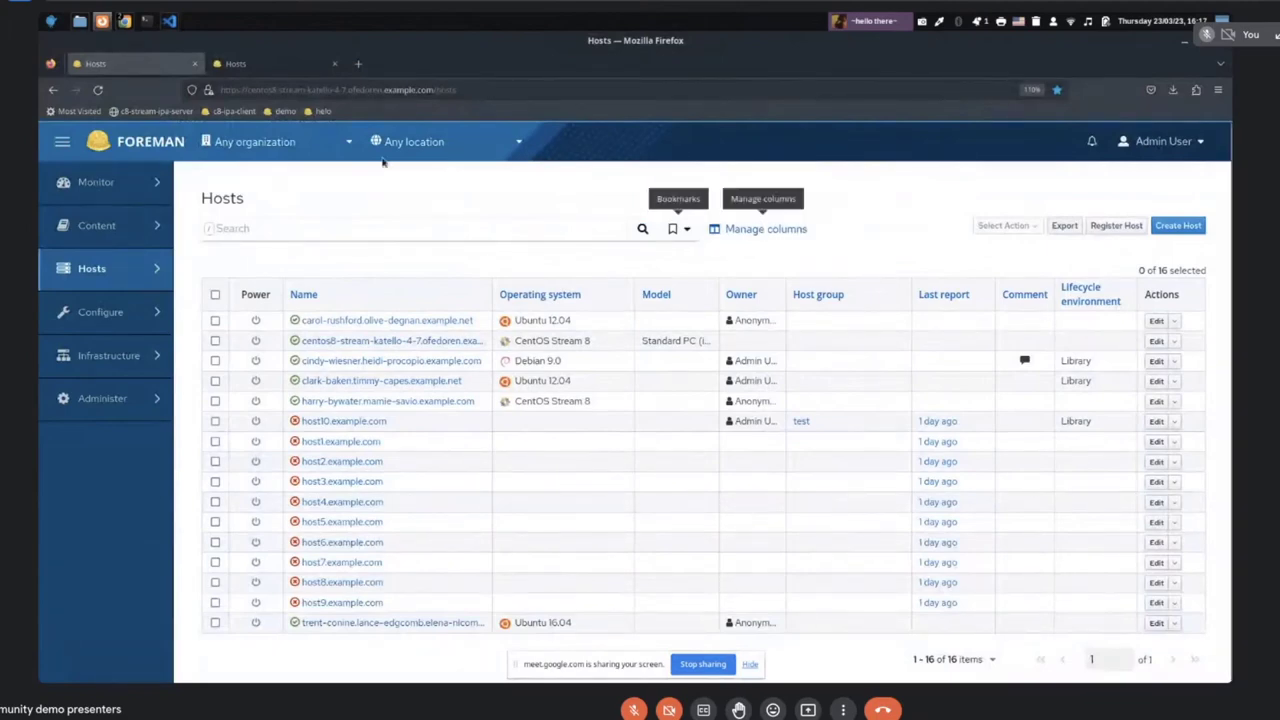
Switch to the second Firefox tab showing foreman.helo.com's six-host list
{"action": "left_click", "coordinate": [275, 63]}
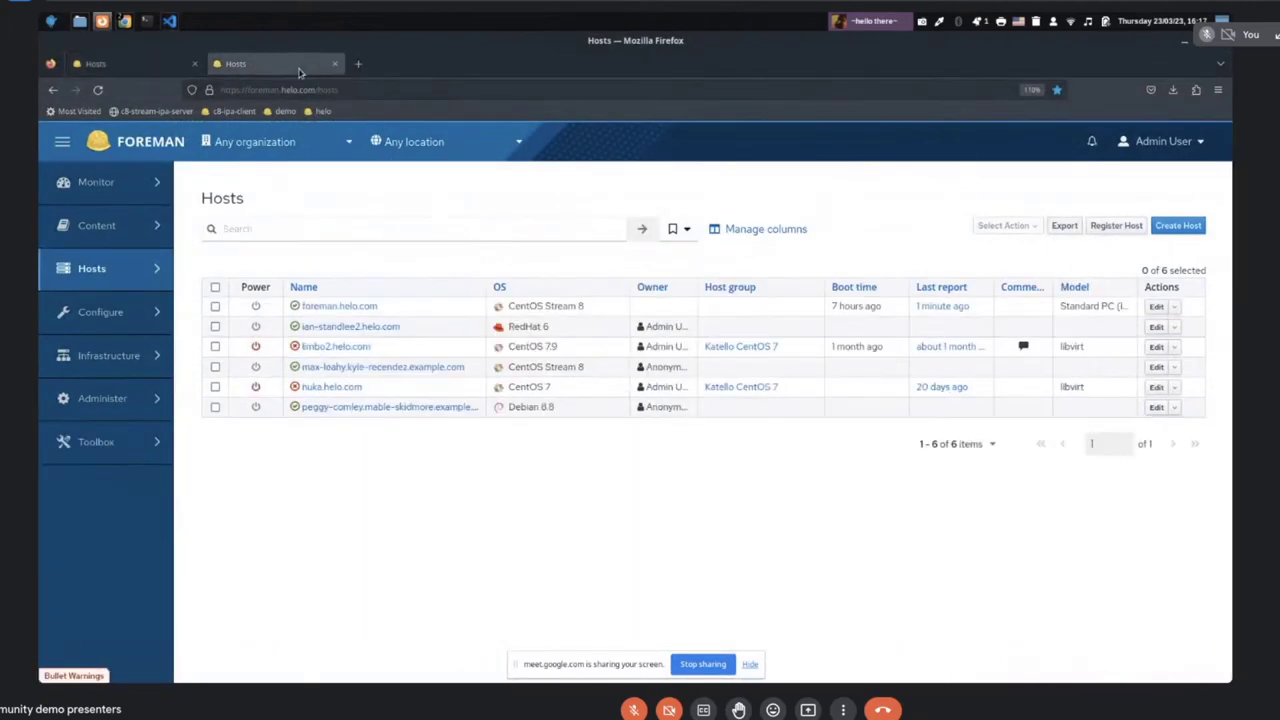
{"action": "mouse_move", "coordinate": [570, 447]}
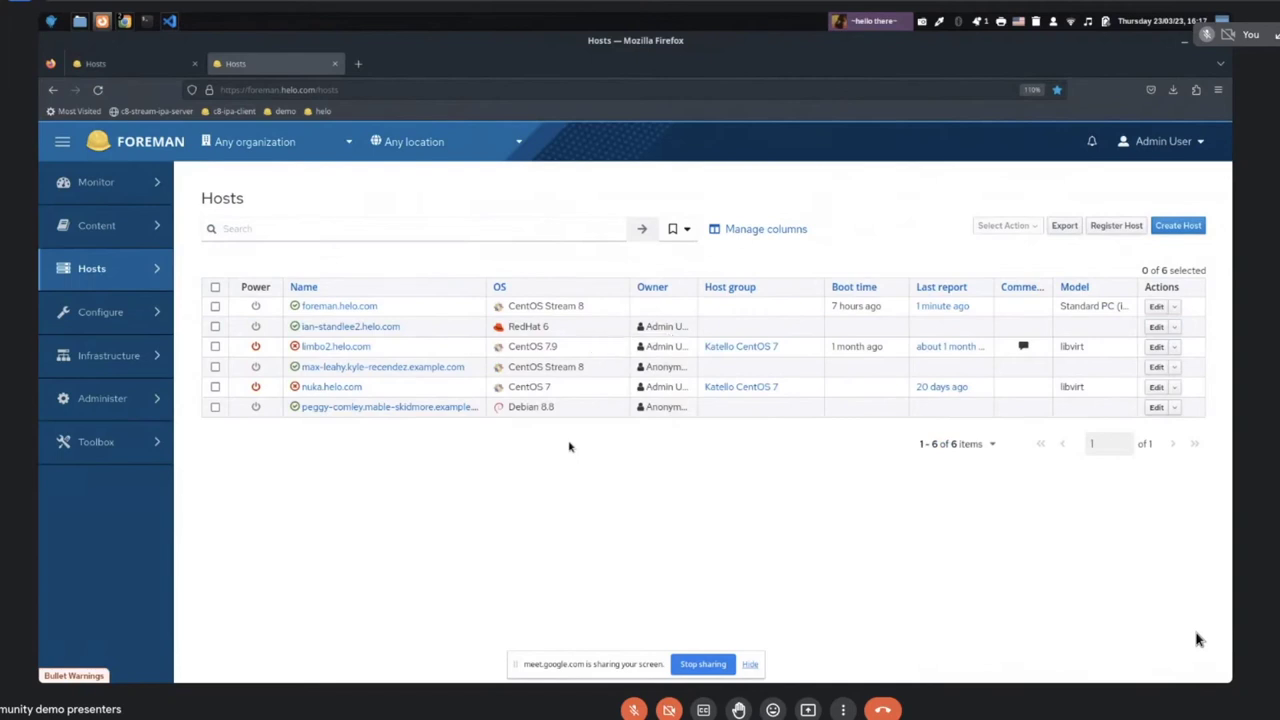
{"action": "mouse_move", "coordinate": [445, 390]}
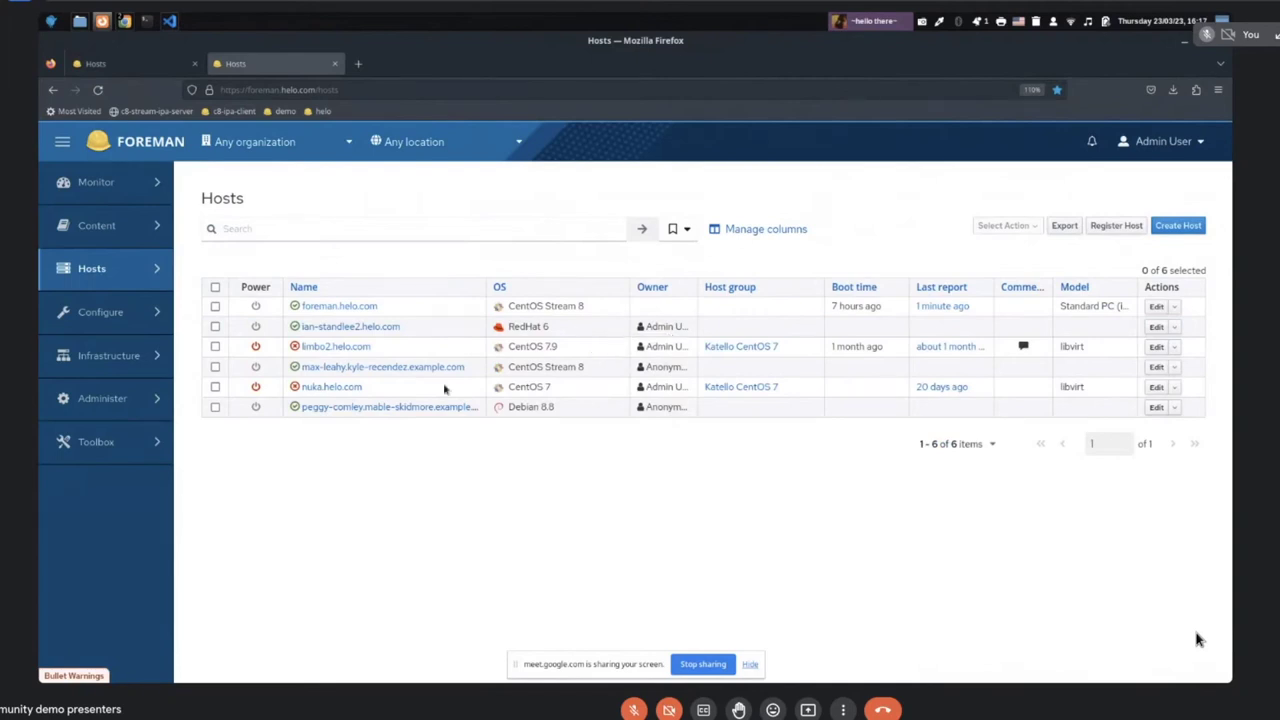
{"action": "mouse_move", "coordinate": [627, 499]}
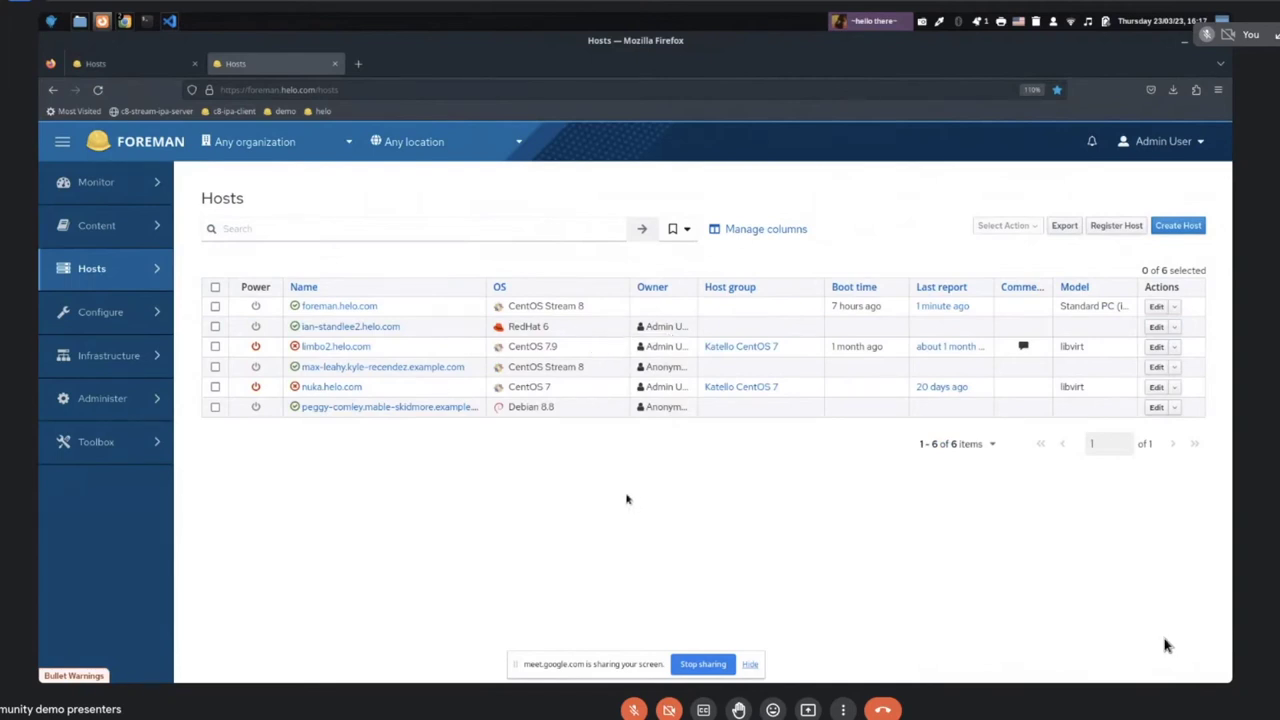
{"action": "mouse_move", "coordinate": [594, 487]}
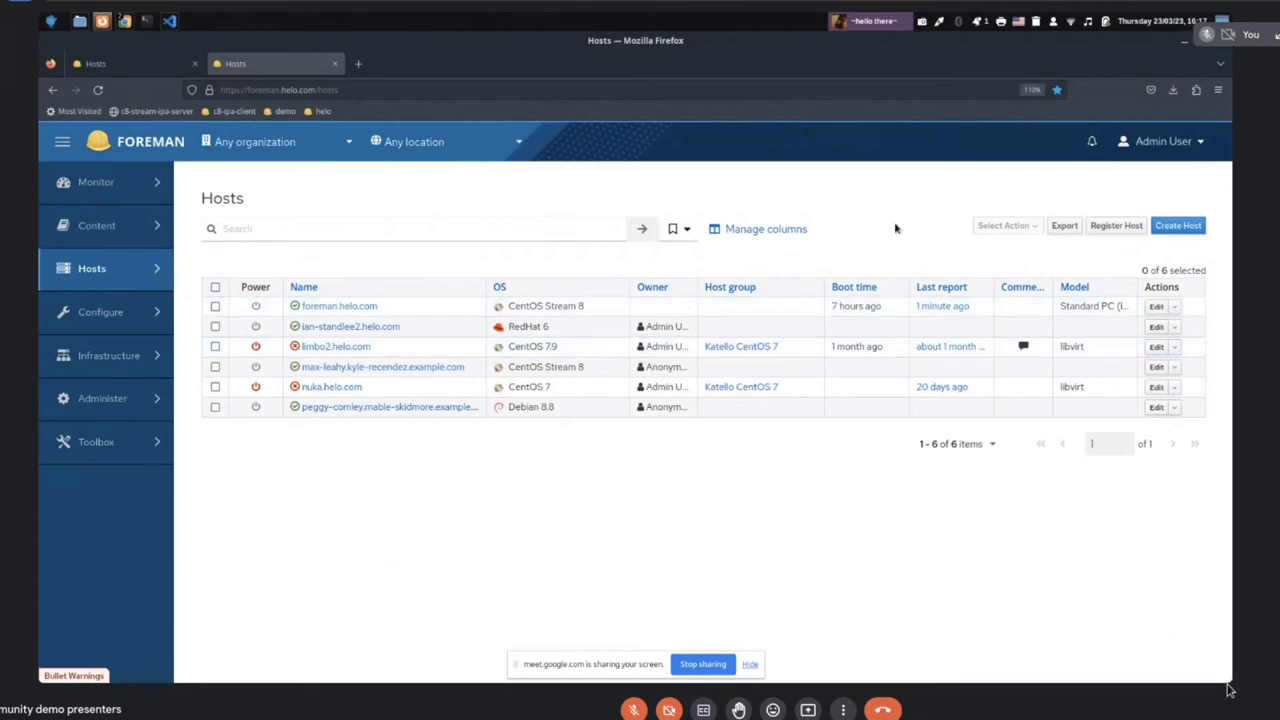
{"action": "mouse_move", "coordinate": [788, 260]}
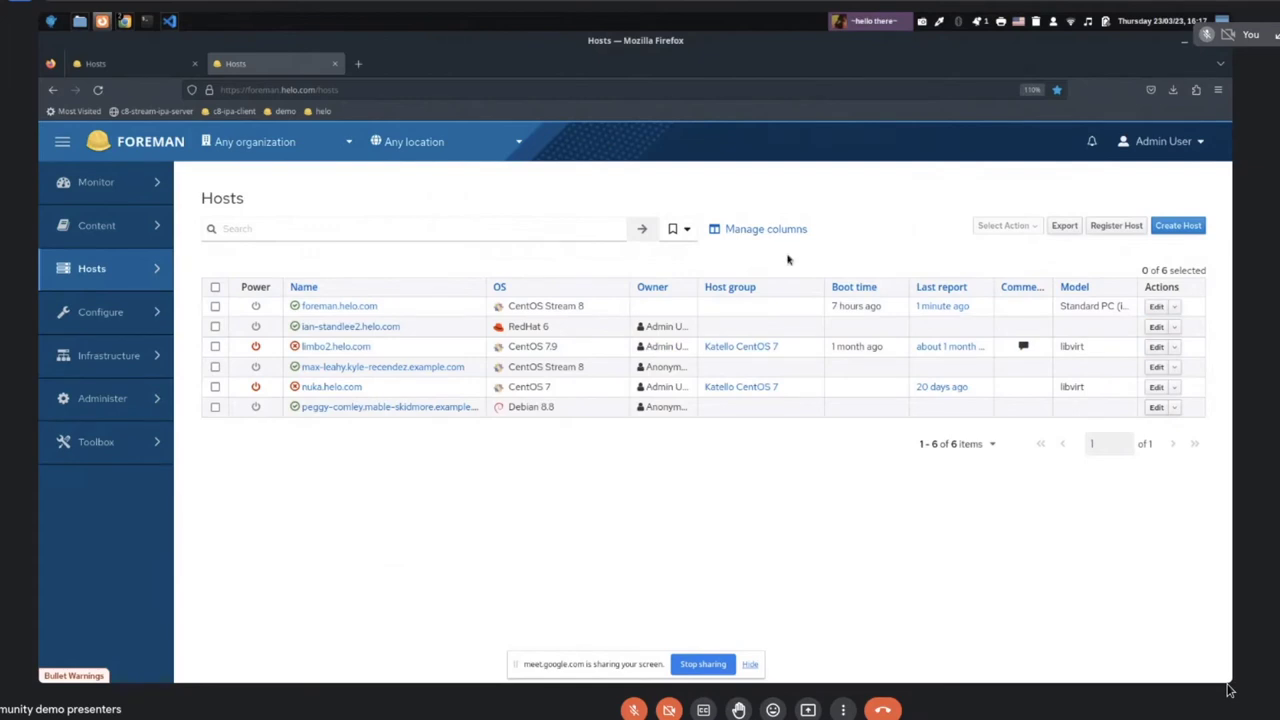
Enable General, Content, Network, Reported data and Puppet columns in Manage columns, then save
{"action": "left_click", "coordinate": [765, 228]}
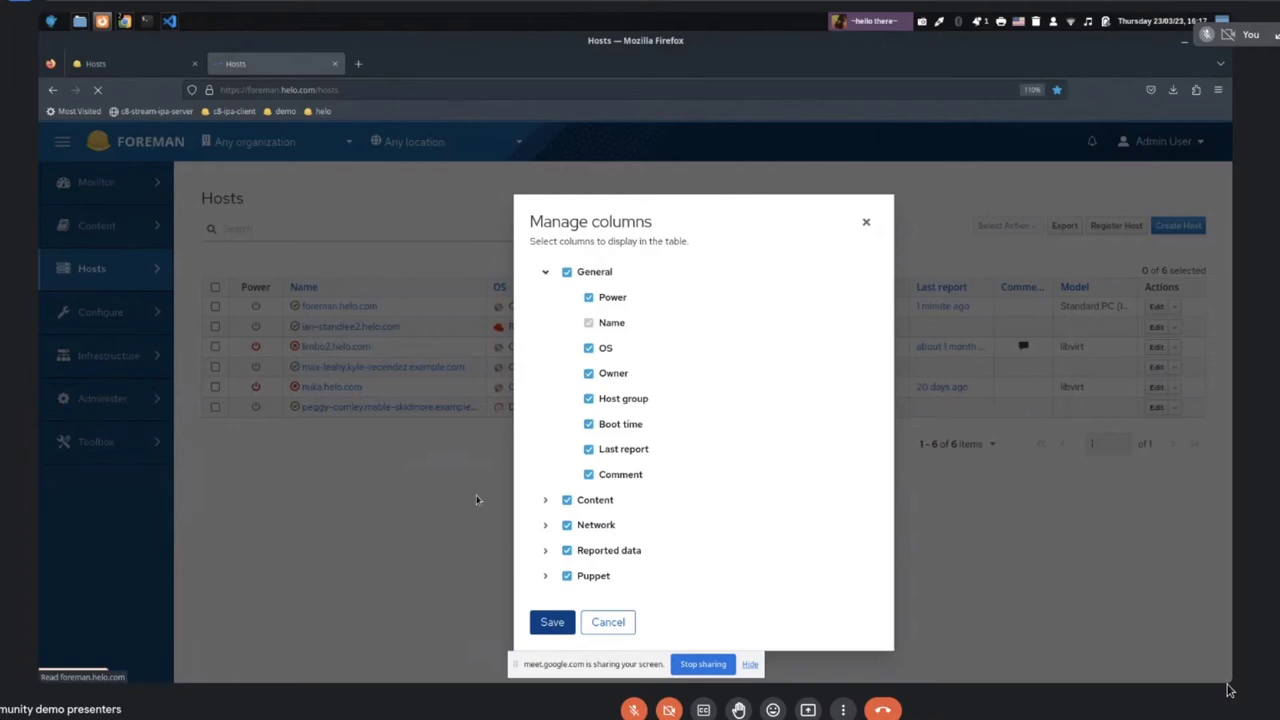
{"action": "left_click", "coordinate": [552, 621]}
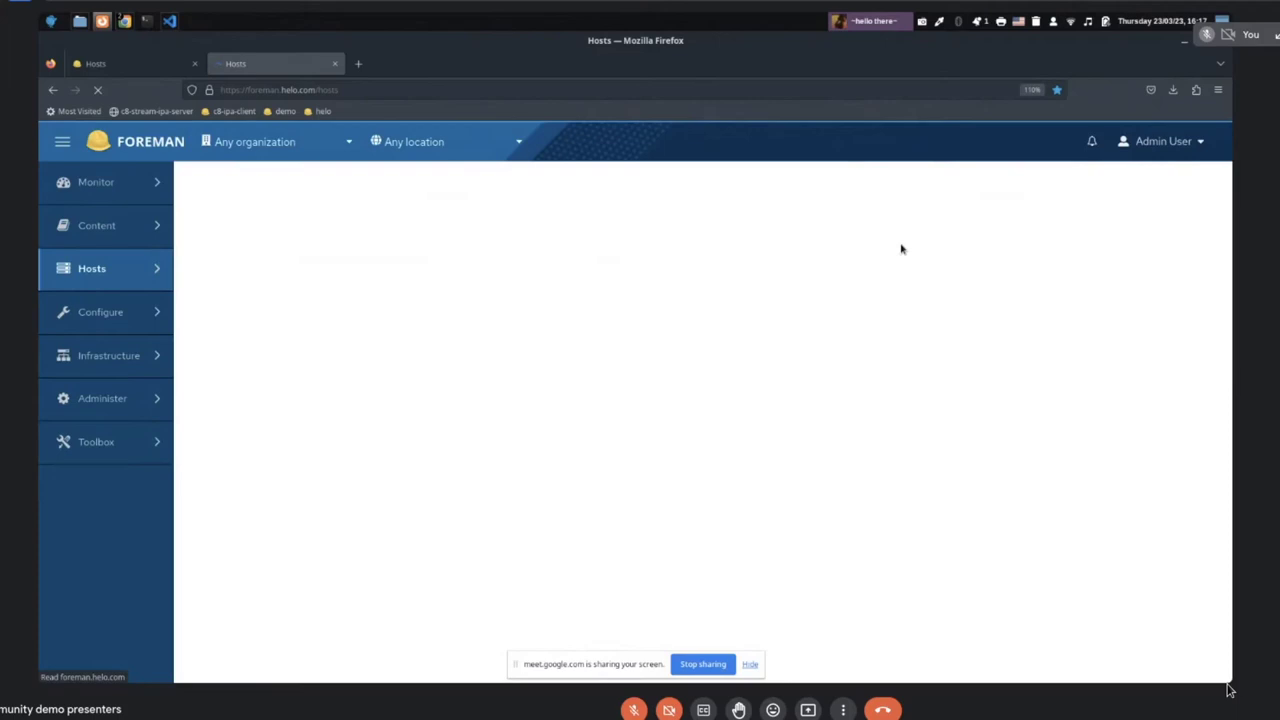
{"action": "mouse_move", "coordinate": [674, 344]}
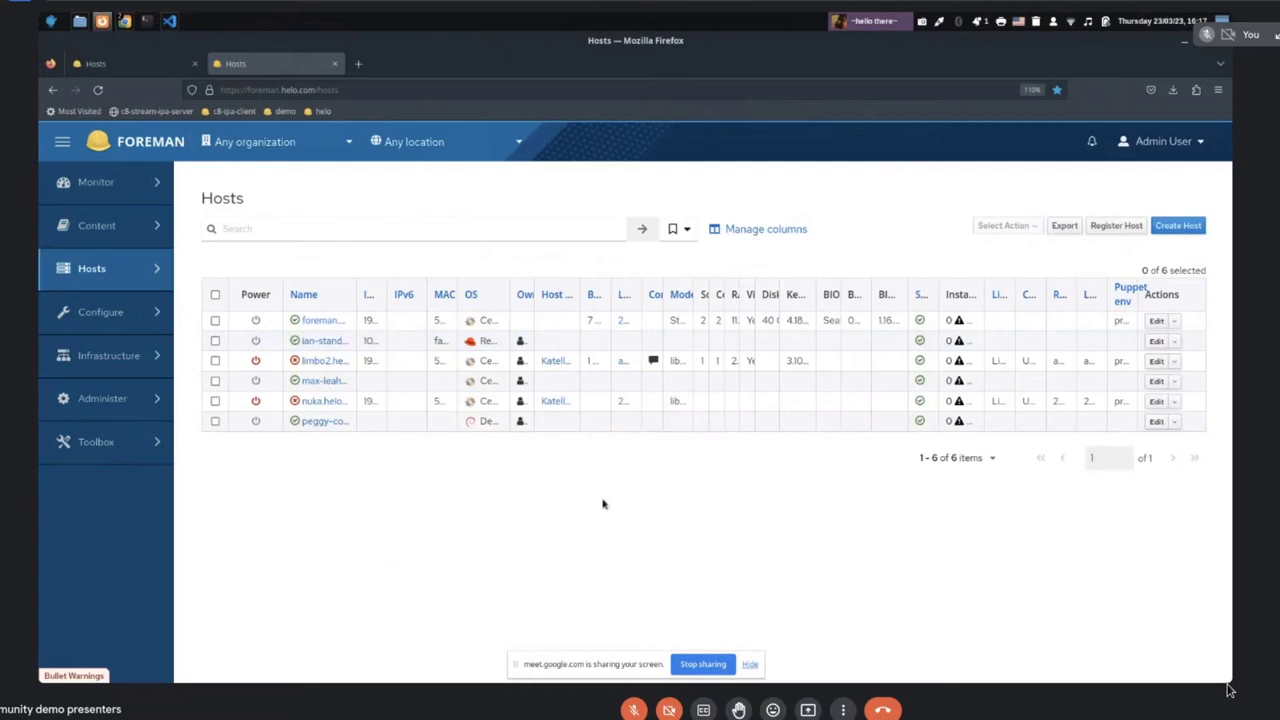
{"action": "mouse_move", "coordinate": [1047, 250]}
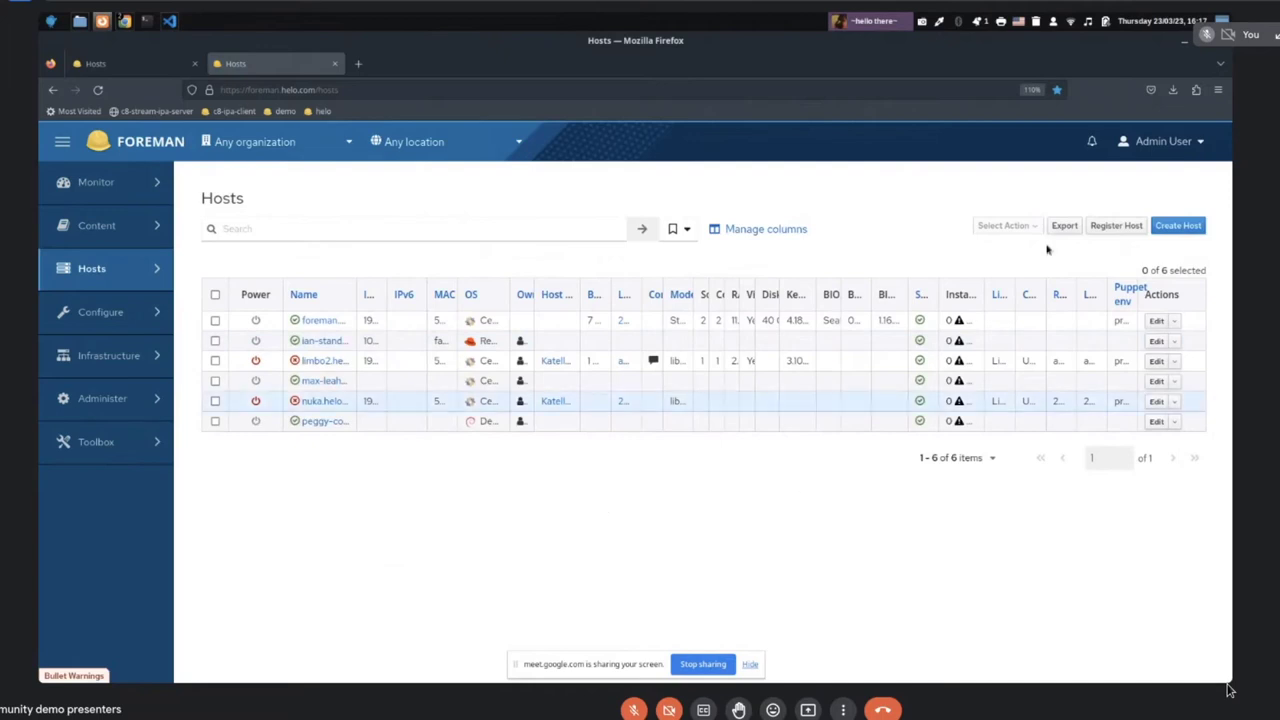
{"action": "left_click", "coordinate": [1172, 90]}
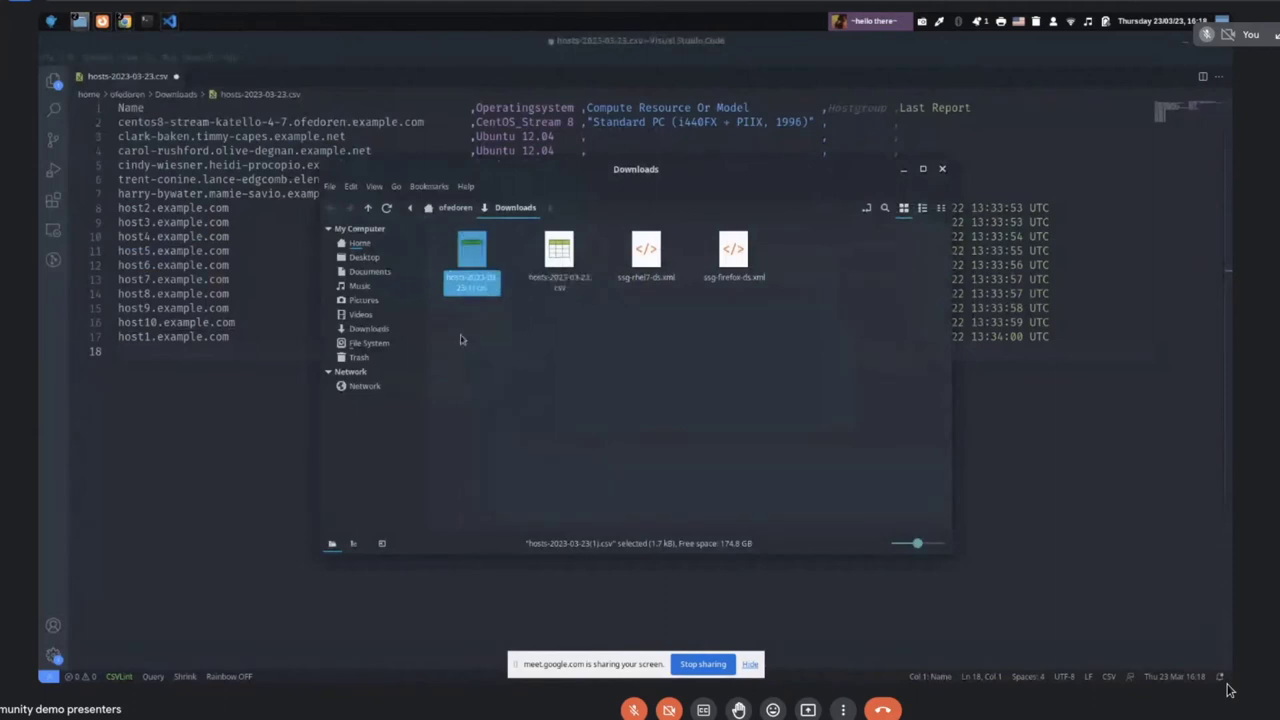
{"action": "left_click_drag", "start_coordinate": [471, 260], "coordinate": [960, 320]}
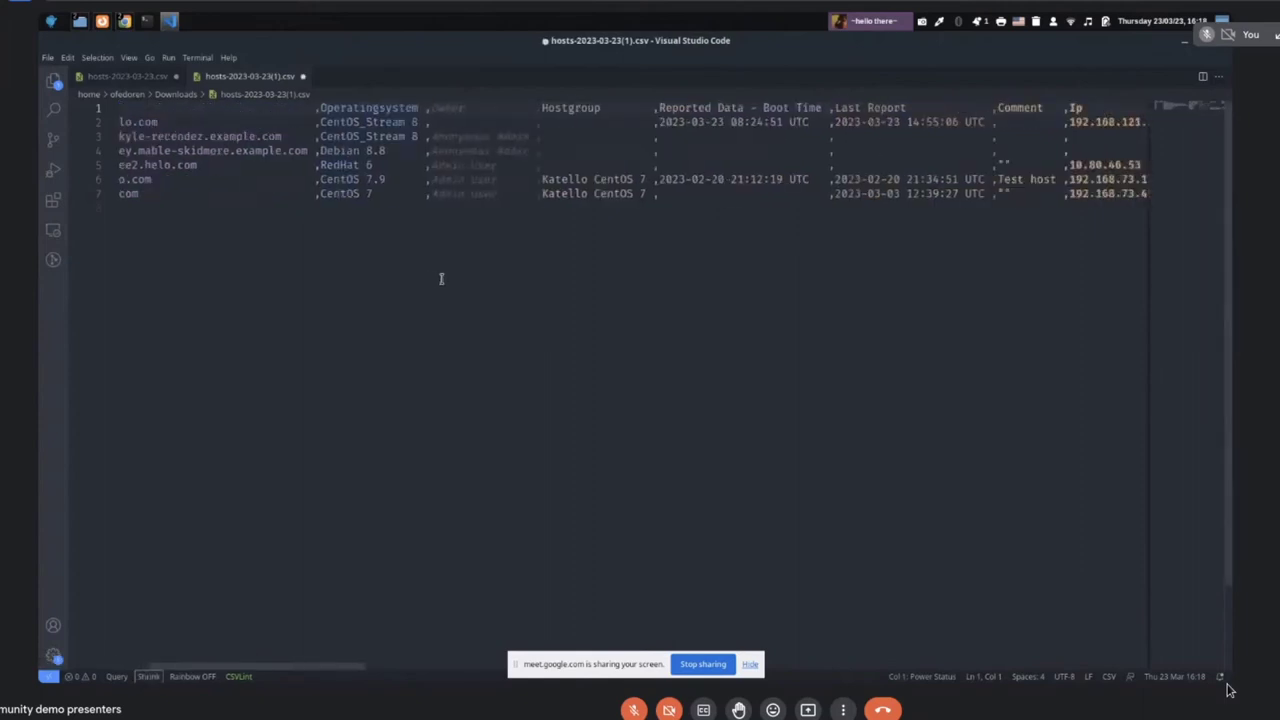
{"action": "scroll", "scroll_direction": "right", "scroll_amount": 3}
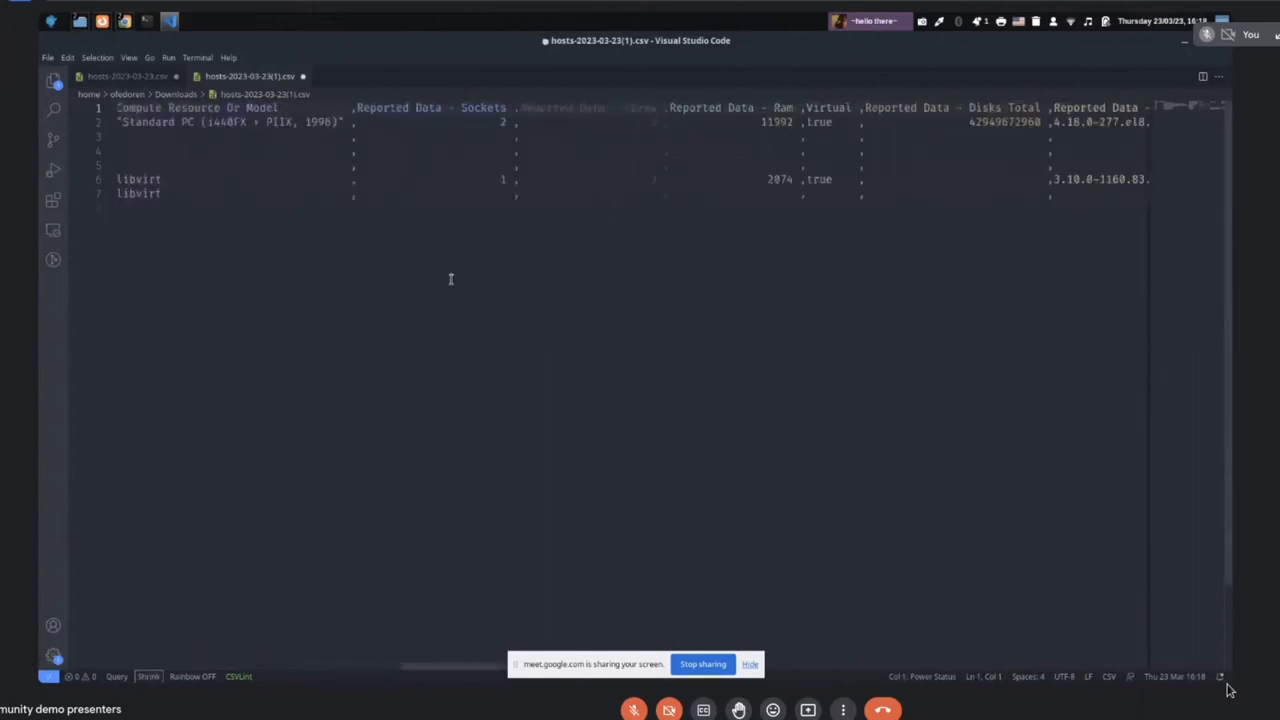
{"action": "scroll", "scroll_direction": "right", "scroll_amount": 3}
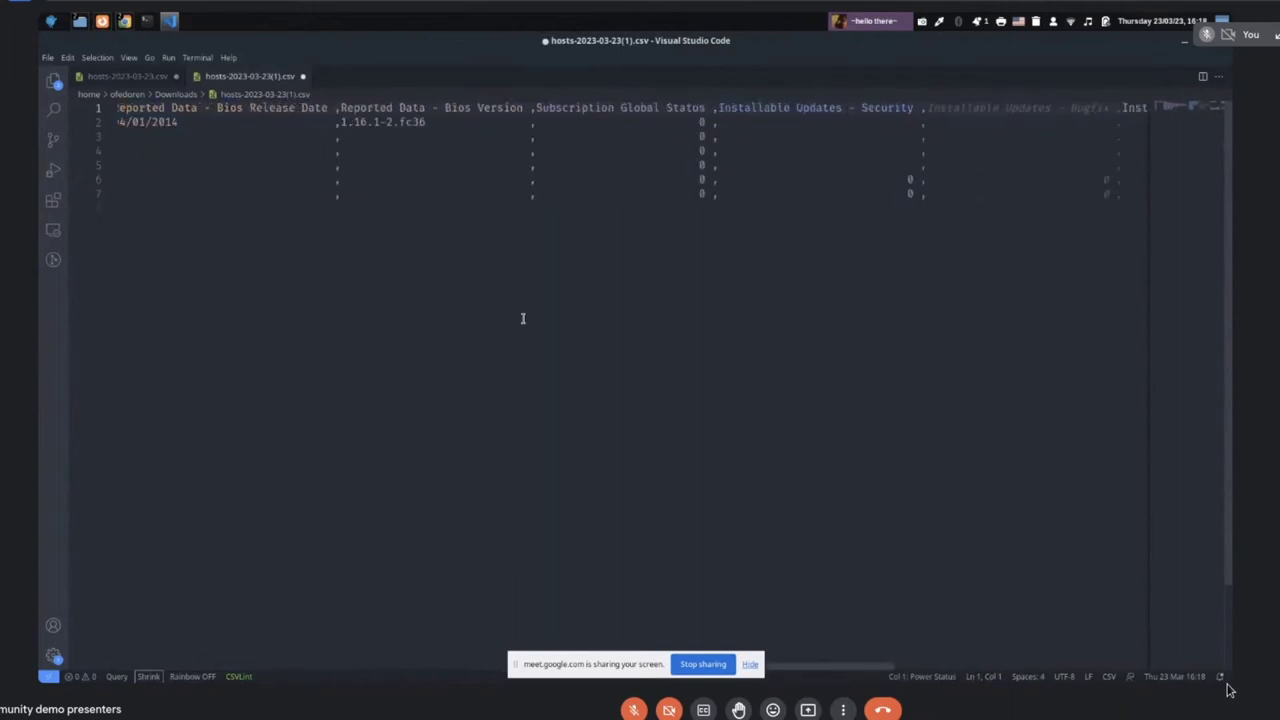
{"action": "scroll", "scroll_direction": "right", "scroll_amount": 3}
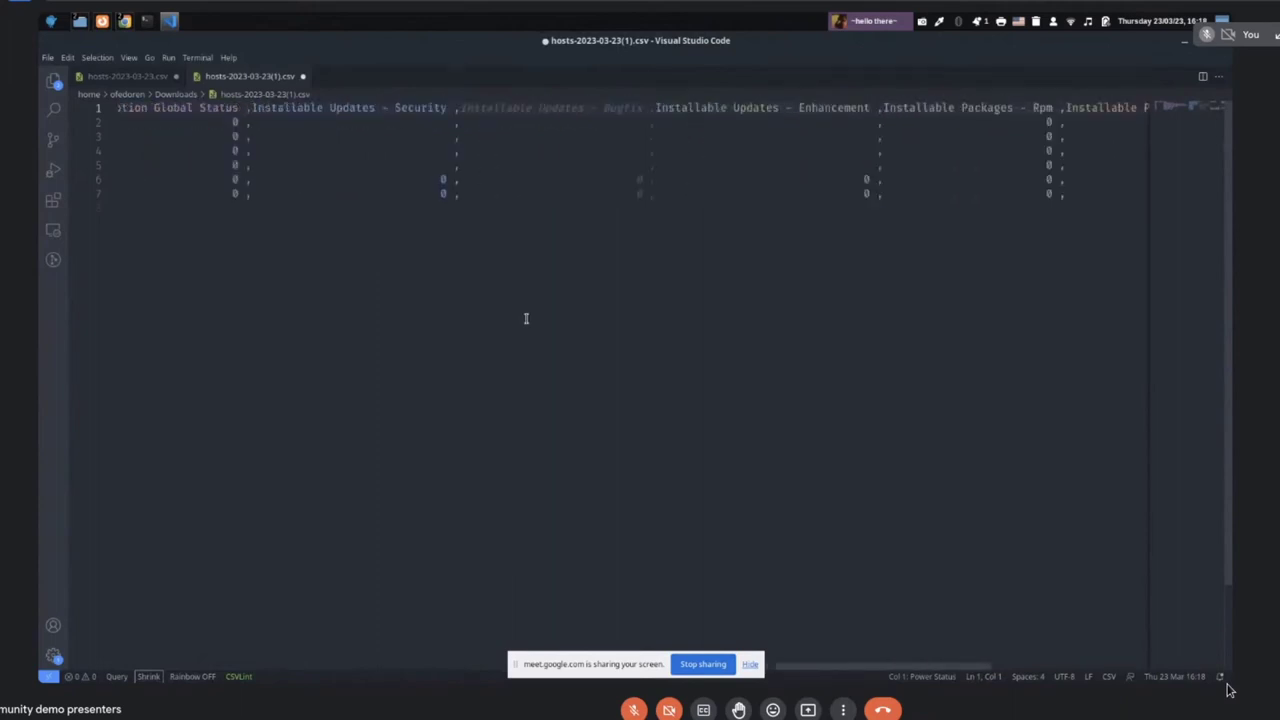
{"action": "scroll", "scroll_direction": "right", "scroll_amount": 3}
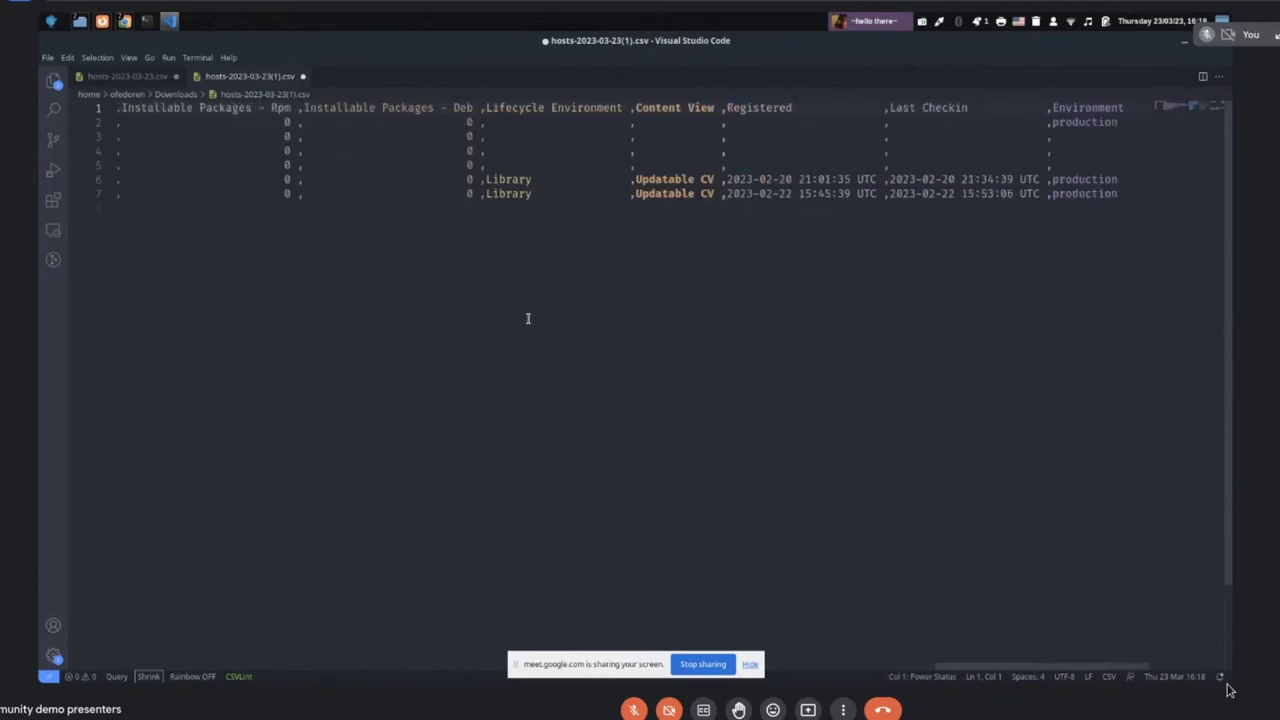
{"action": "scroll", "scroll_direction": "right", "scroll_amount": 3}
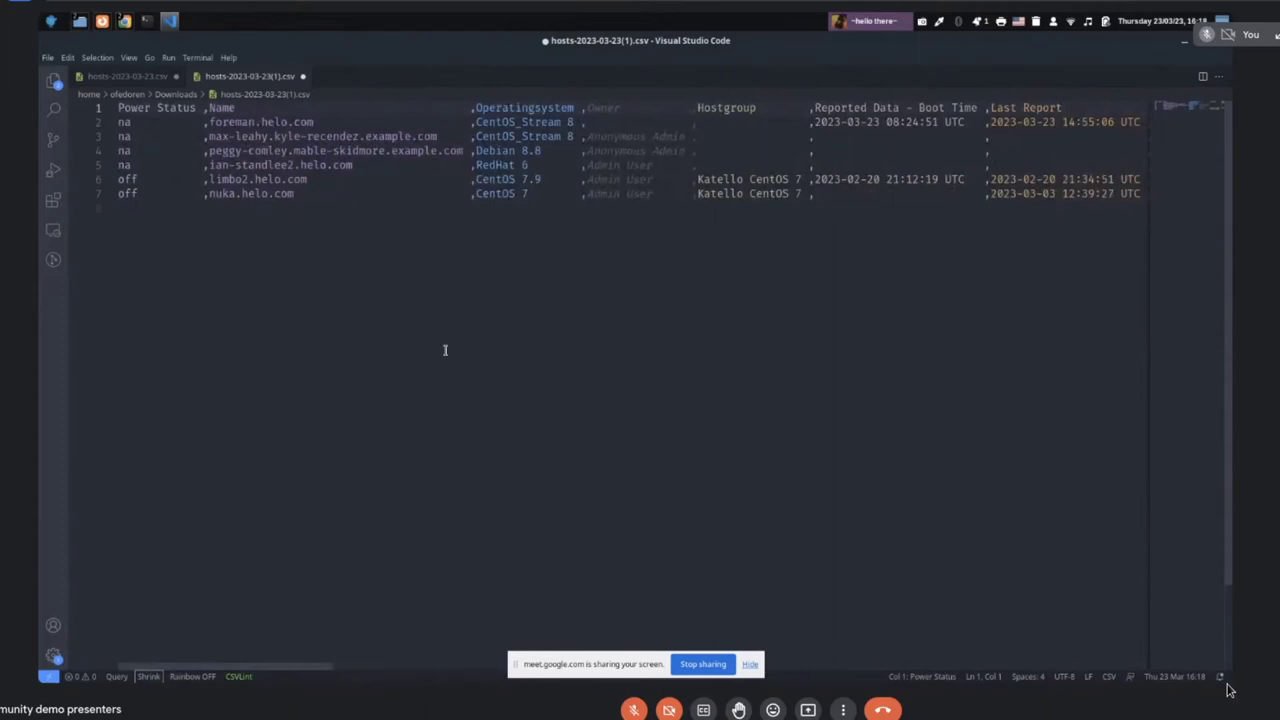
{"action": "mouse_move", "coordinate": [458, 333]}
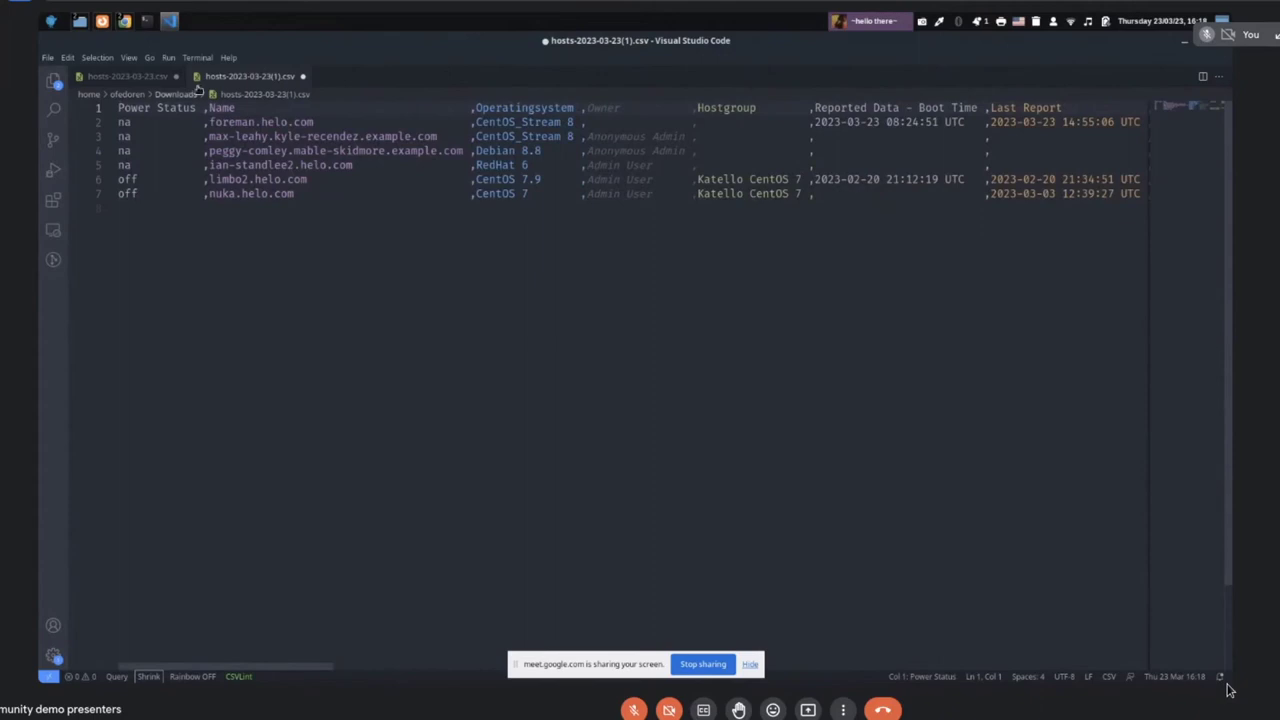
{"action": "mouse_move", "coordinate": [79, 477]}
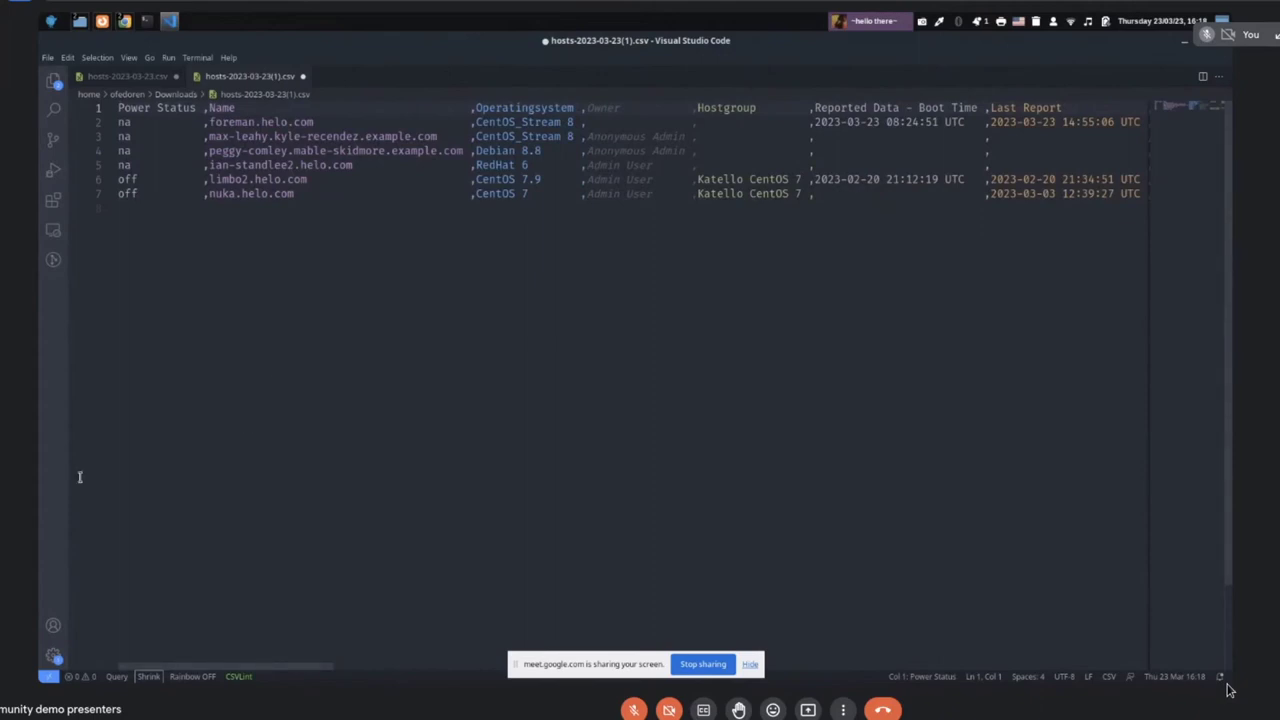
{"action": "mouse_move", "coordinate": [633, 709]}
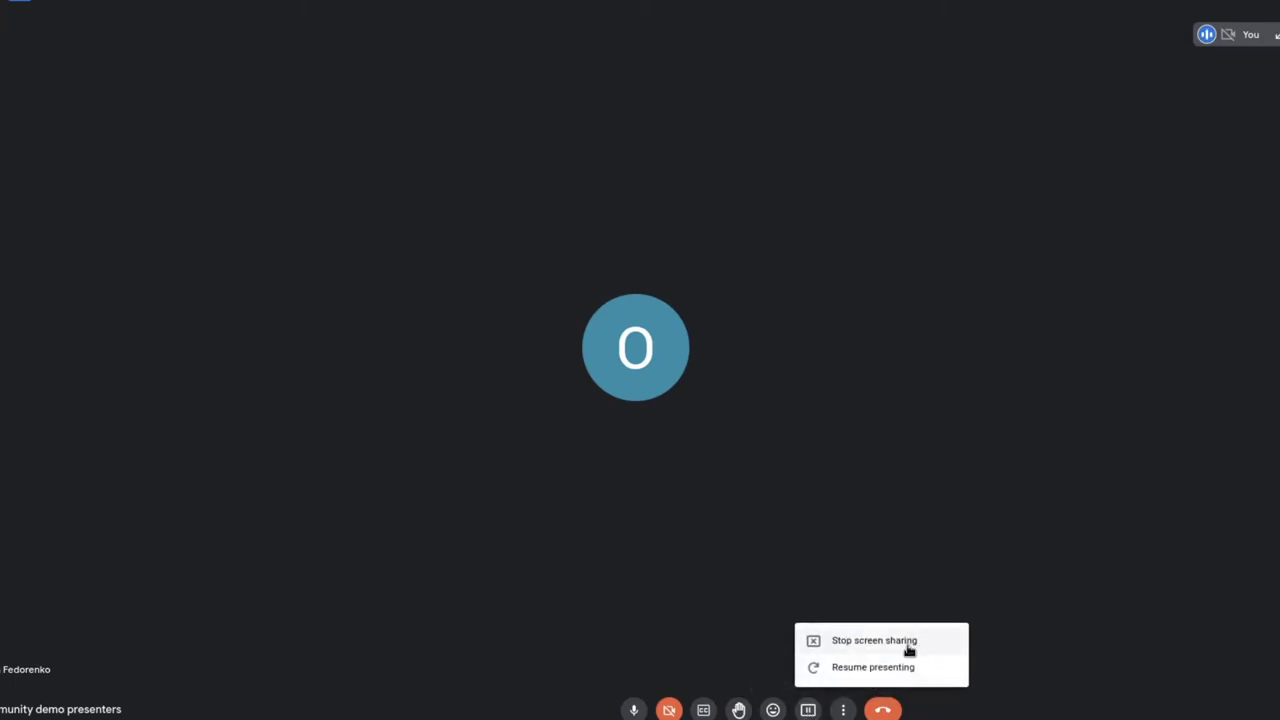
{"action": "mouse_move", "coordinate": [962, 643]}
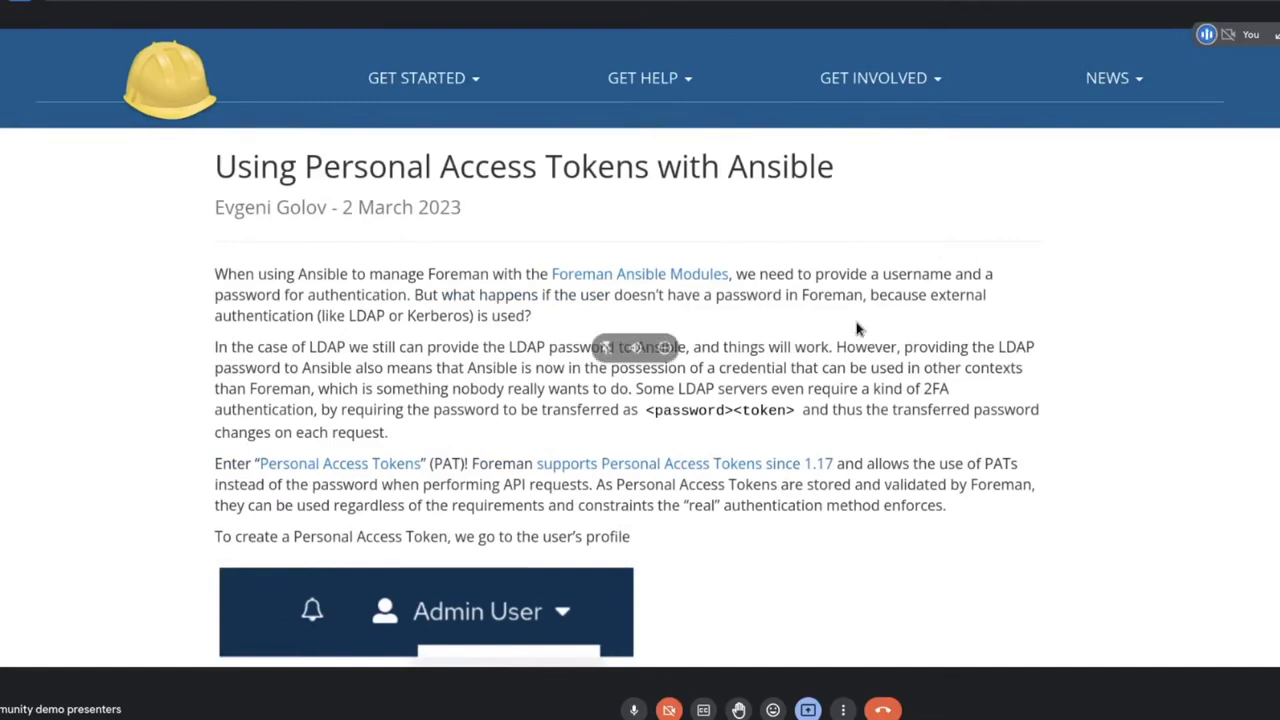
{"action": "mouse_move", "coordinate": [1120, 305]}
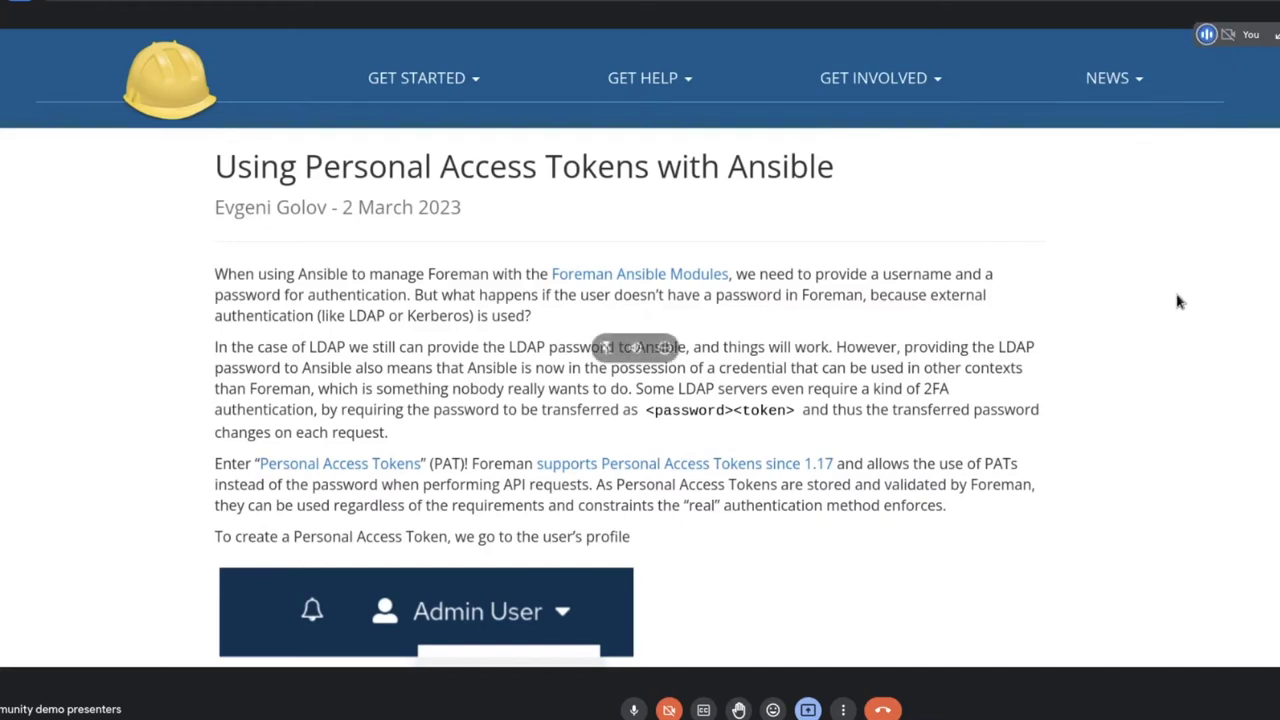
{"action": "mouse_move", "coordinate": [894, 316]}
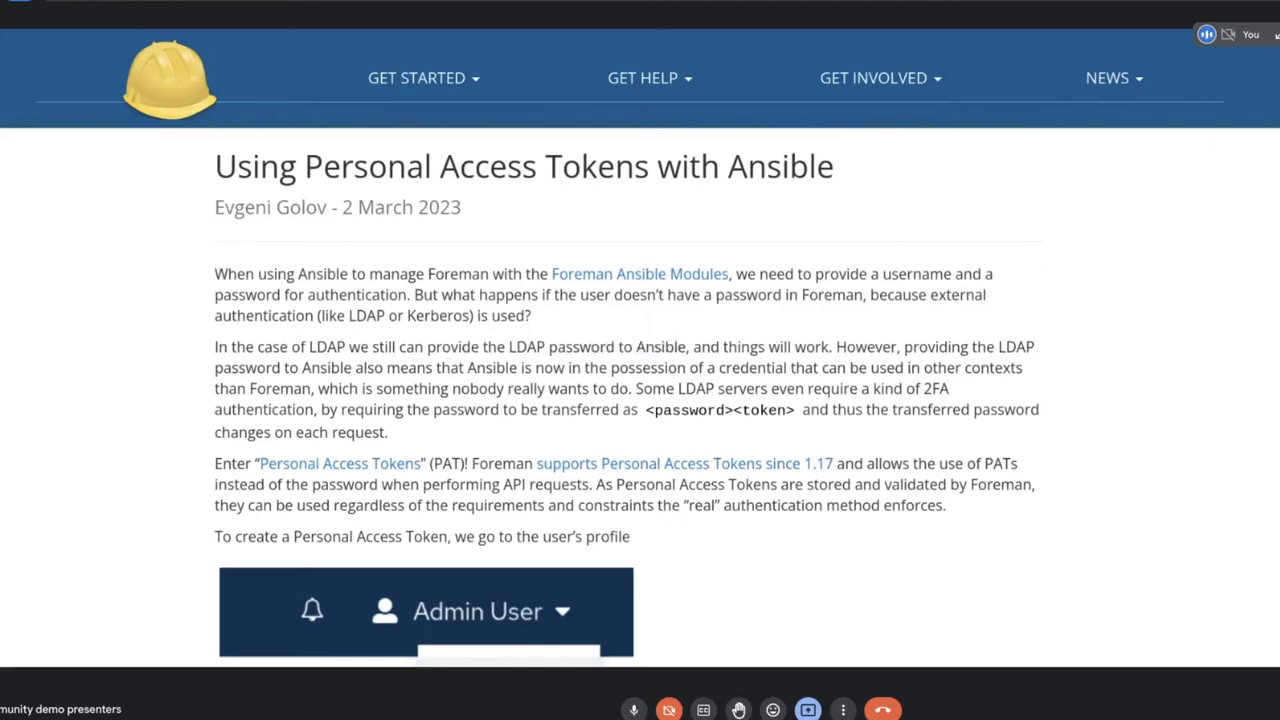
{"action": "scroll", "scroll_direction": "down", "scroll_amount": 3}
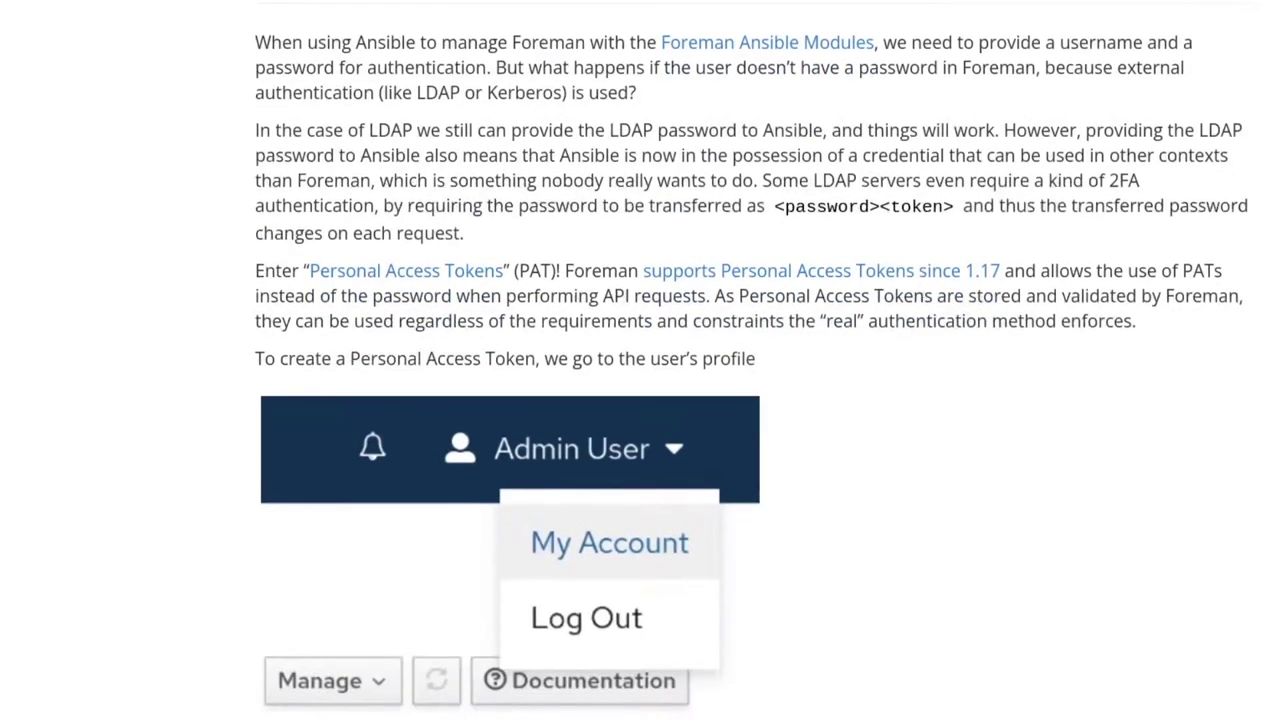
{"action": "scroll", "scroll_direction": "down", "scroll_amount": 3}
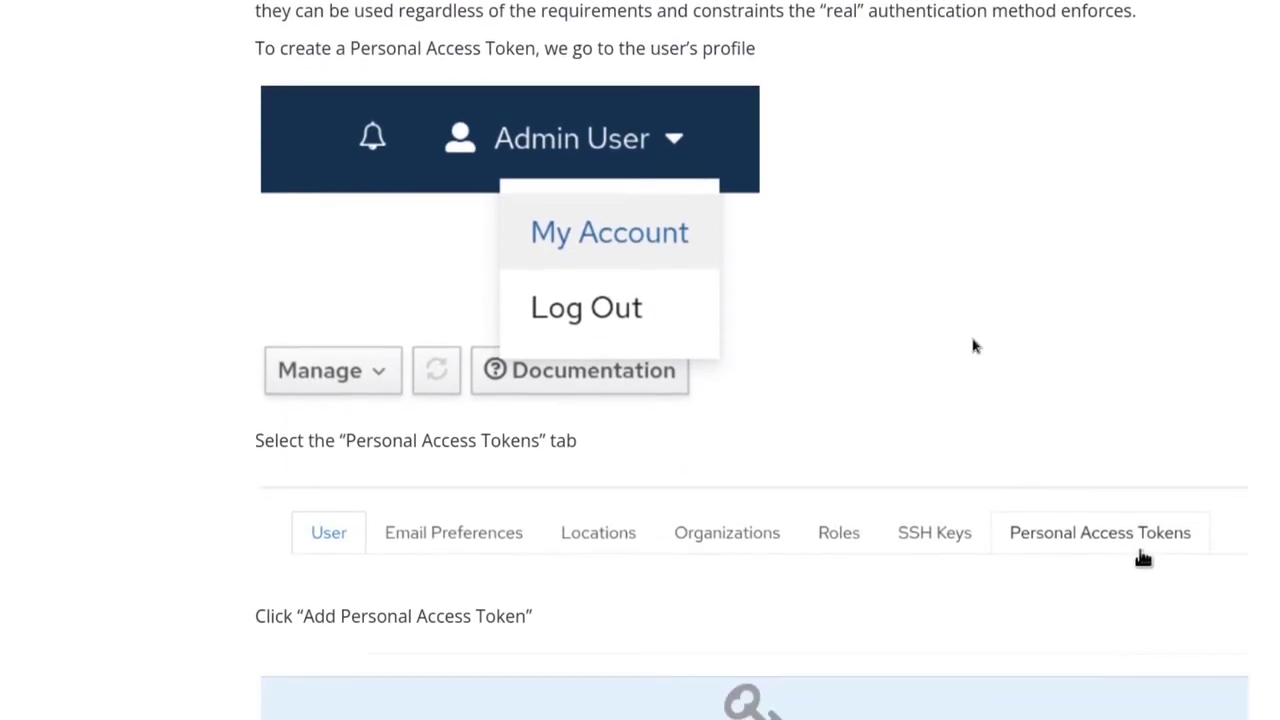
{"action": "scroll", "scroll_direction": "down", "scroll_amount": 3}
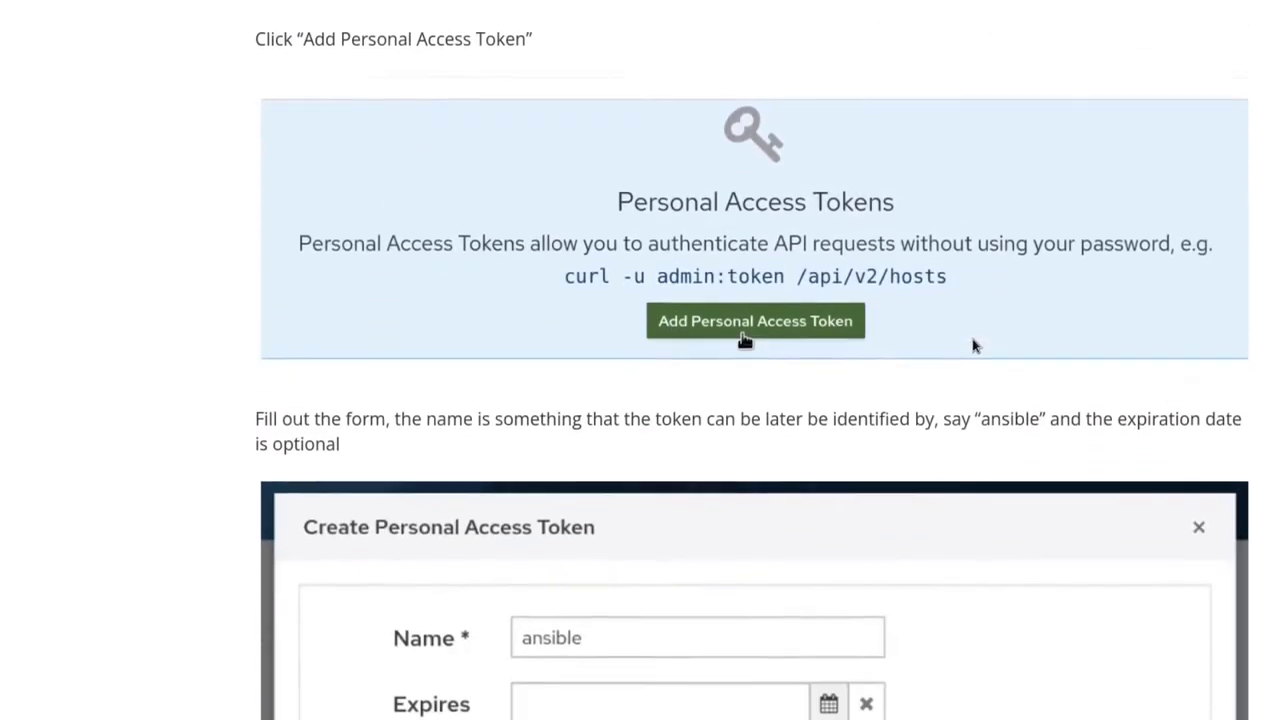
{"action": "left_click", "coordinate": [442, 79]}
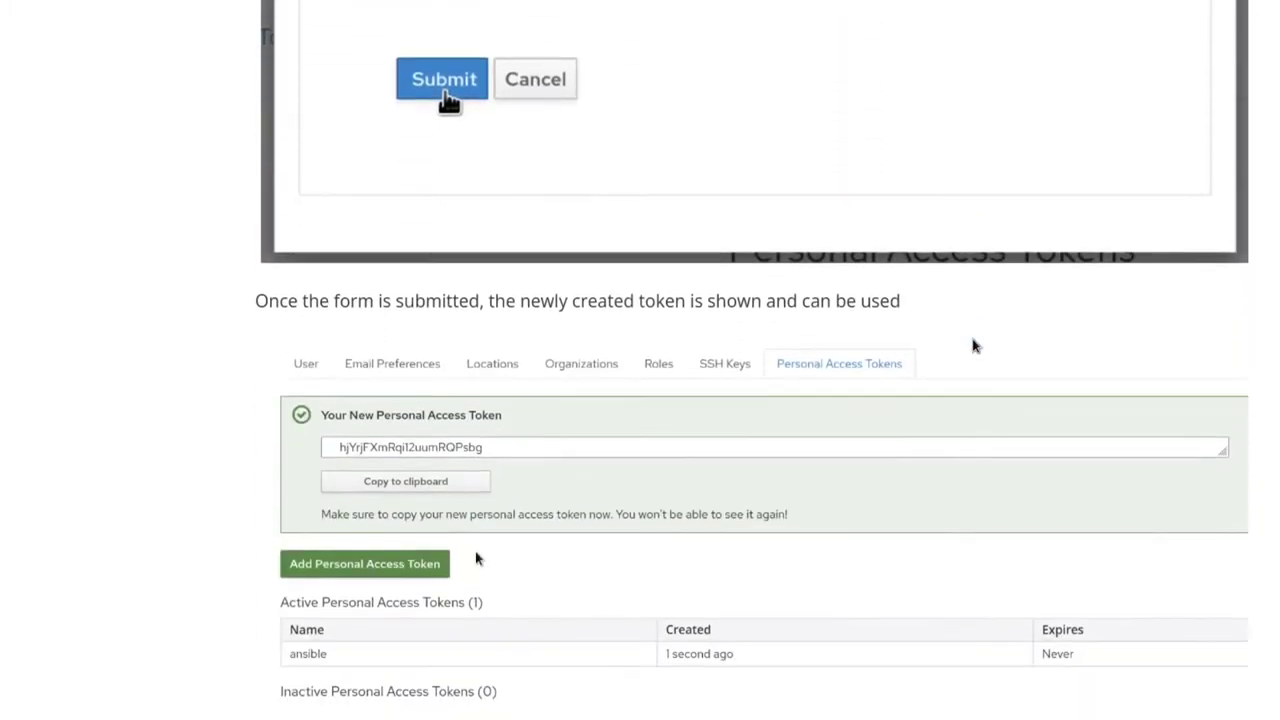
{"action": "scroll", "scroll_direction": "down", "scroll_amount": 3}
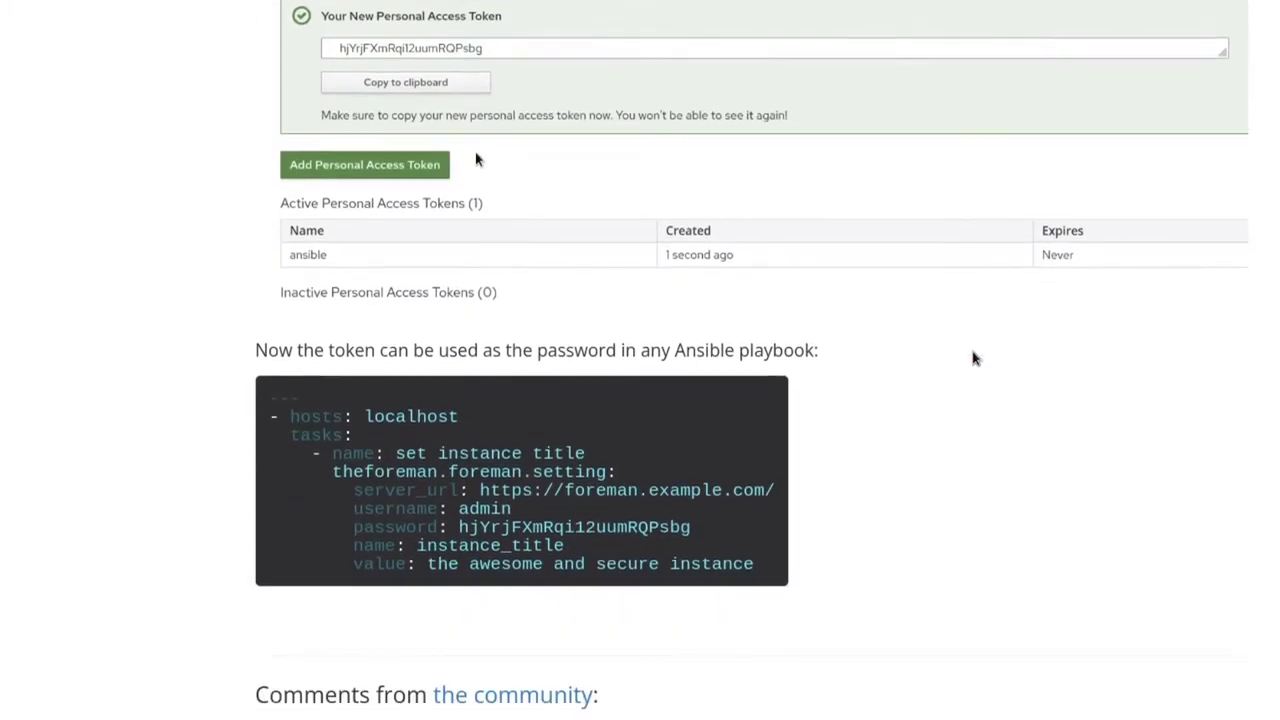
{"action": "scroll", "scroll_direction": "down", "scroll_amount": 3}
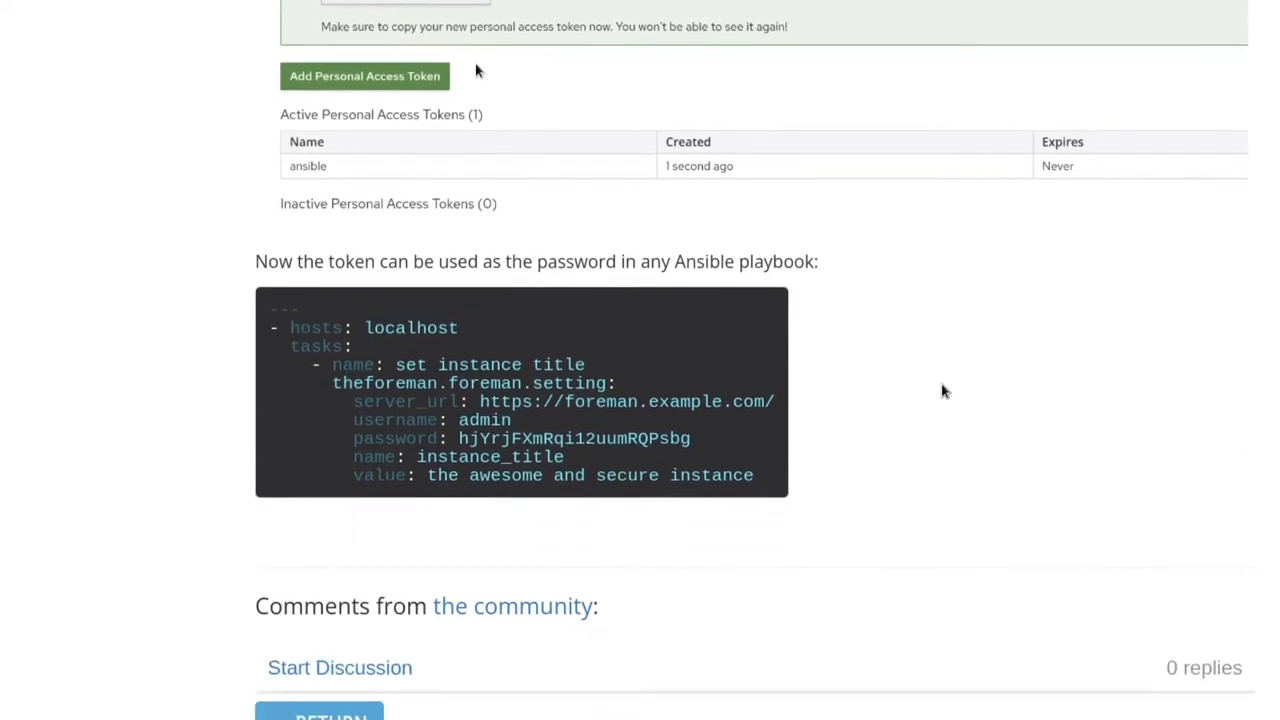
{"action": "scroll", "scroll_direction": "down", "scroll_amount": 3}
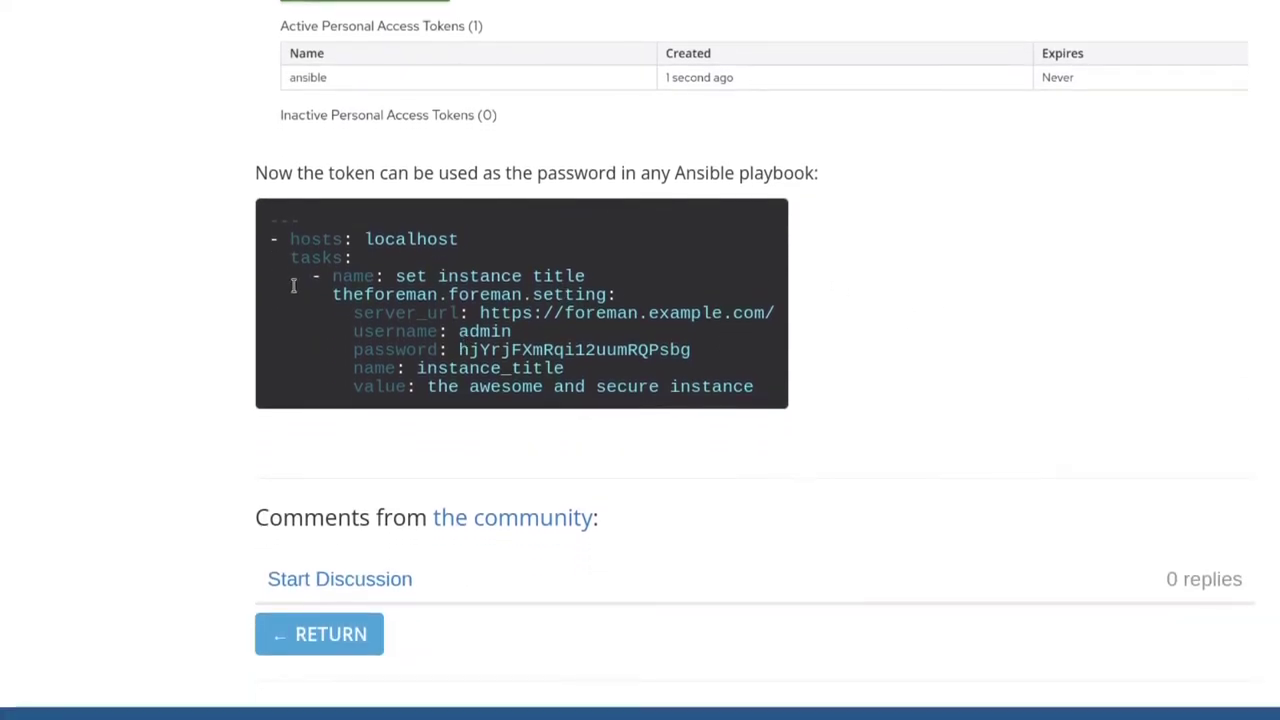
{"action": "scroll", "scroll_direction": "down", "scroll_amount": 3}
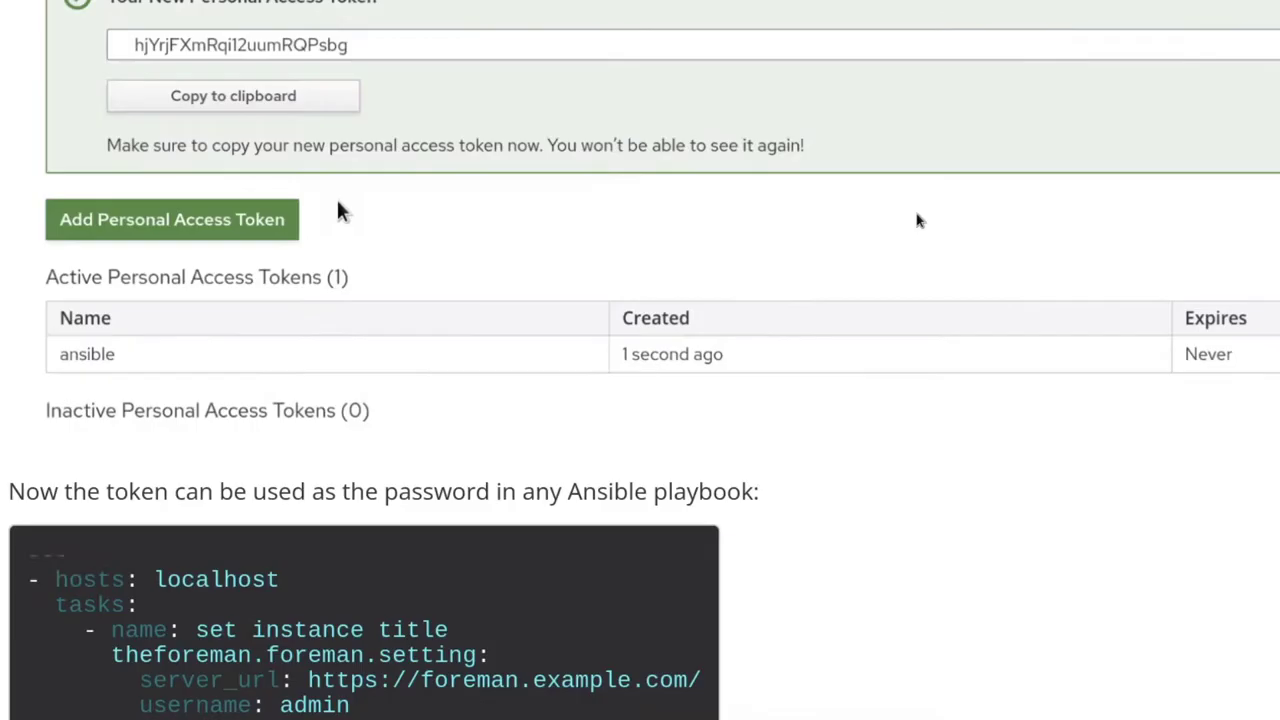
{"action": "scroll", "scroll_direction": "down", "scroll_amount": 3}
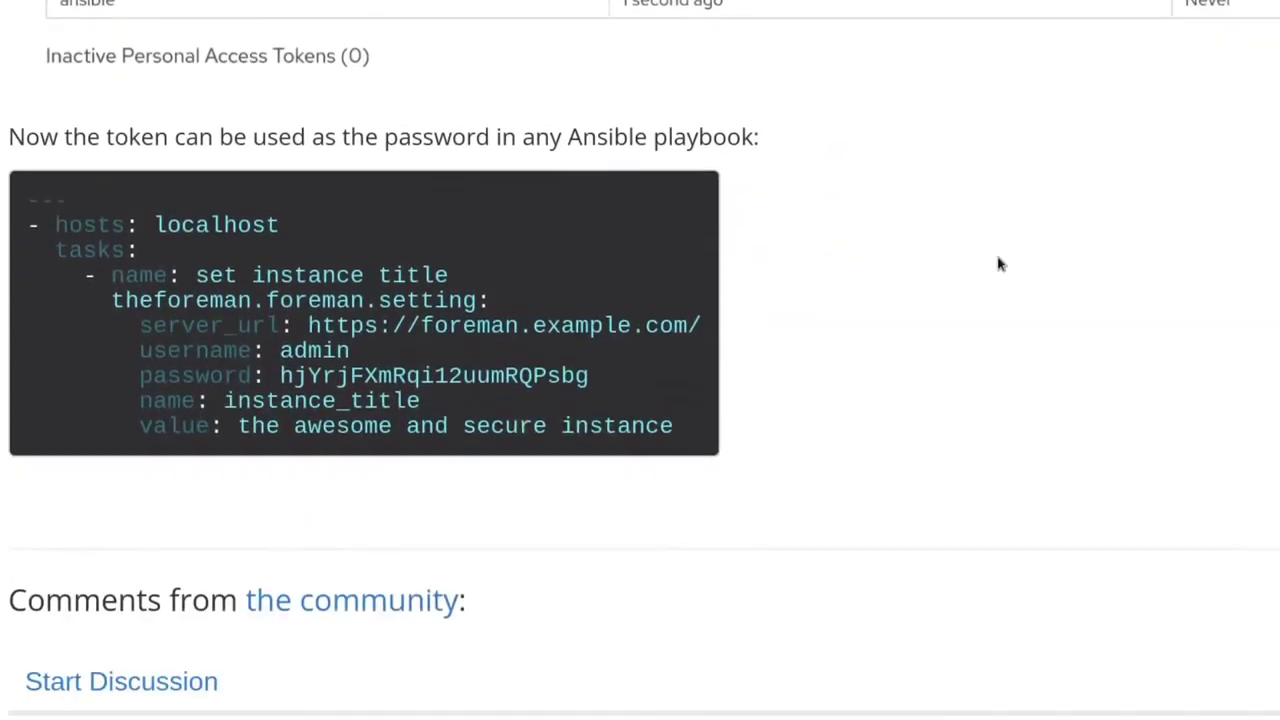
{"action": "mouse_move", "coordinate": [640, 183]}
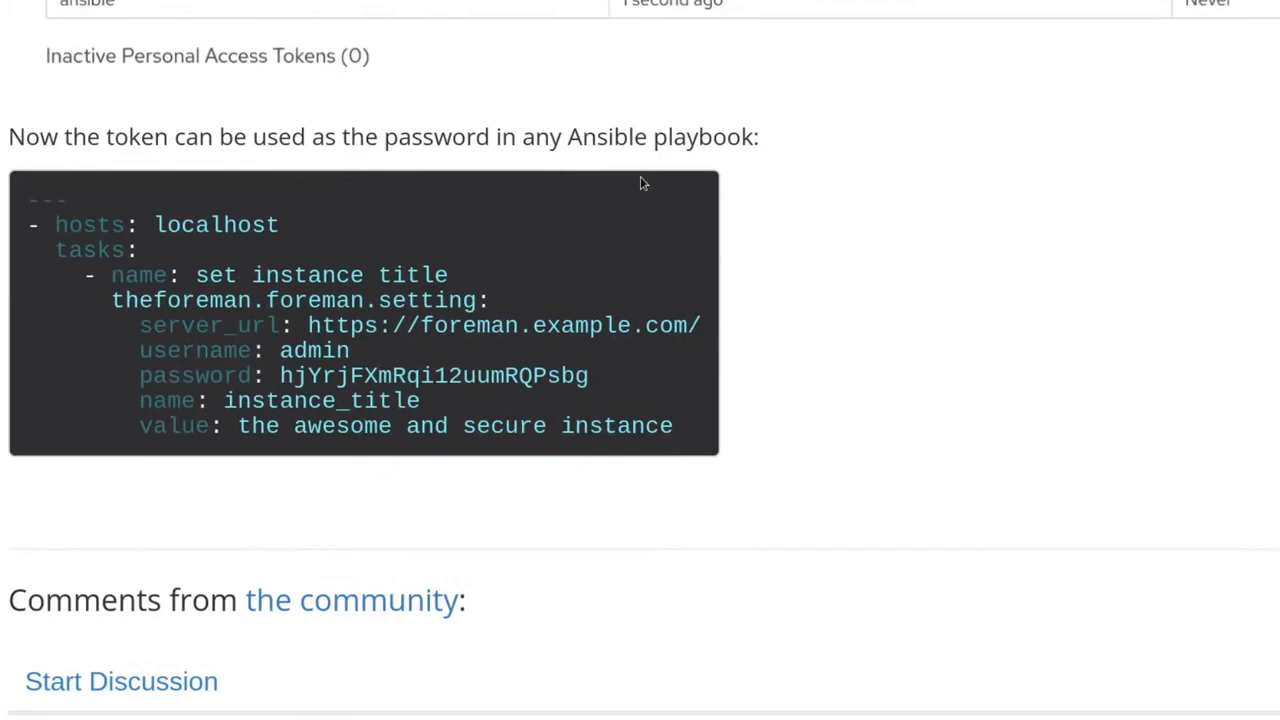
{"action": "mouse_move", "coordinate": [247, 318]}
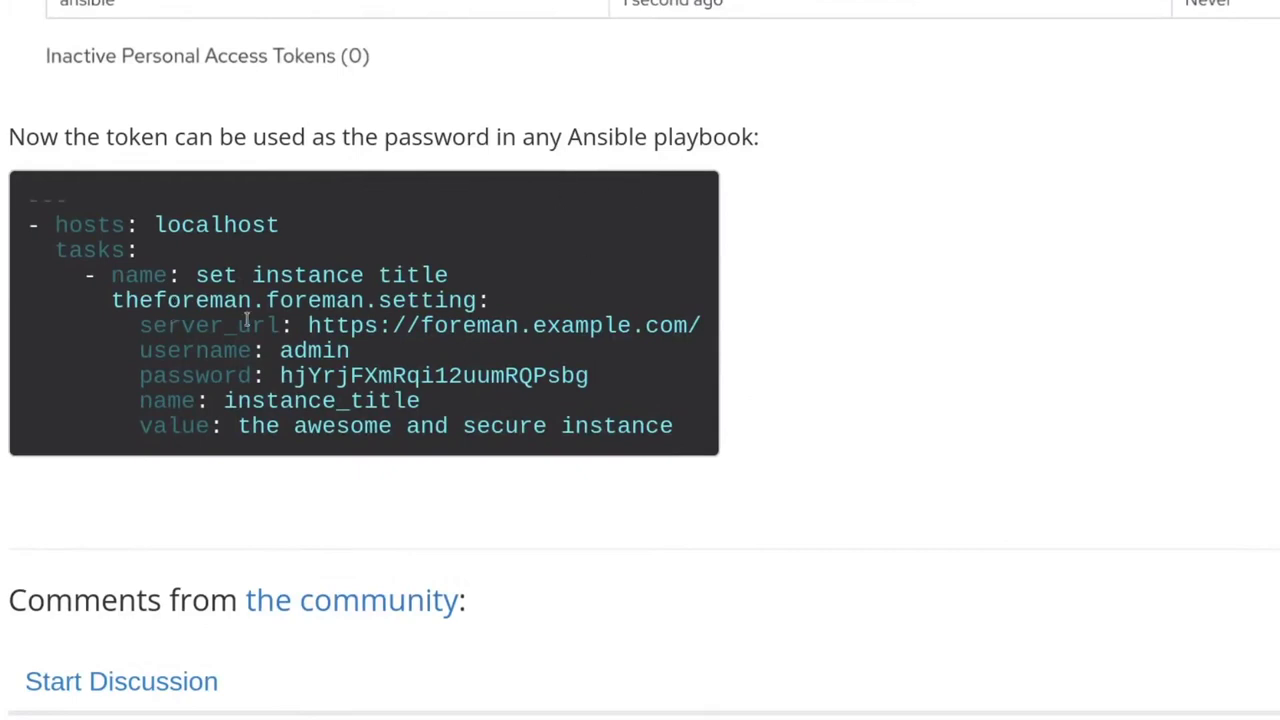
{"action": "scroll", "scroll_direction": "up", "scroll_amount": 3}
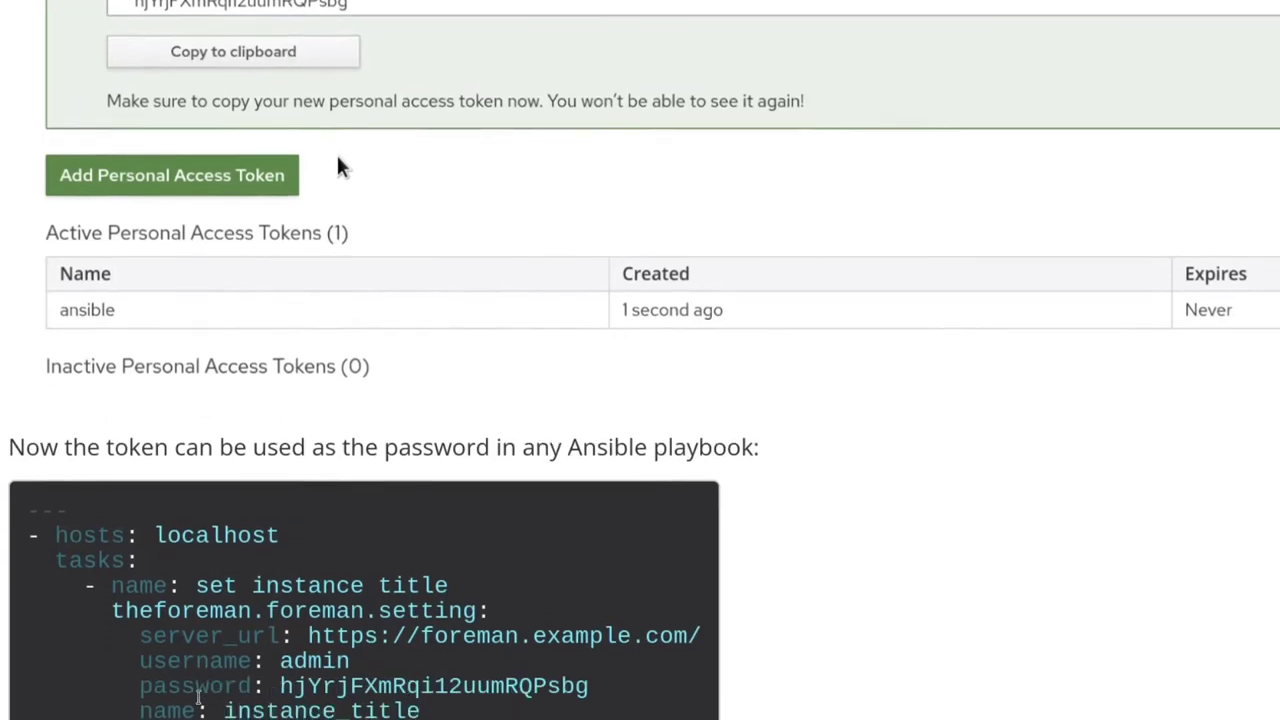
{"action": "mouse_move", "coordinate": [1010, 632]}
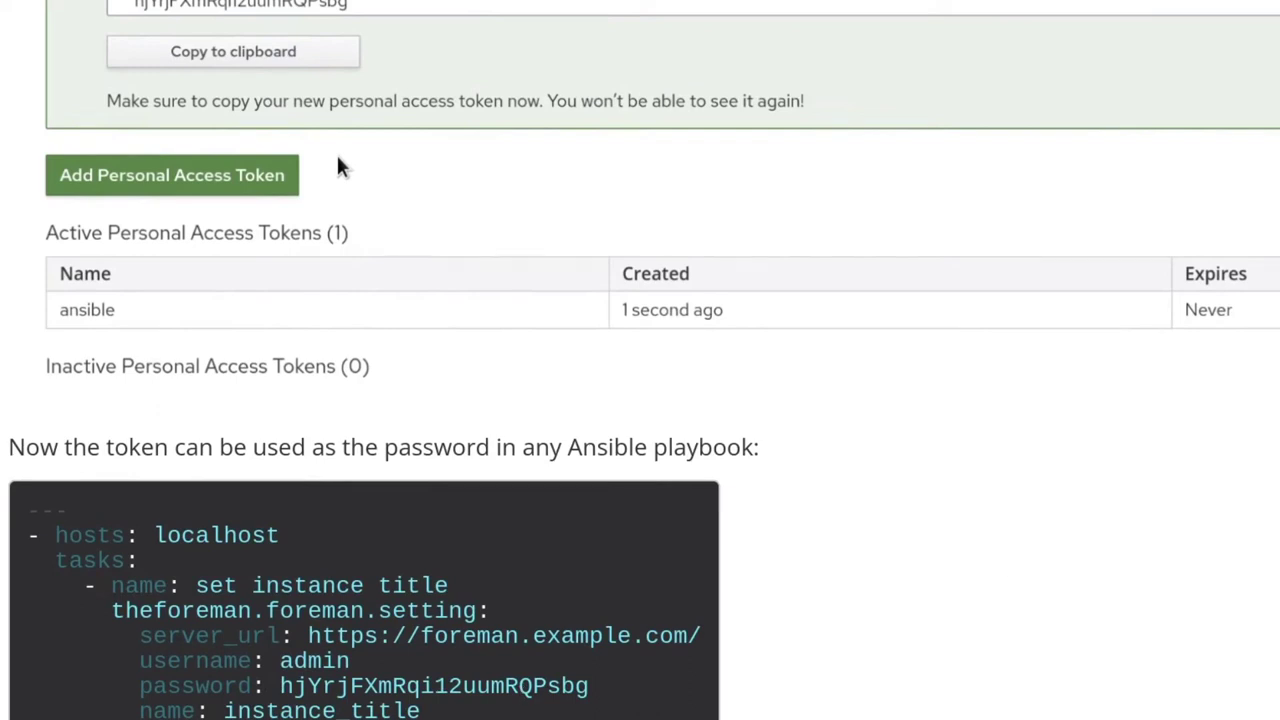
{"action": "scroll", "scroll_direction": "down", "scroll_amount": 3}
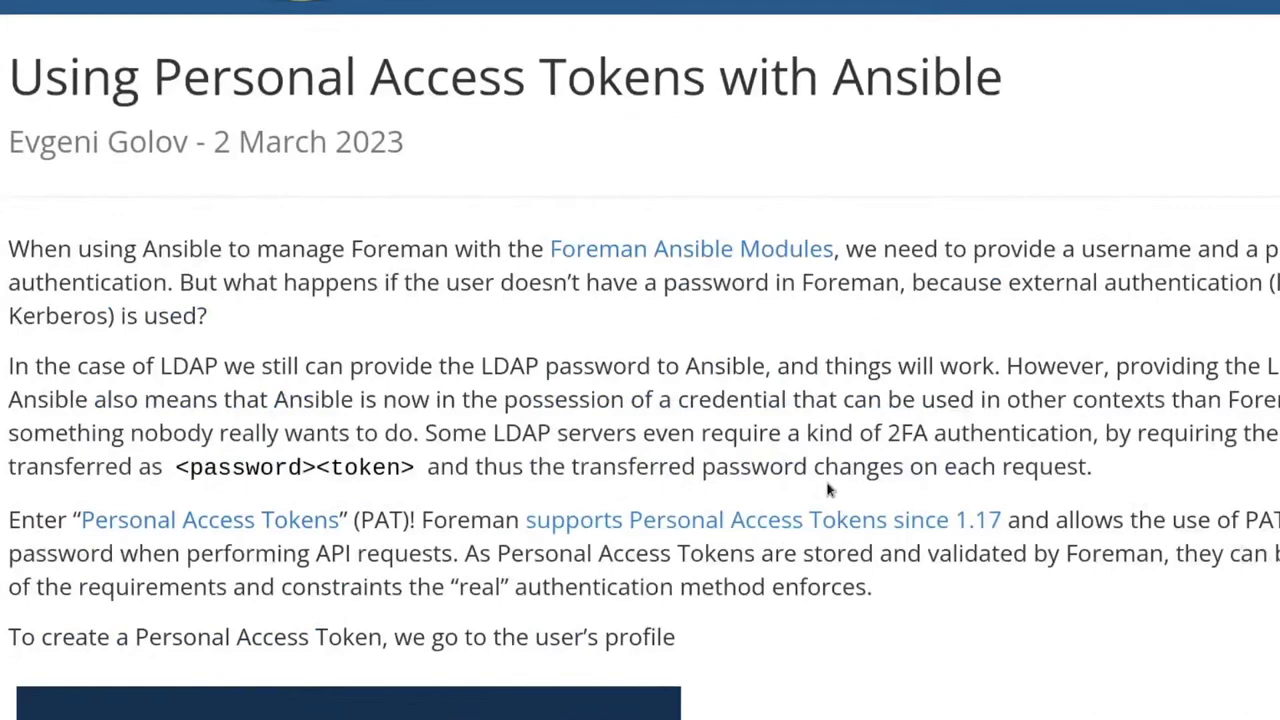
{"action": "scroll", "scroll_direction": "down", "scroll_amount": 3}
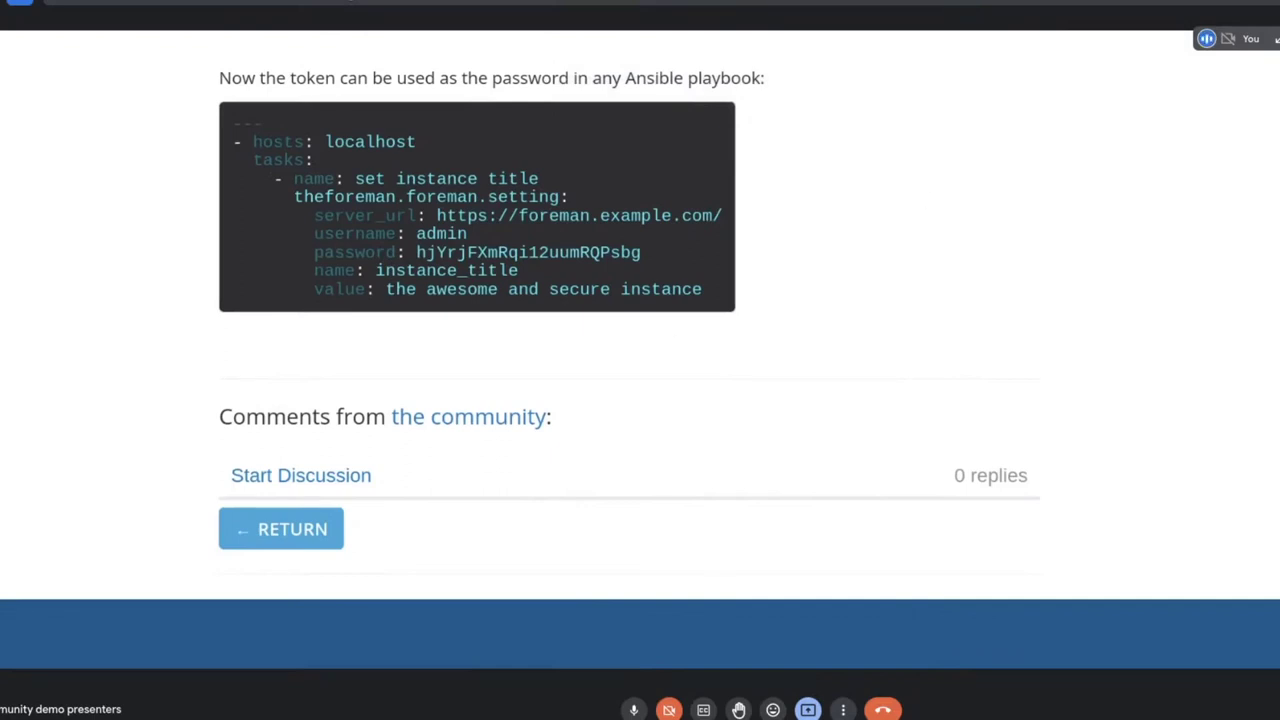
{"action": "mouse_move", "coordinate": [773, 709]}
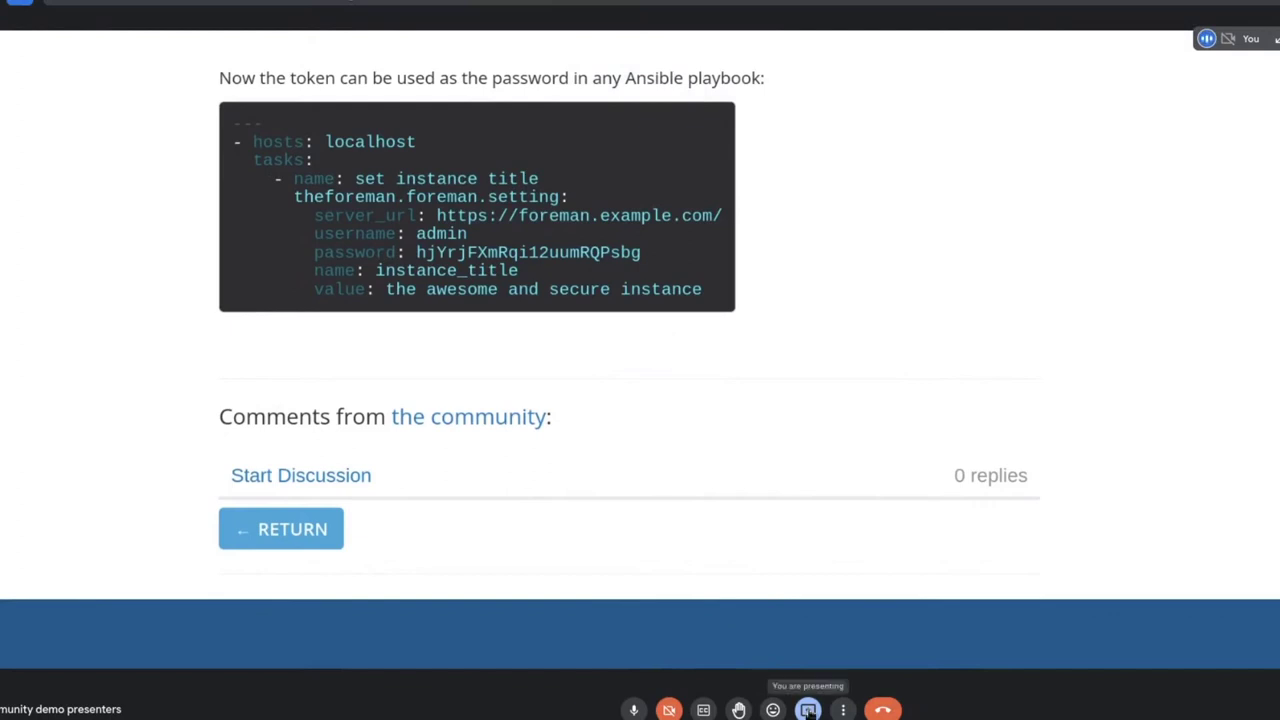
Stop sharing the blog post and present the Personal Access Tokens with Ansible slide
{"action": "left_click", "coordinate": [807, 710]}
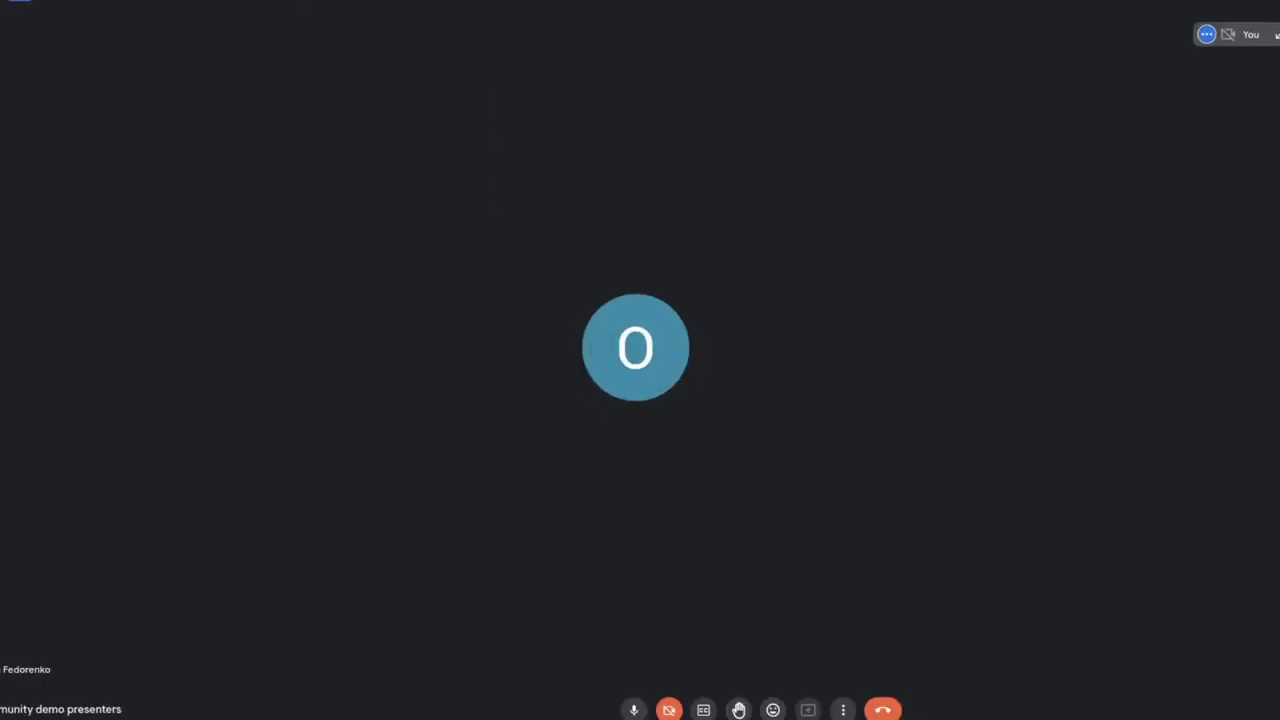
{"action": "left_click", "coordinate": [808, 710]}
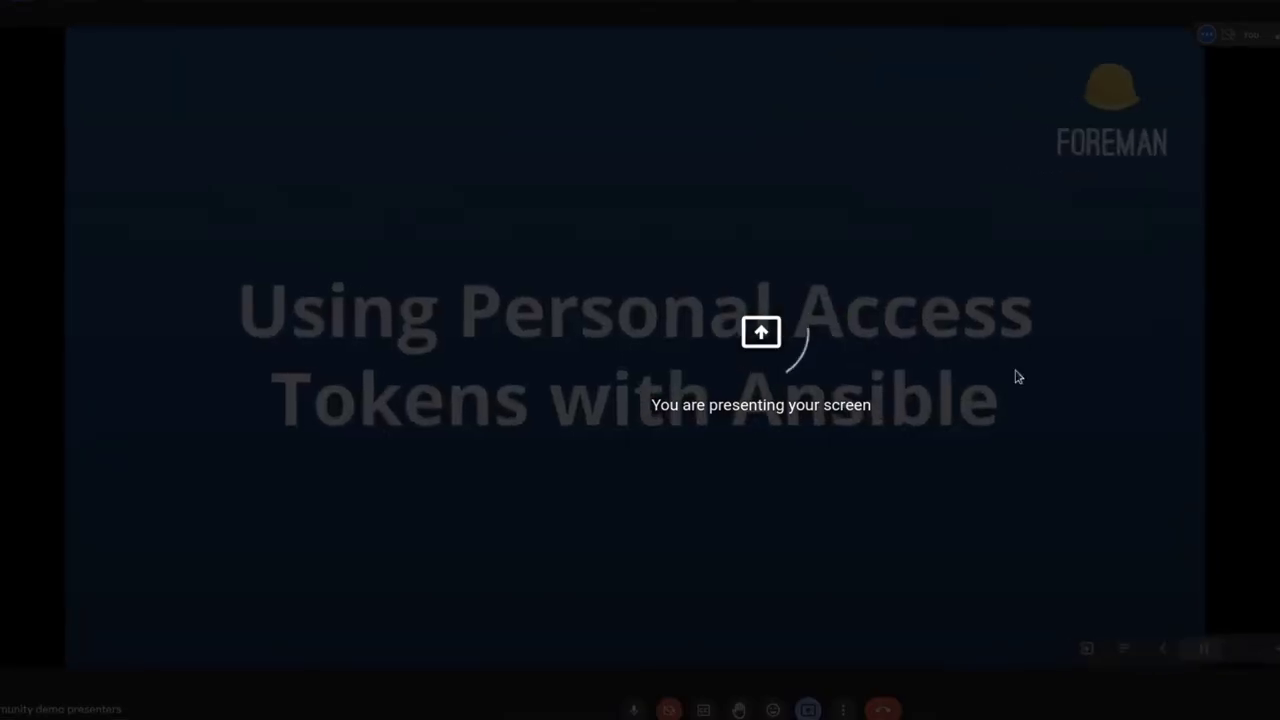